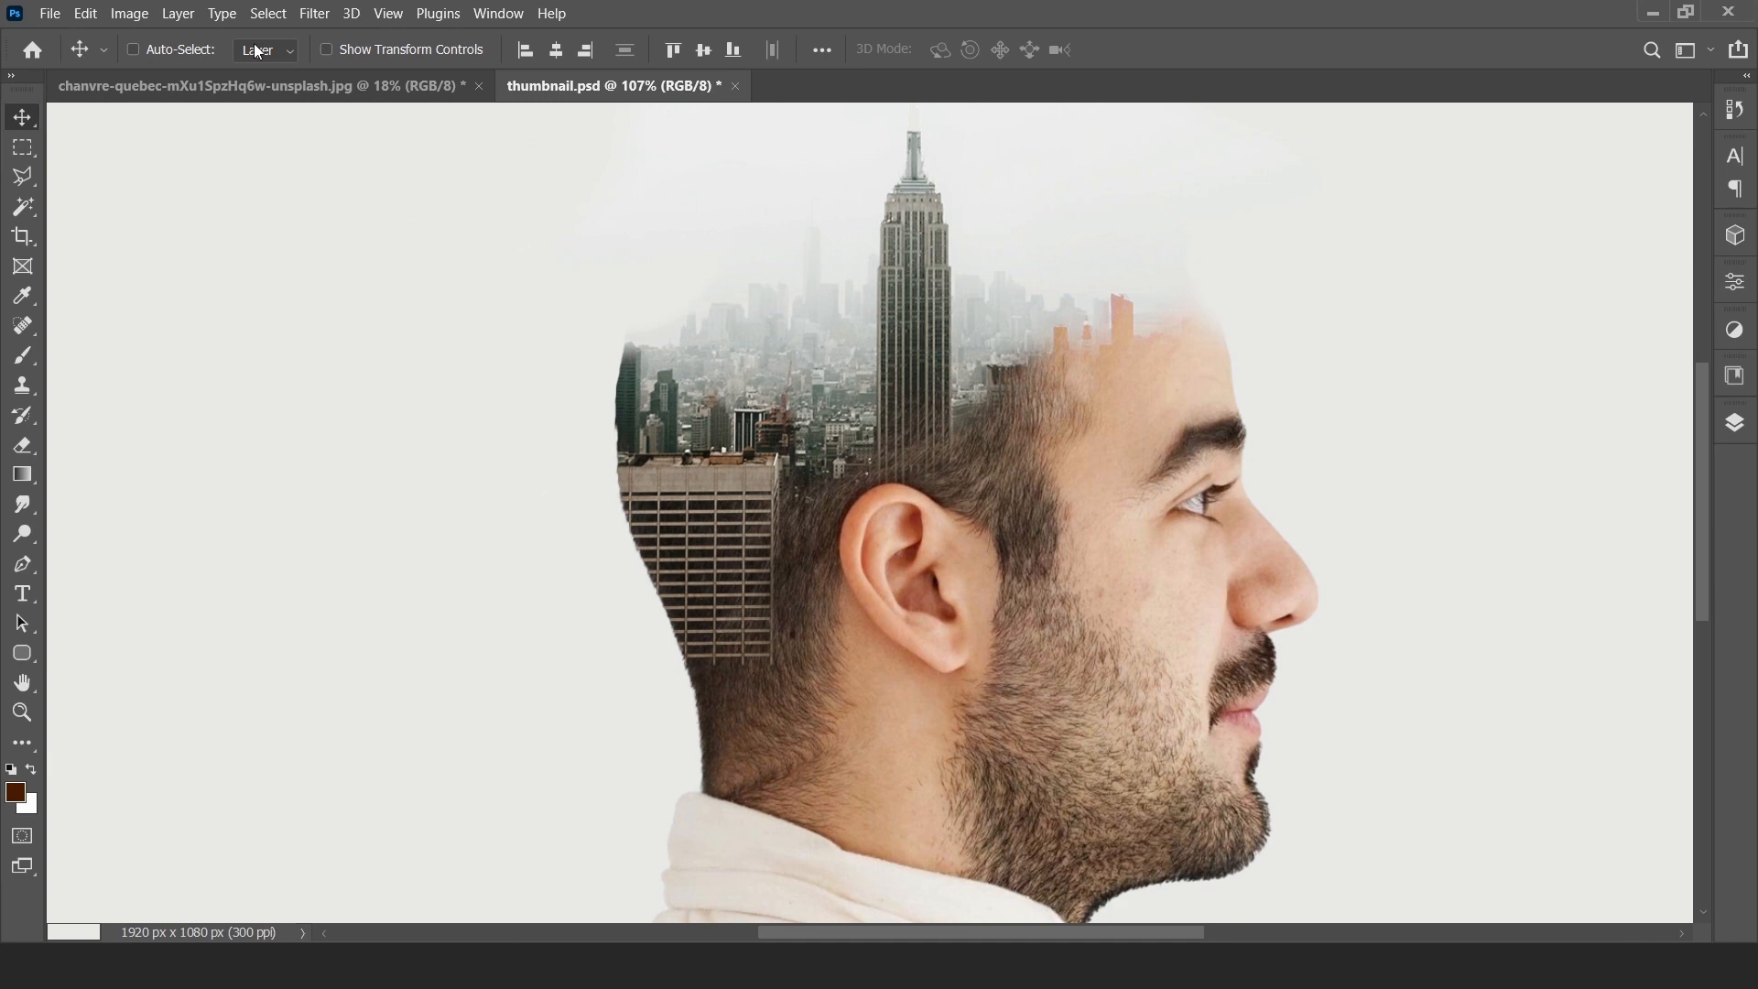
# - Bring the original chanvre-quebec profile portrait document to the front
pyautogui.click(264, 85)
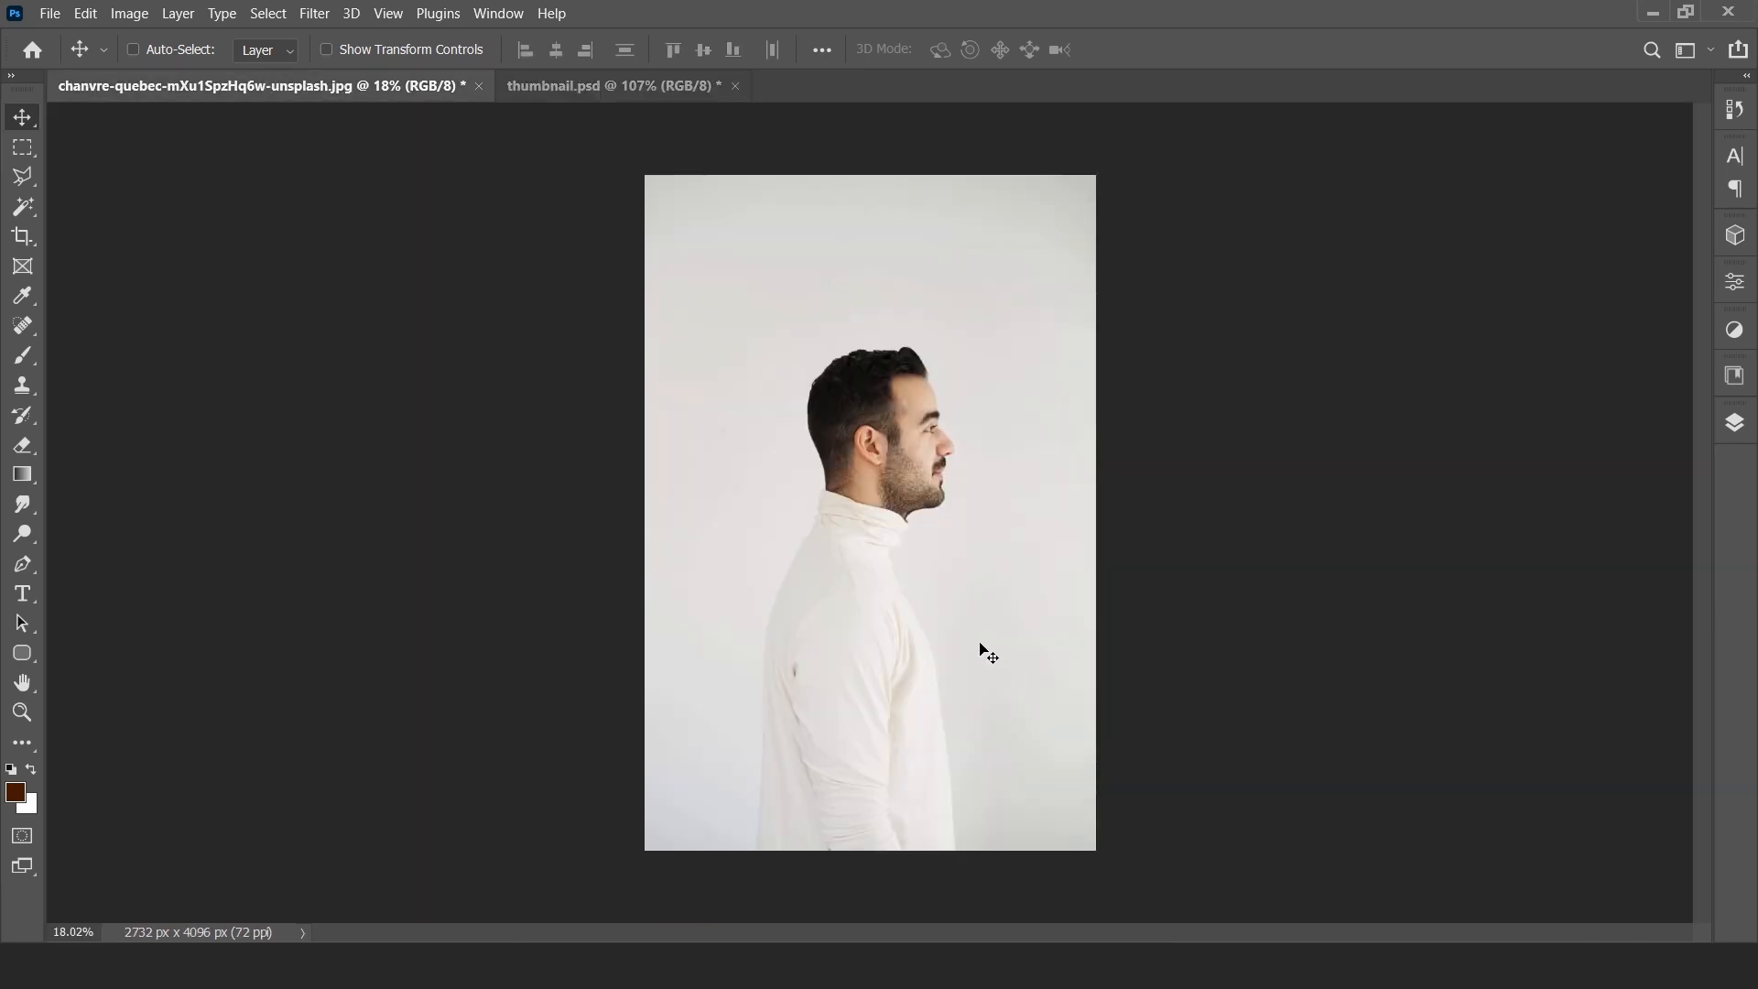
pyautogui.moveTo(1734, 424)
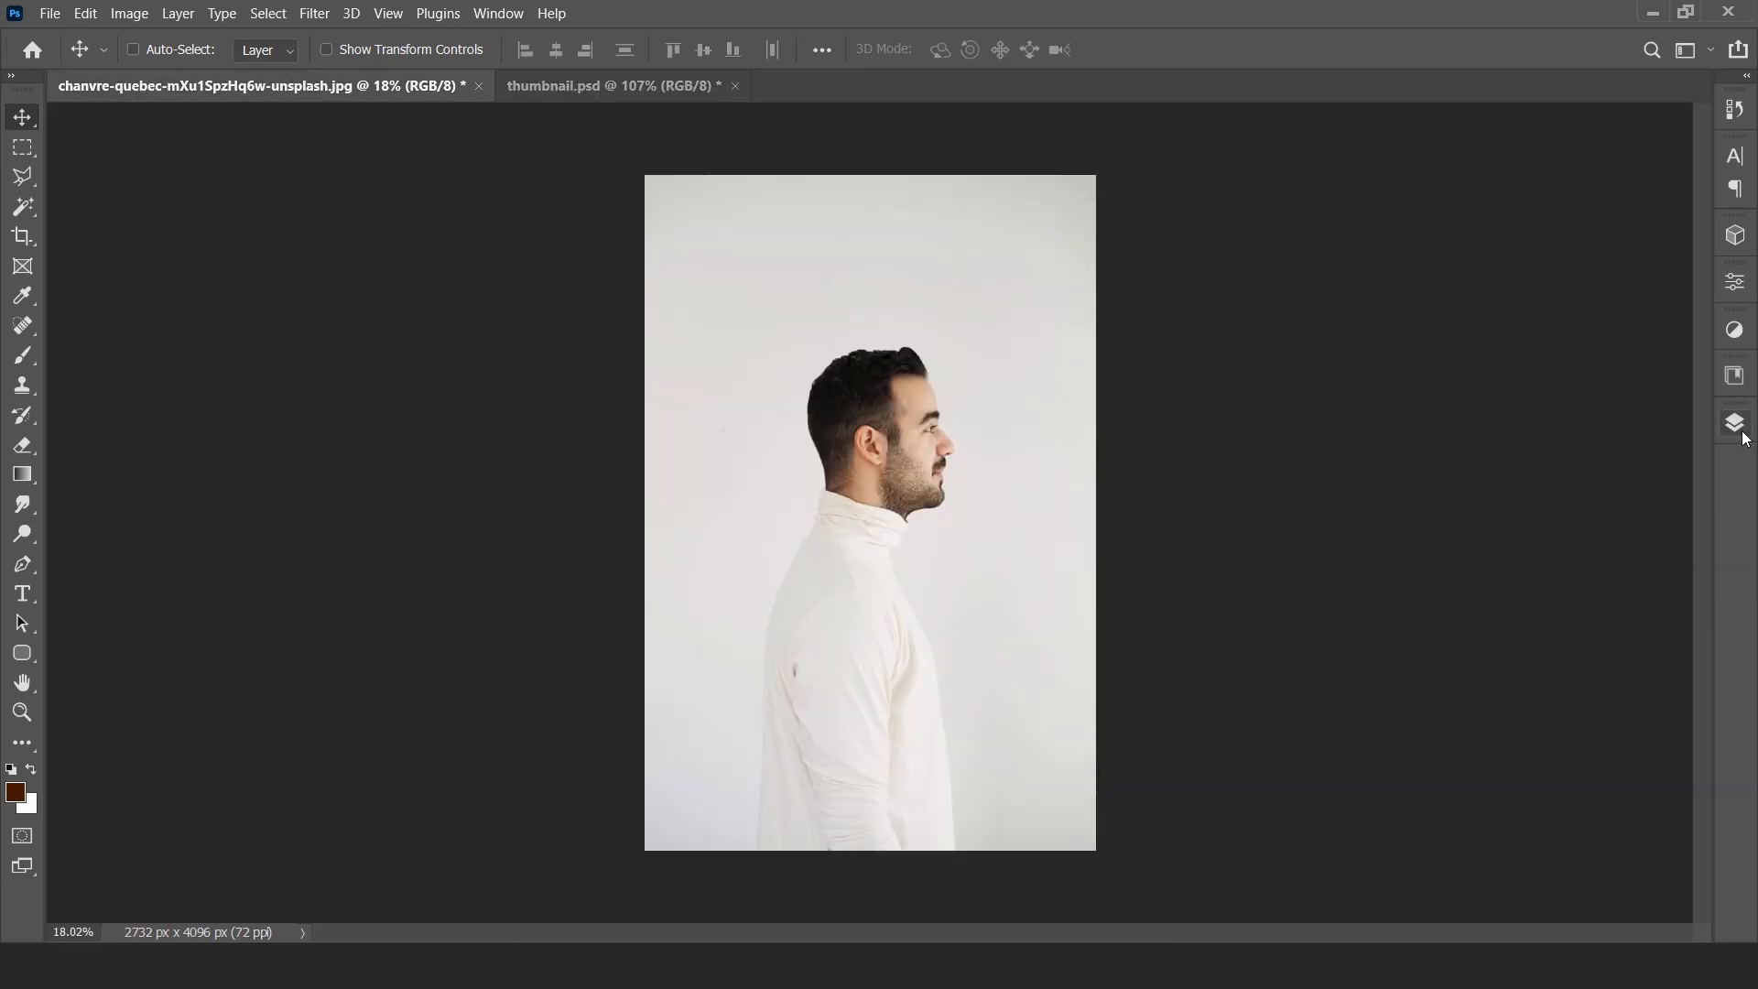
# - Duplicate Background, select the man with Magic Wand tolerance 100, and add a mask
pyautogui.click(1734, 423)
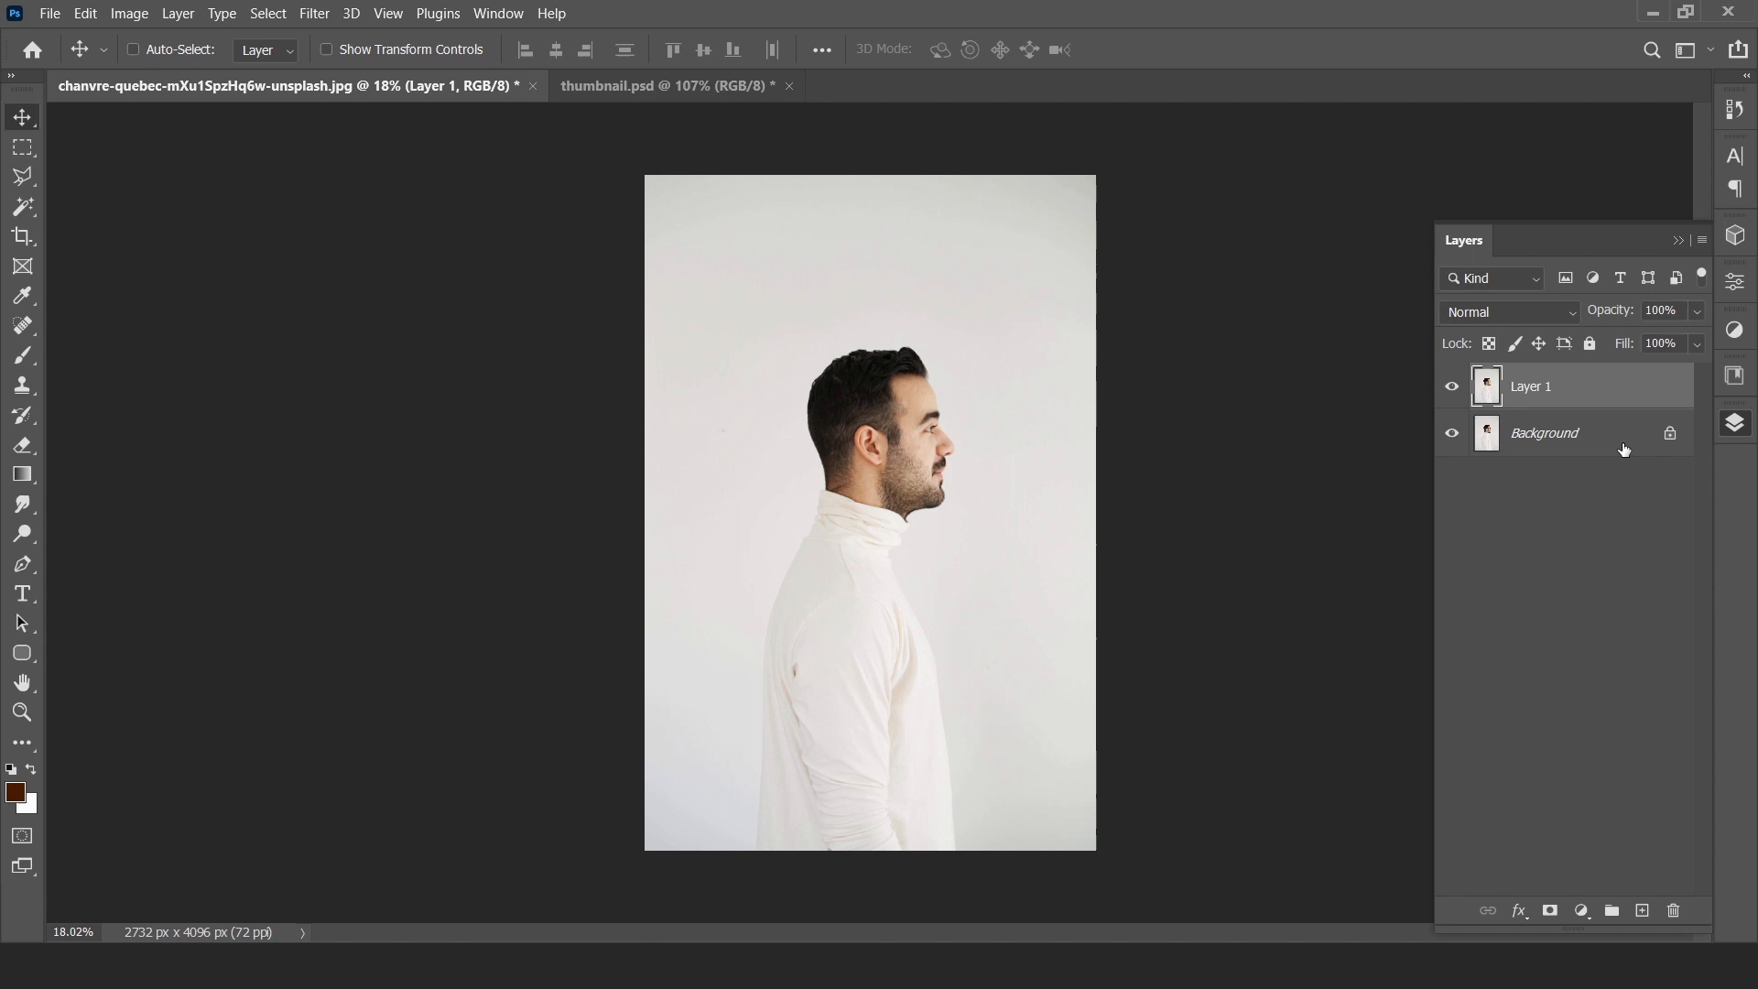
pyautogui.moveTo(268, 12)
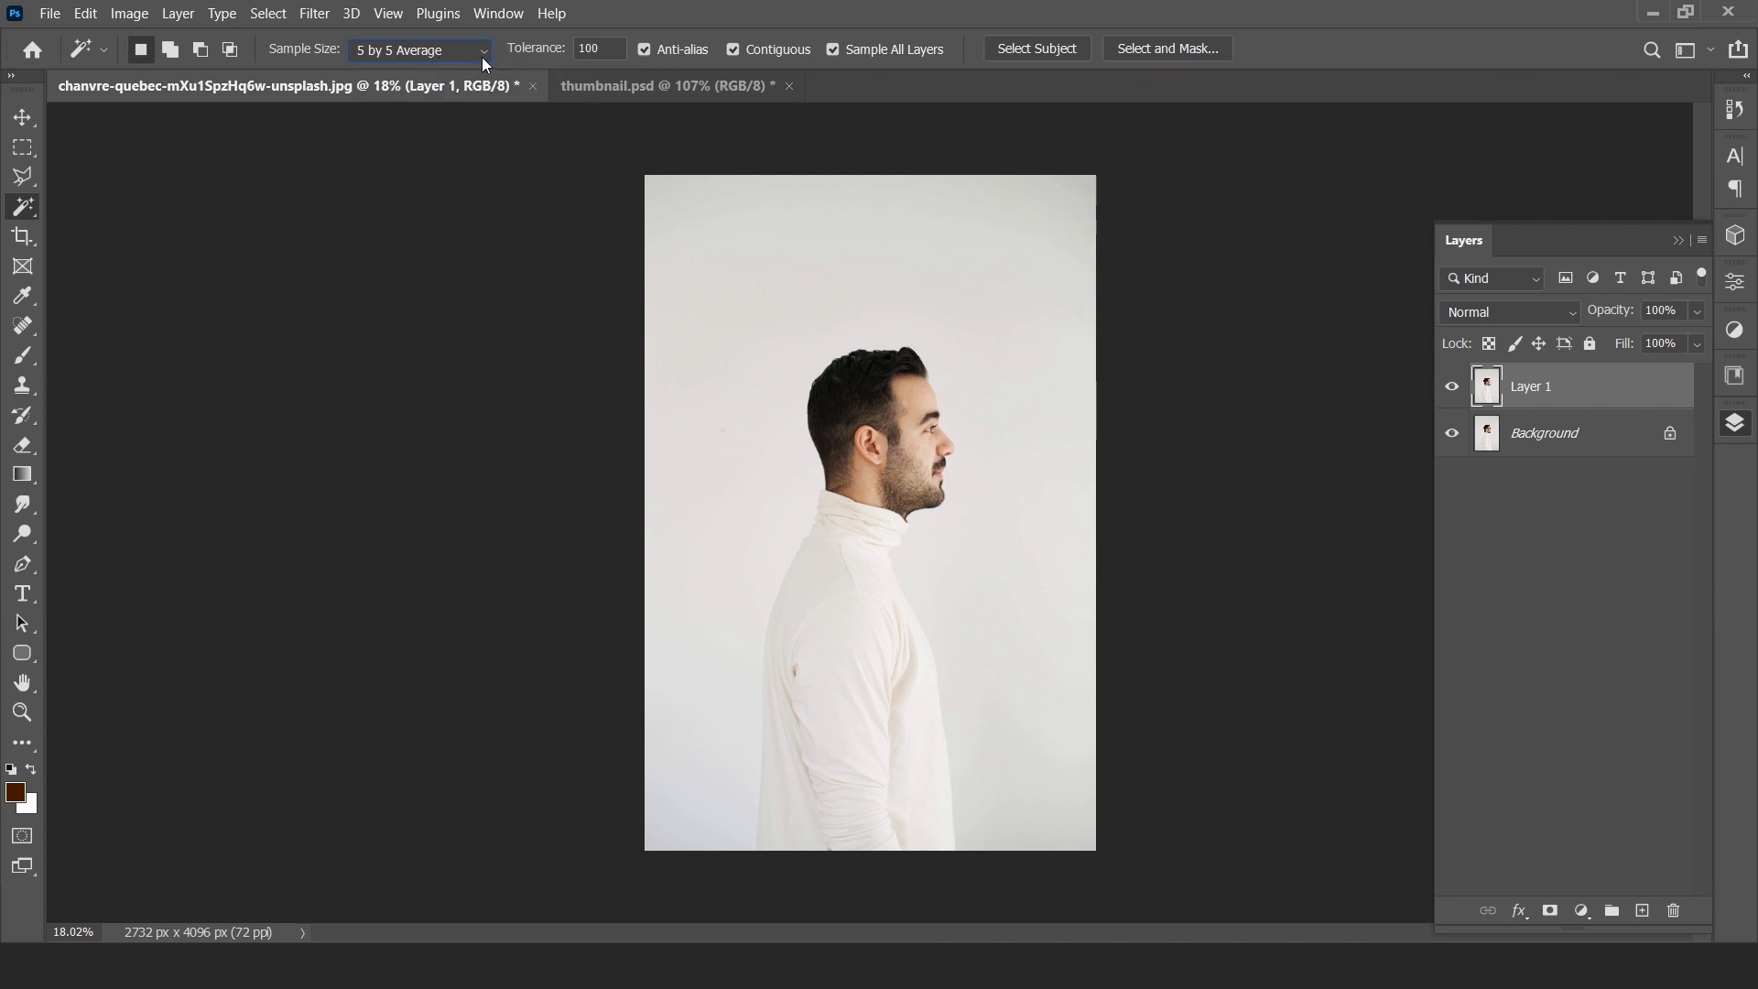
pyautogui.tripleClick(598, 48)
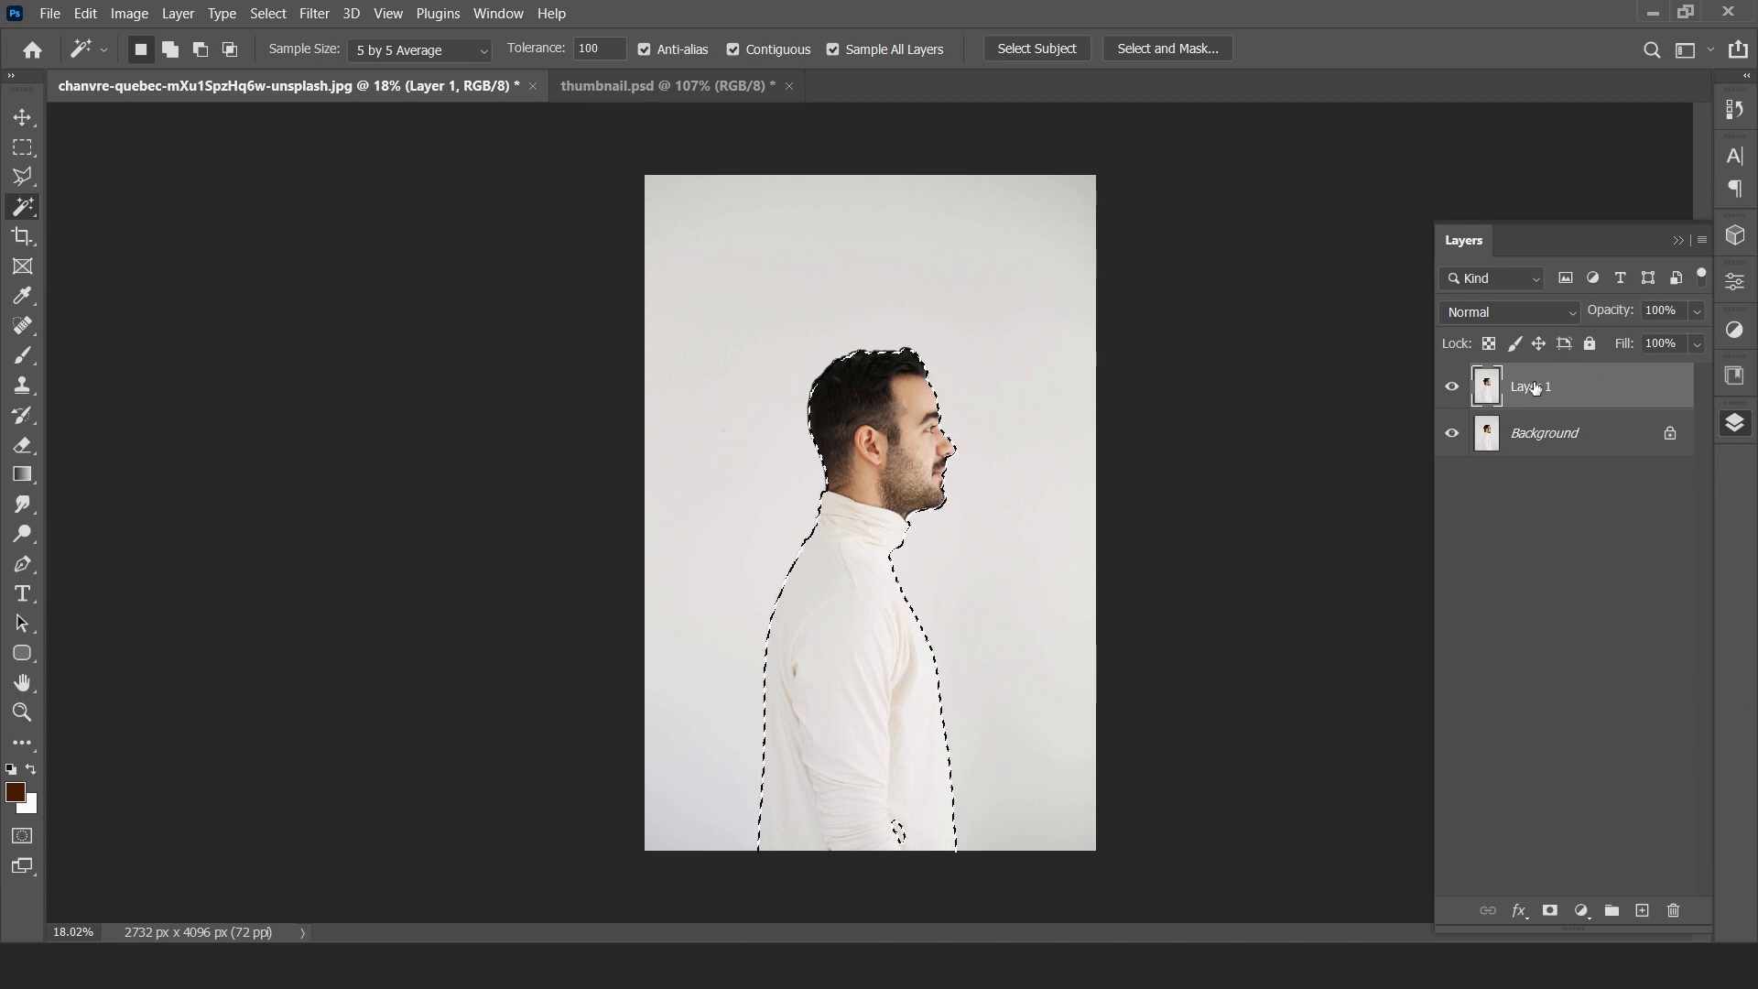
pyautogui.click(1550, 909)
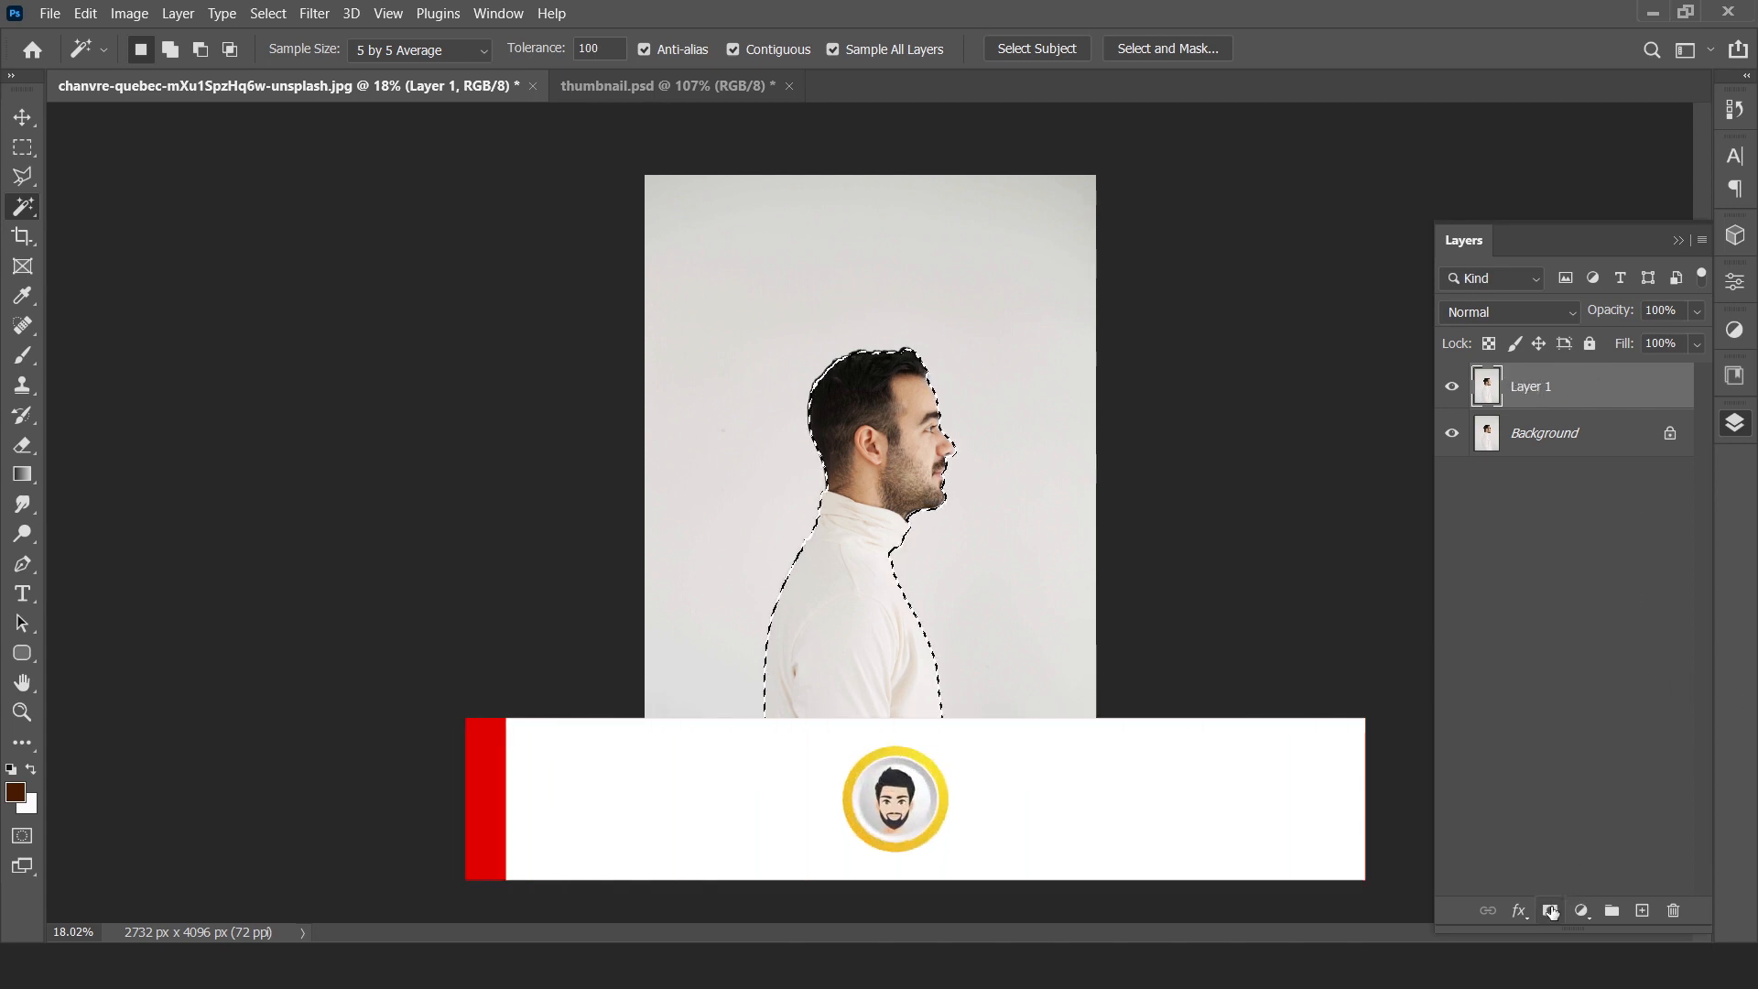
# - Refine the mask in Select and Mask with Decontaminate Colors, outputting a new masked layer
pyautogui.rightClick(1529, 376)
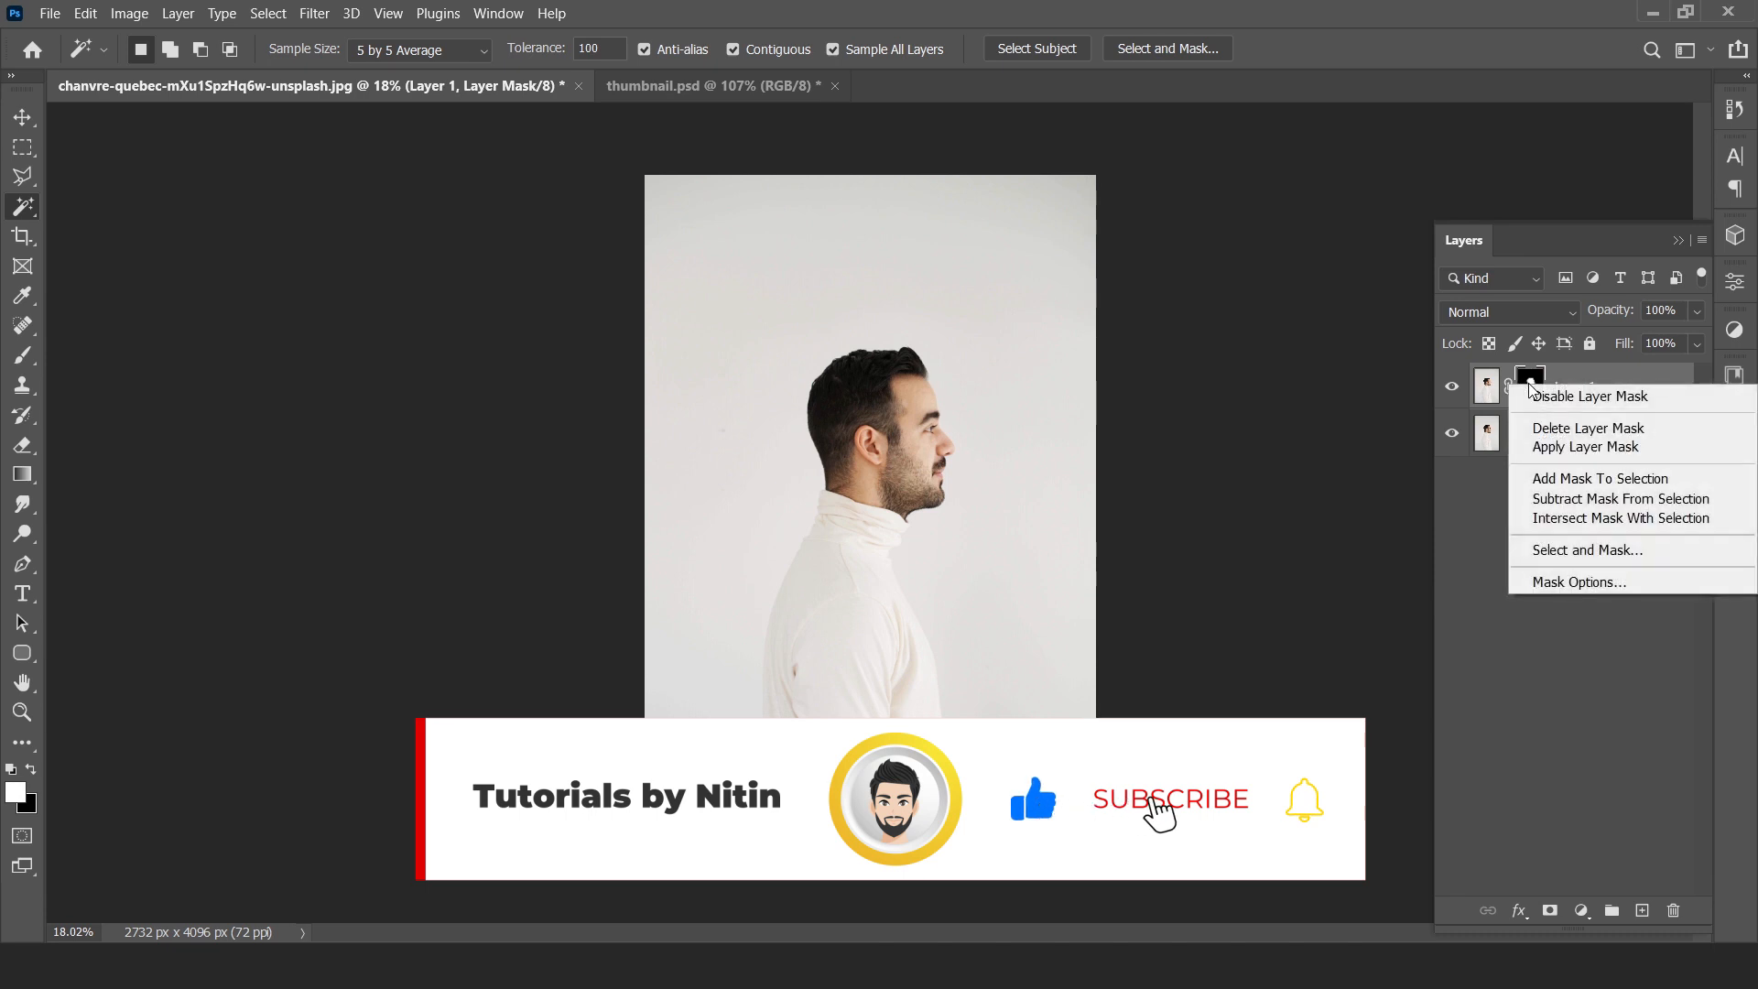
pyautogui.click(1584, 550)
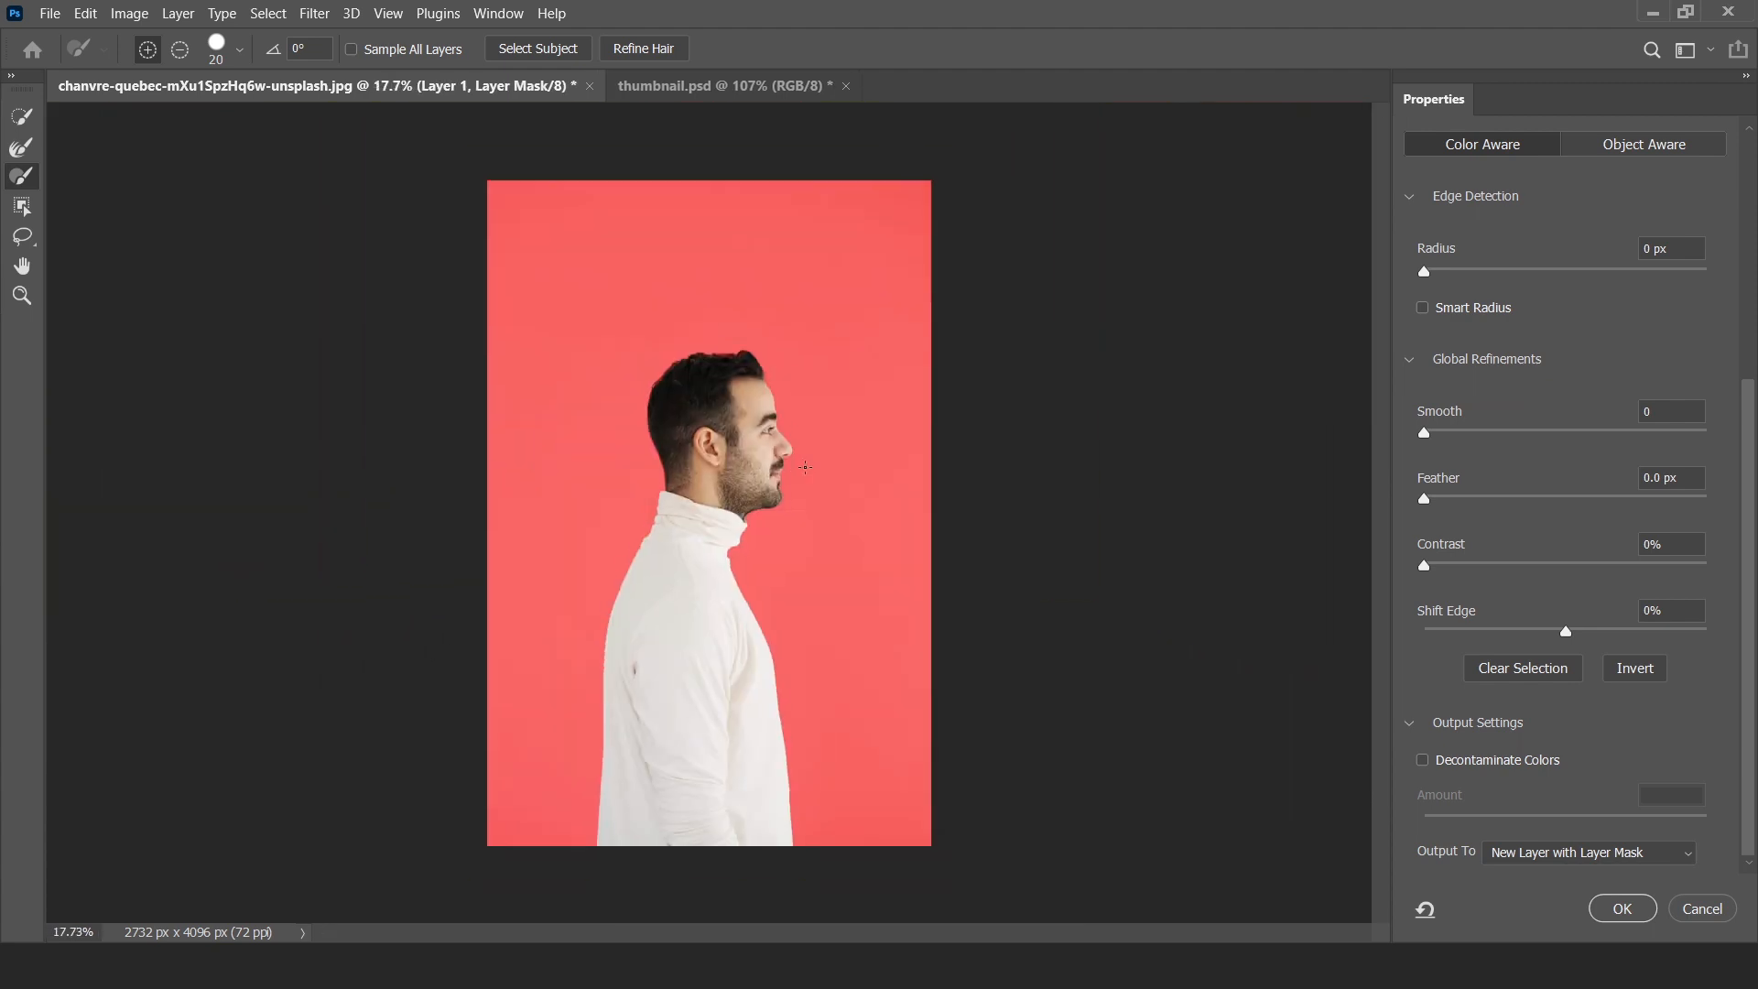
pyautogui.moveTo(1744, 650)
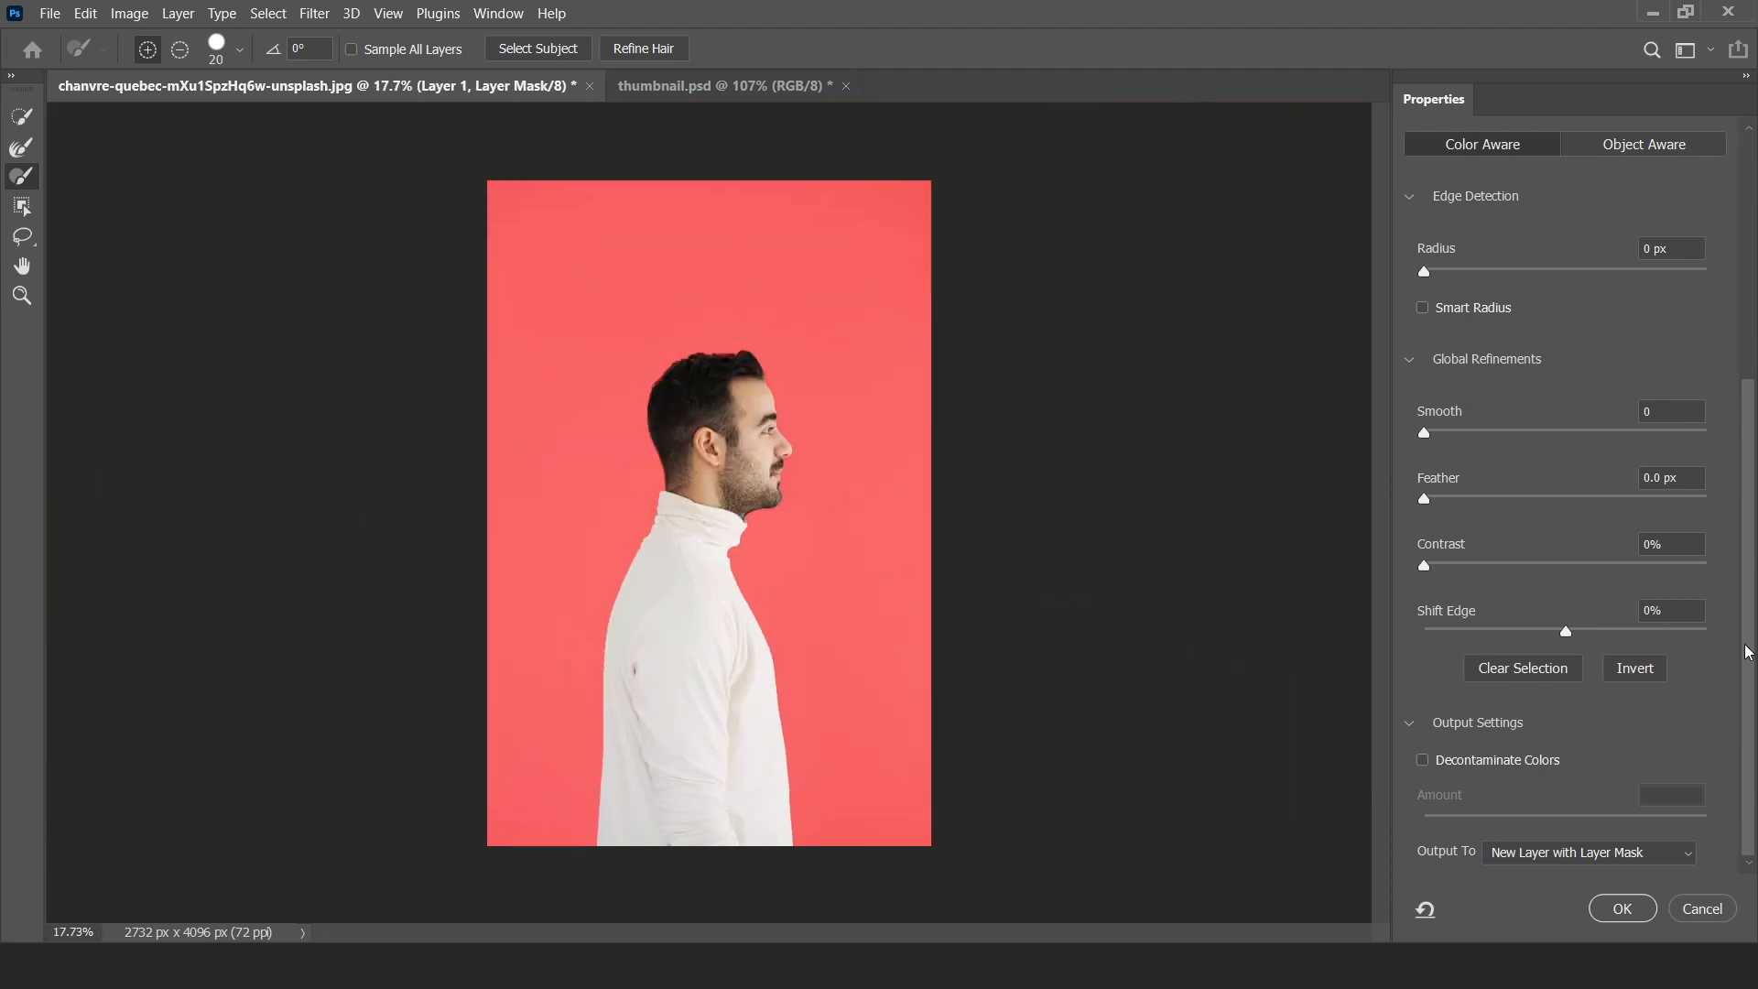
pyautogui.click(1422, 760)
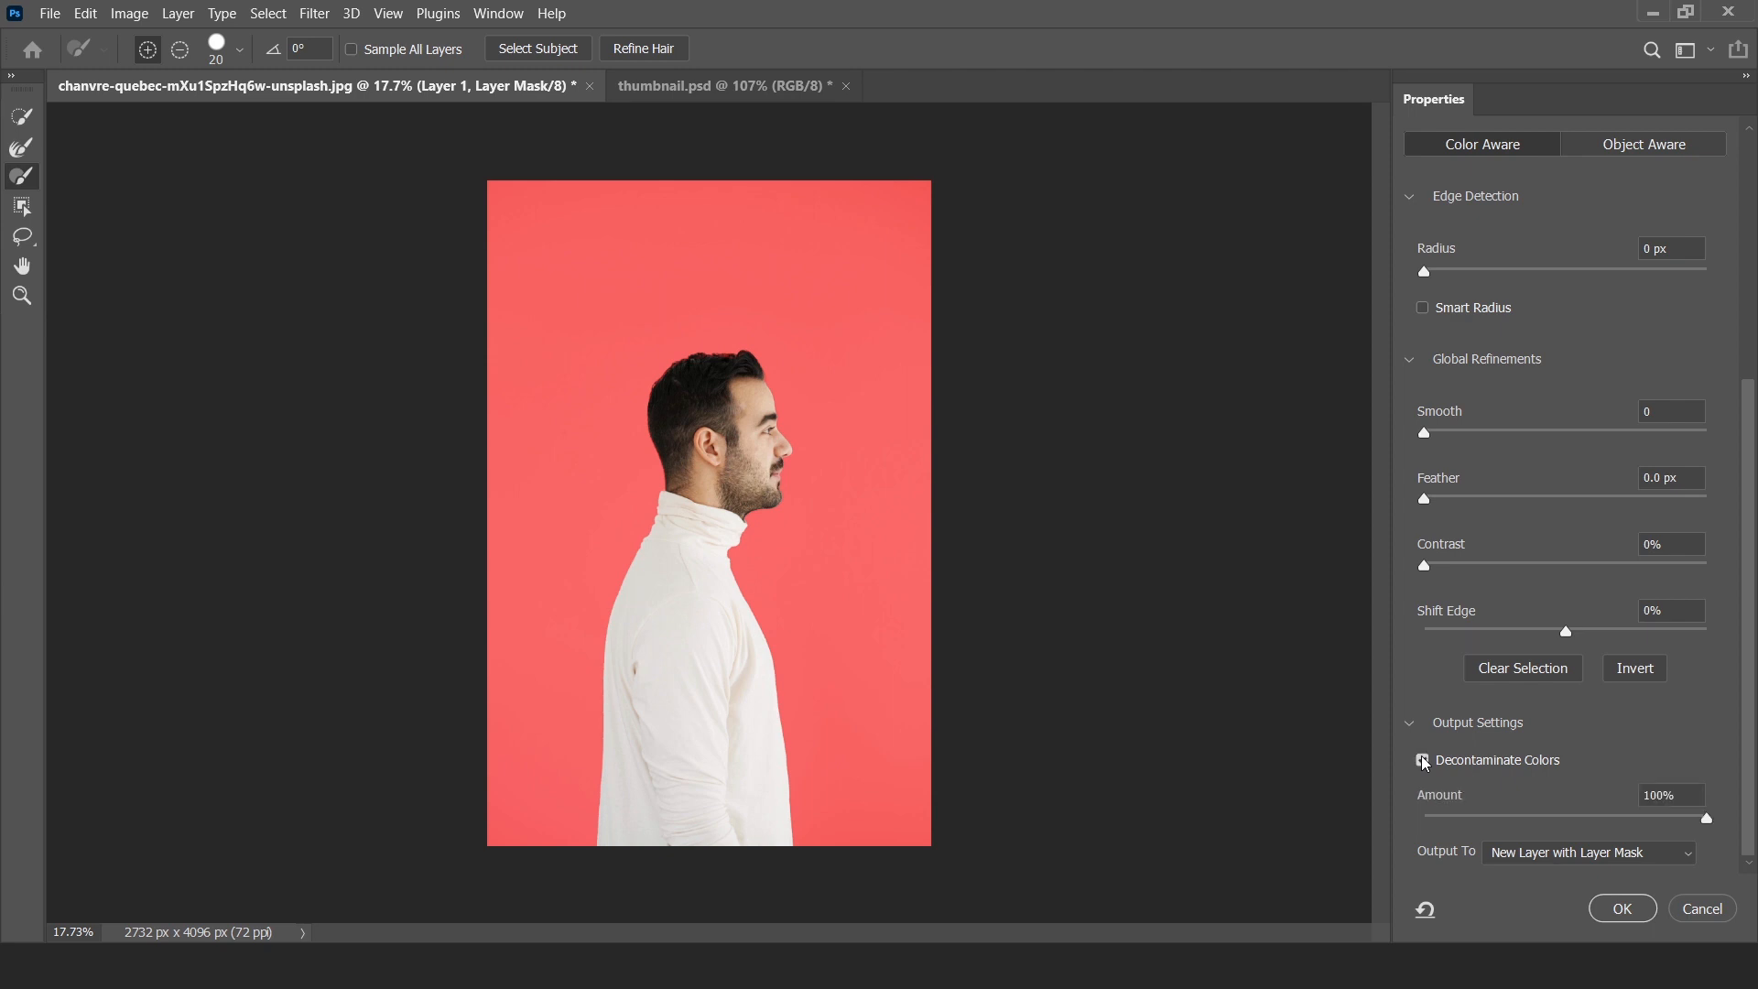
pyautogui.click(1422, 760)
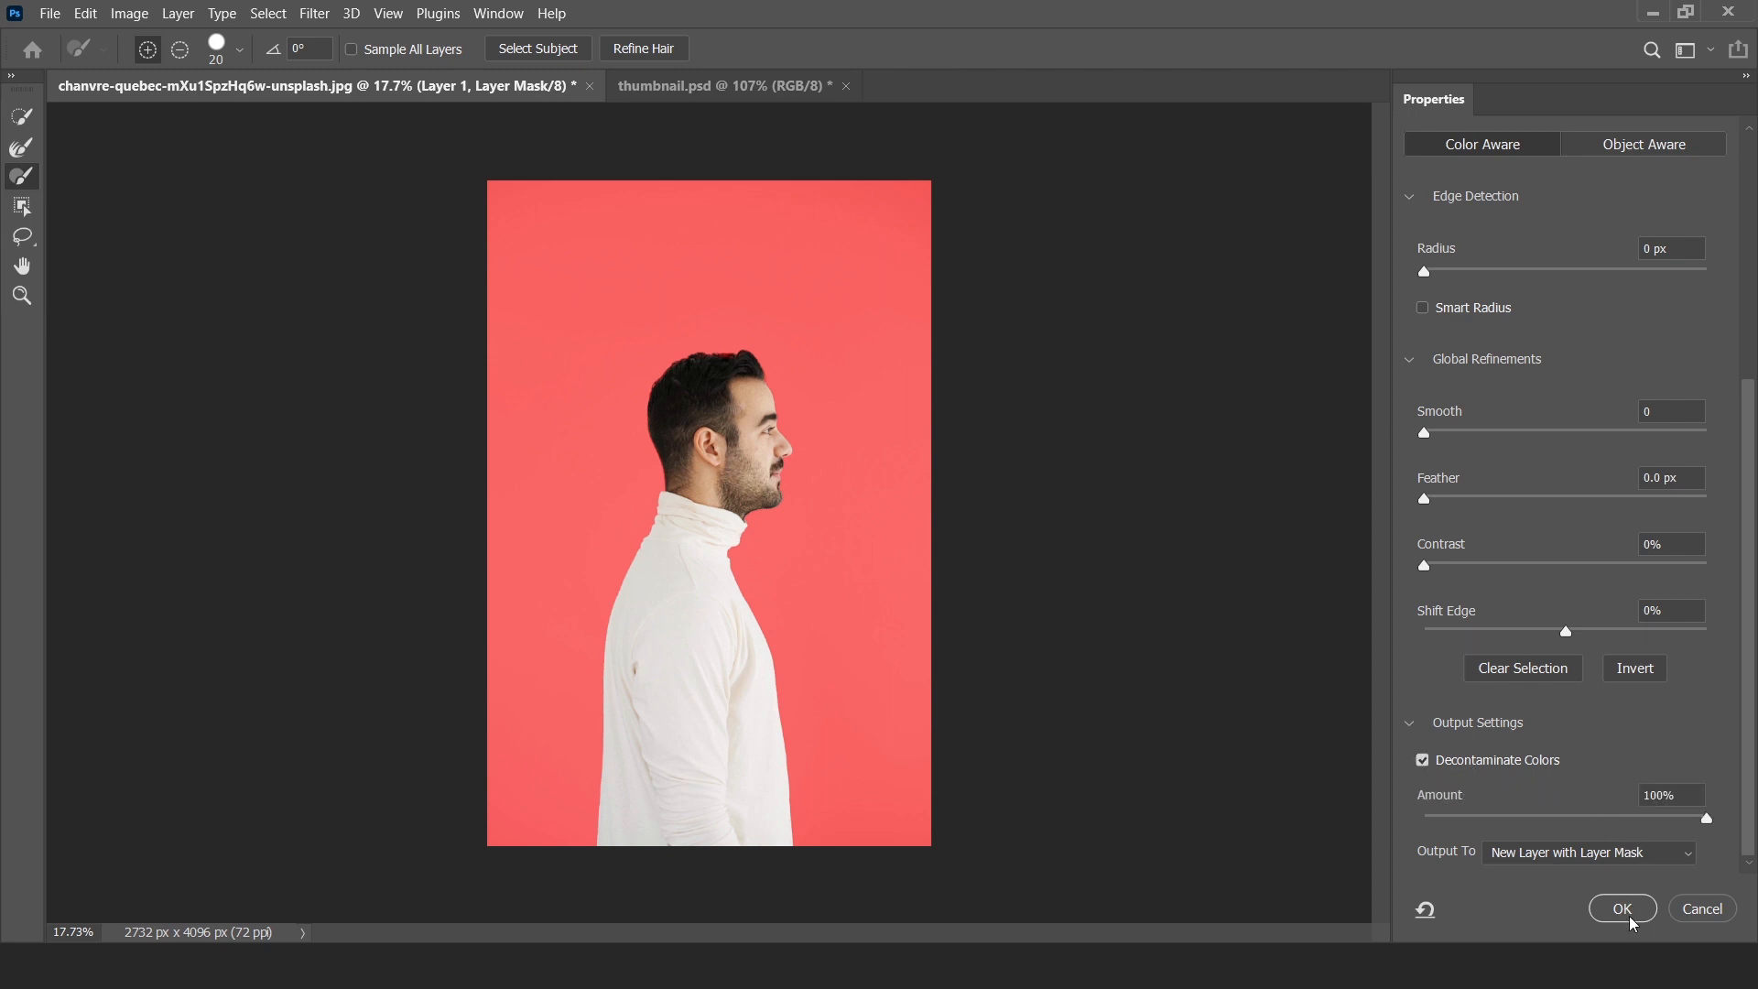
pyautogui.click(1622, 908)
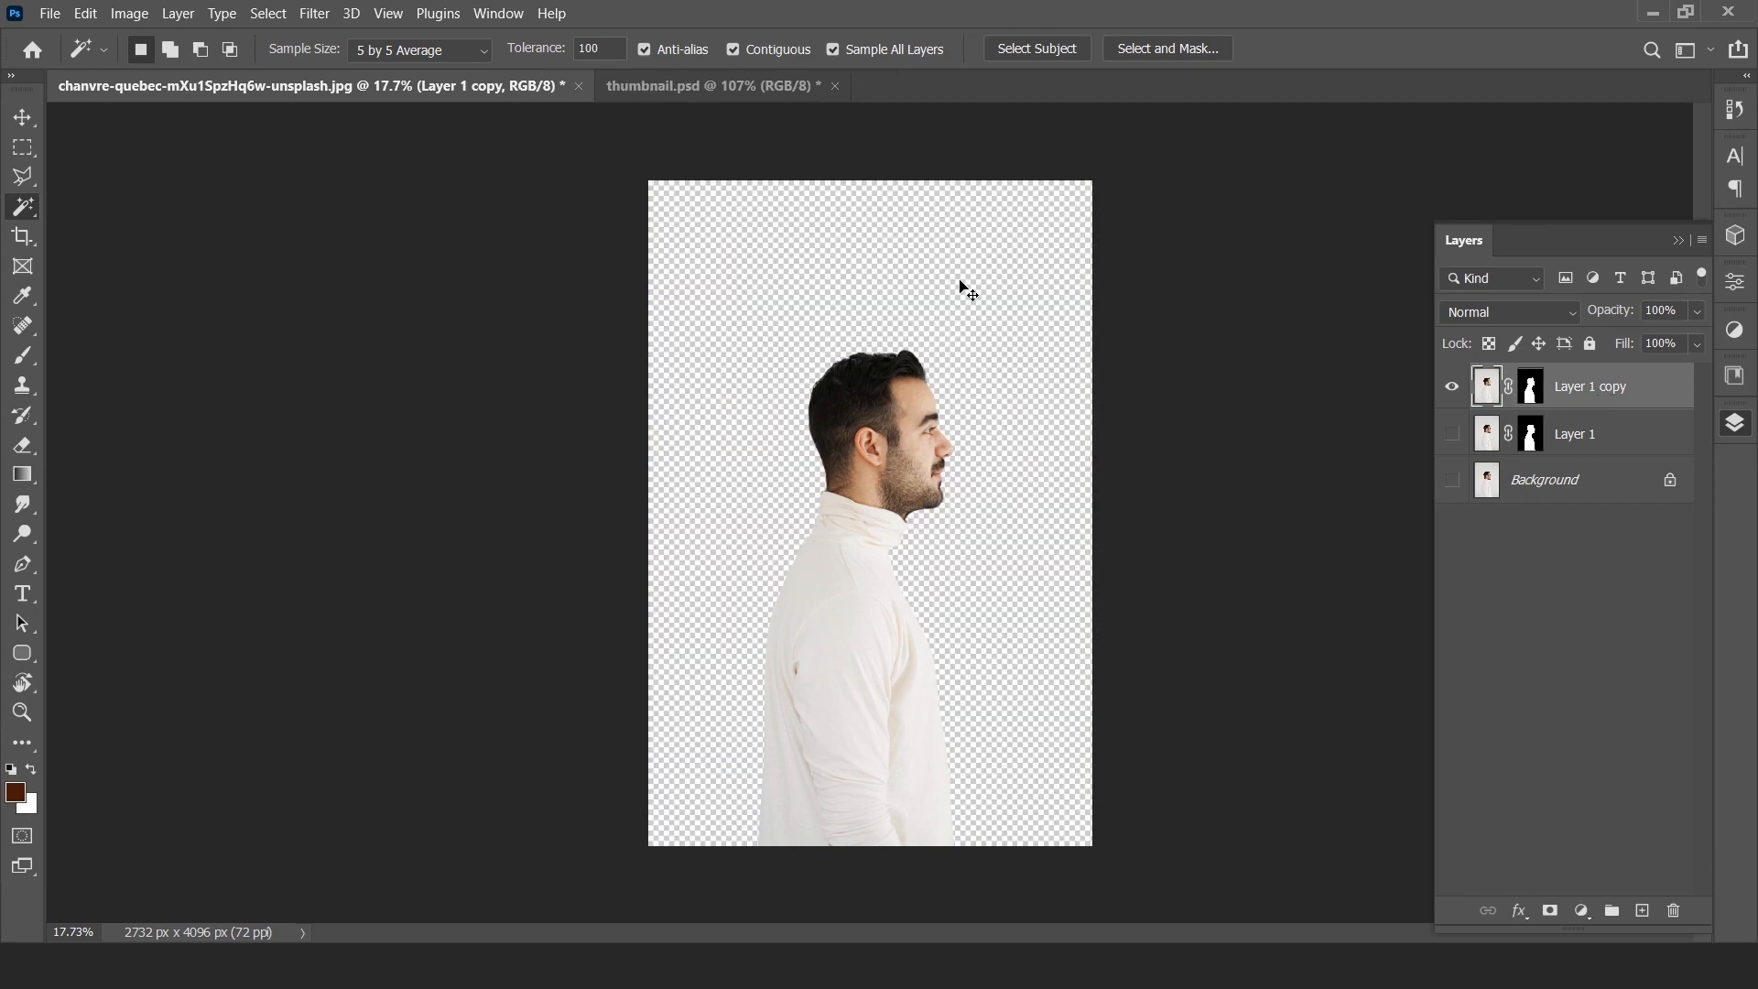
# - Create a 1920×1080 document, then select Layer 1 copy with the Move tool
pyautogui.click(49, 14)
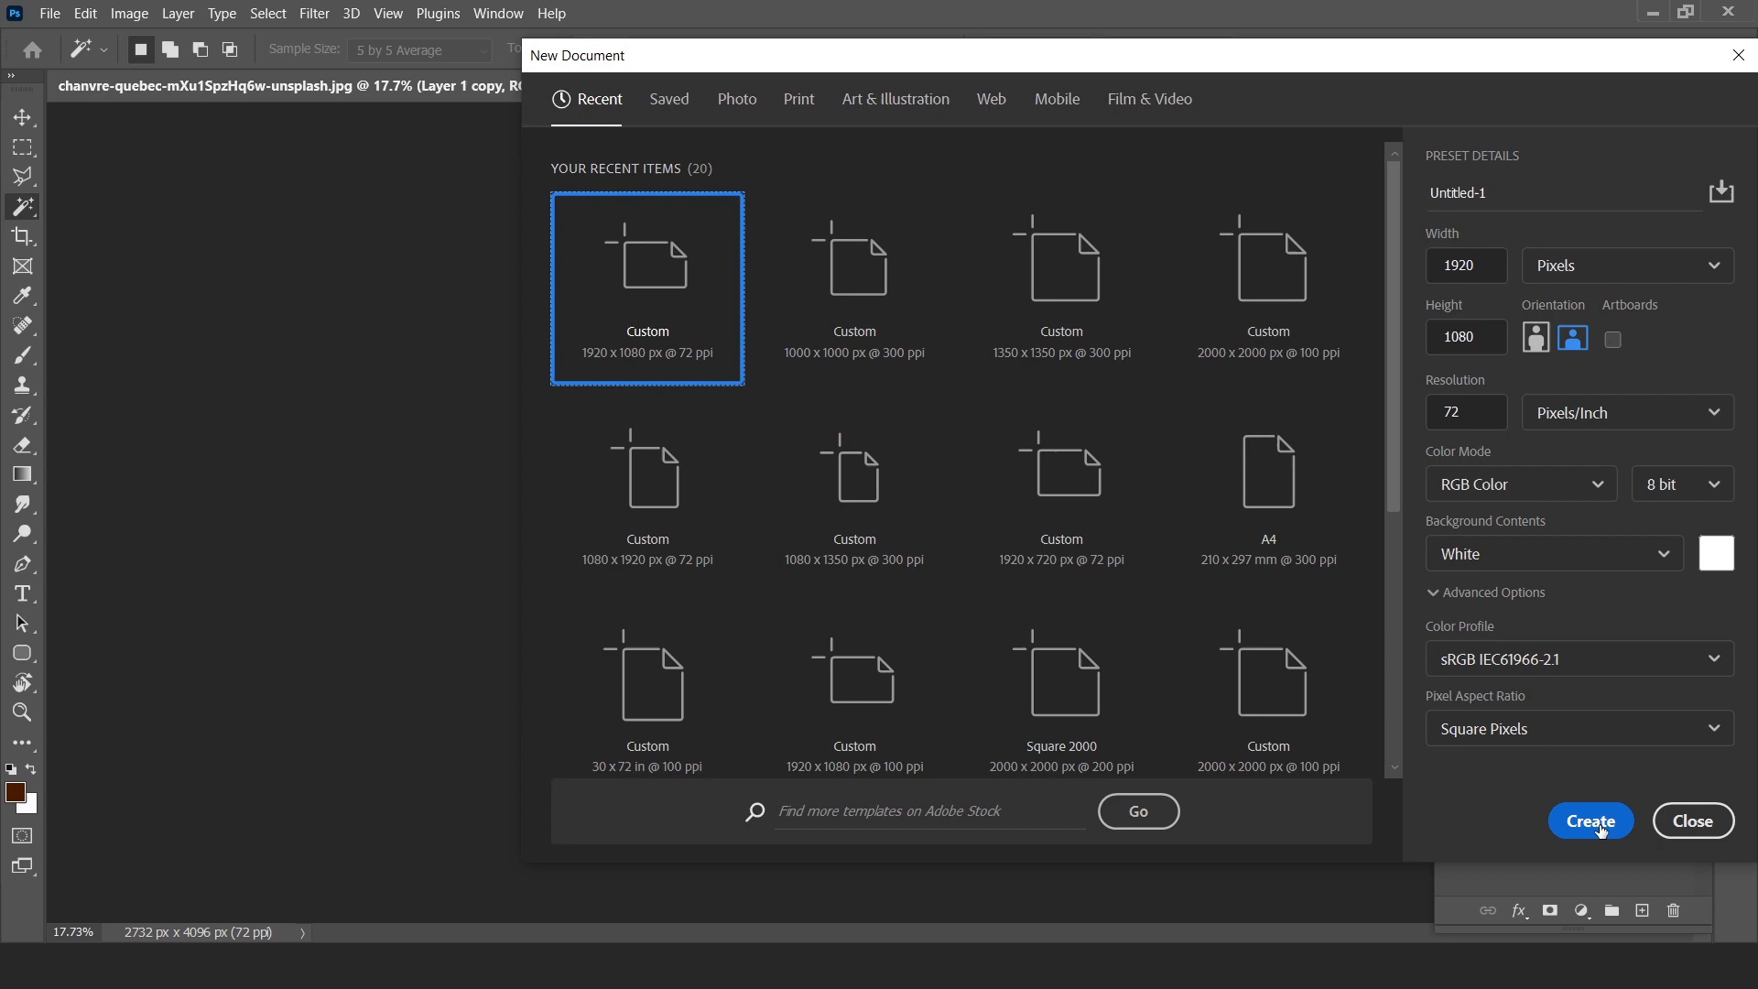
pyautogui.click(1588, 820)
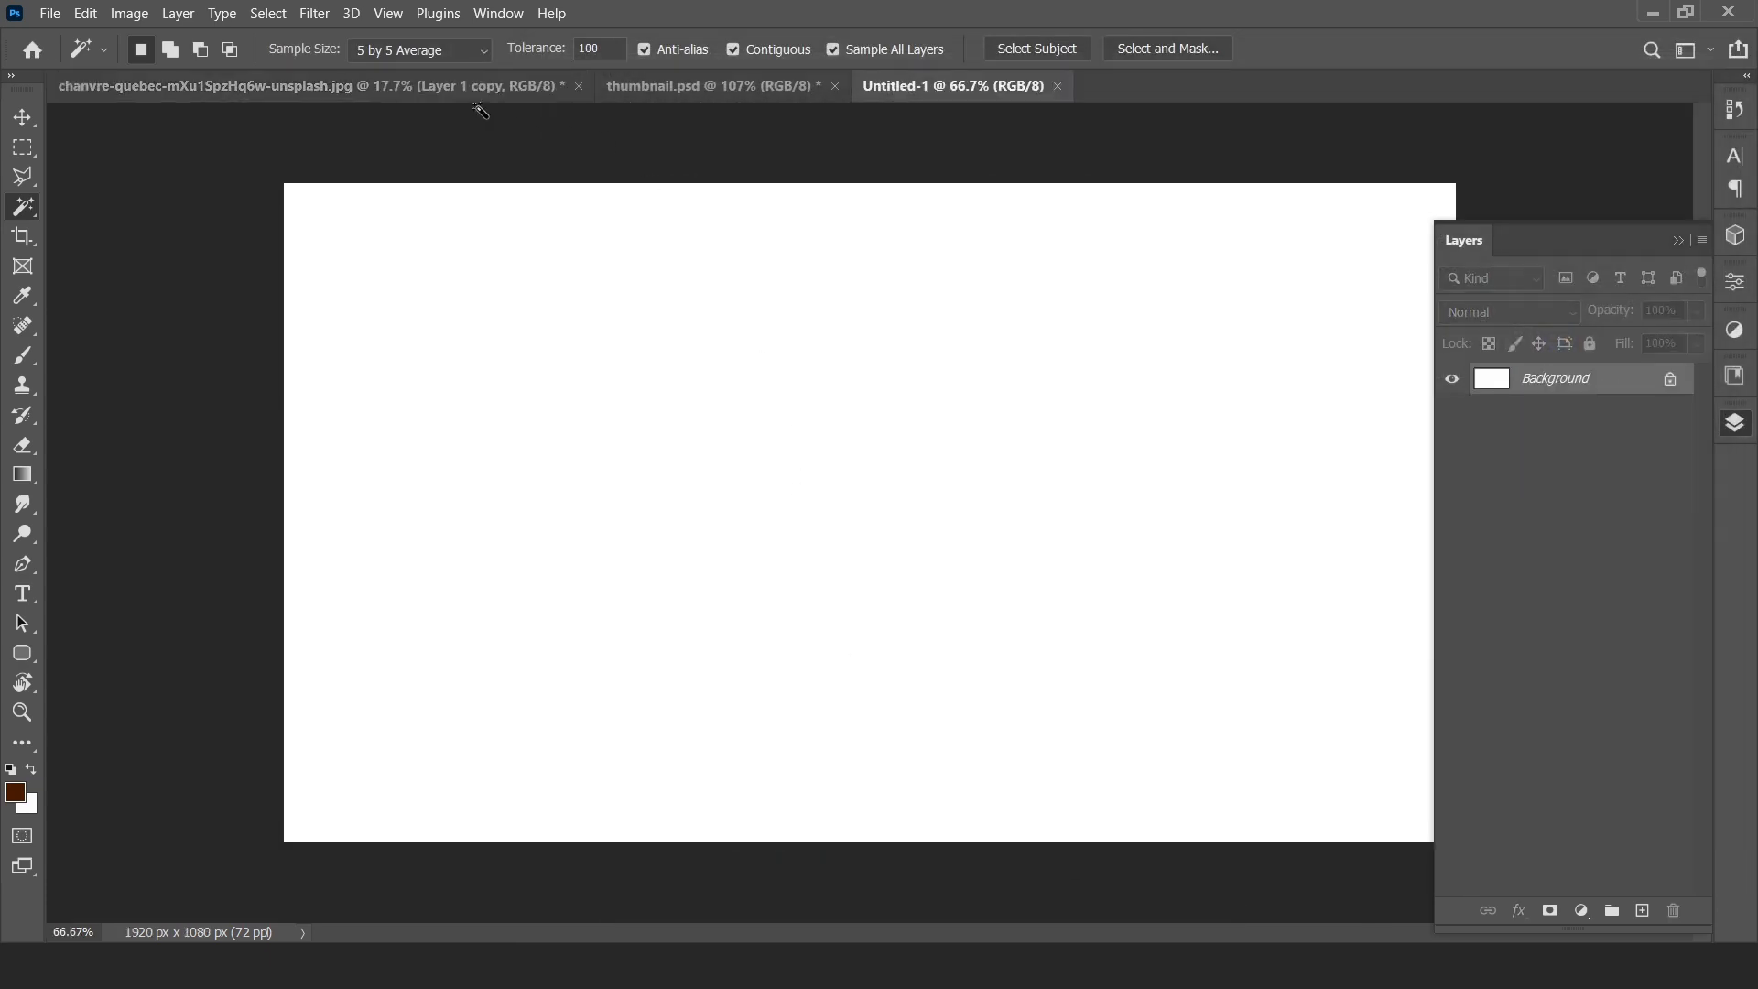
pyautogui.click(314, 86)
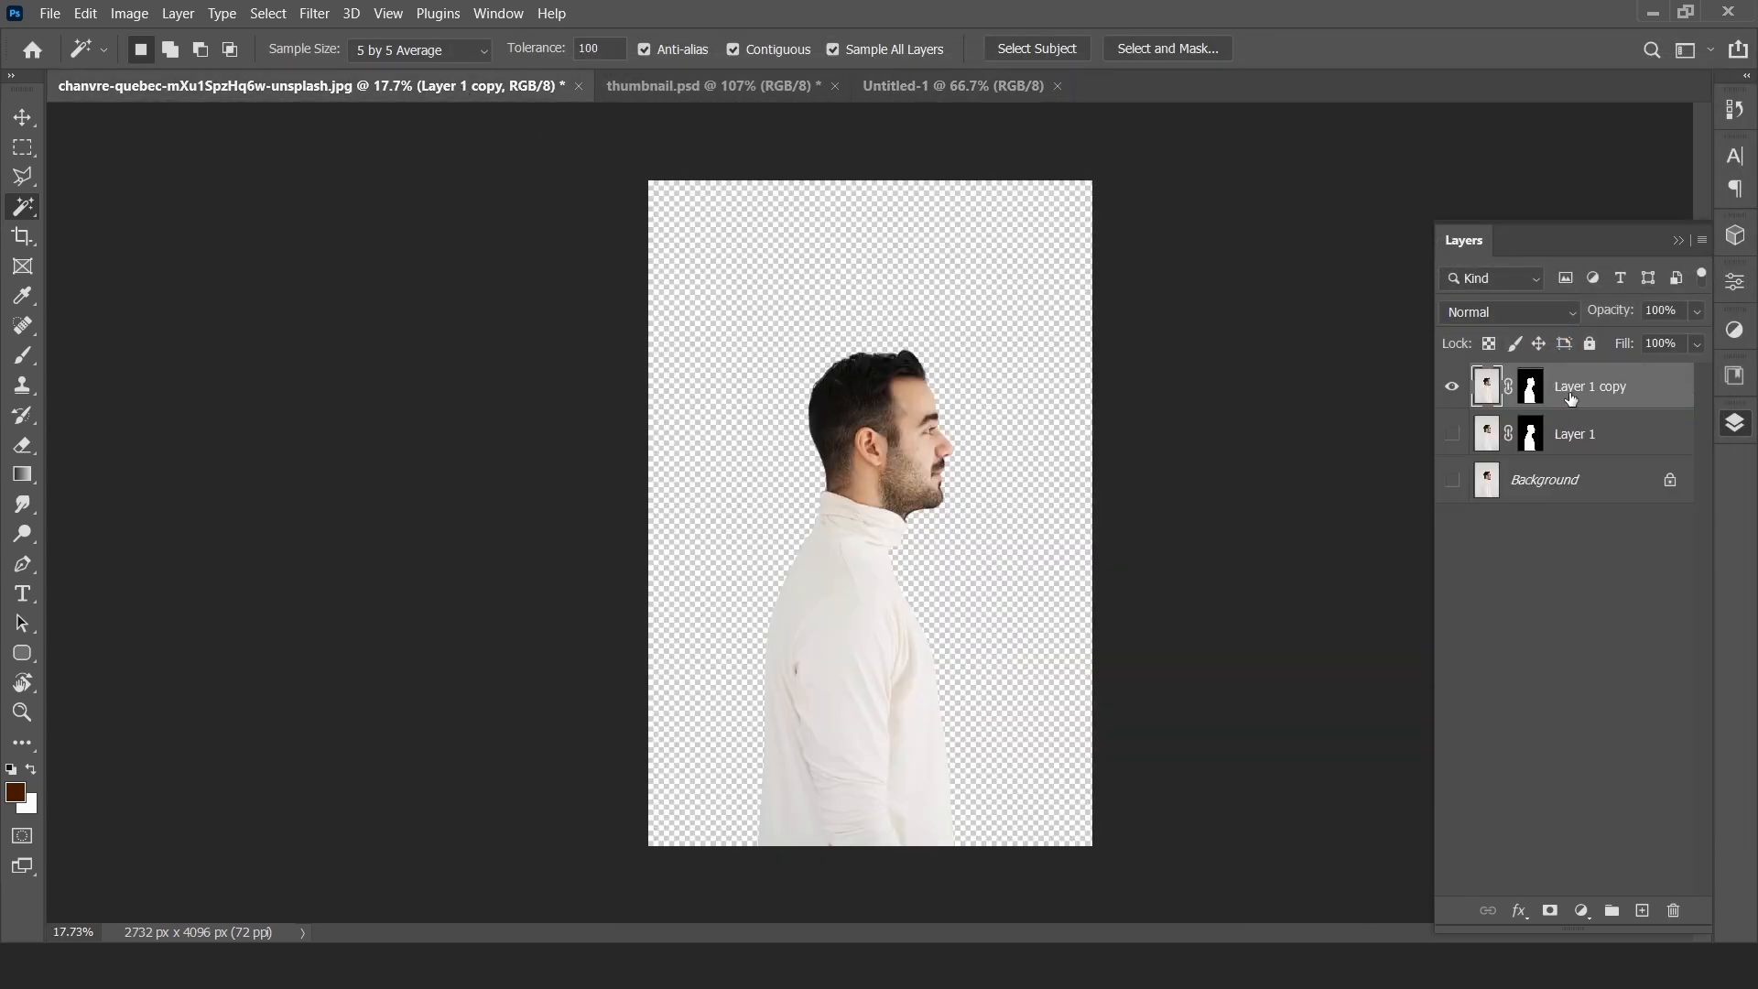
pyautogui.click(22, 356)
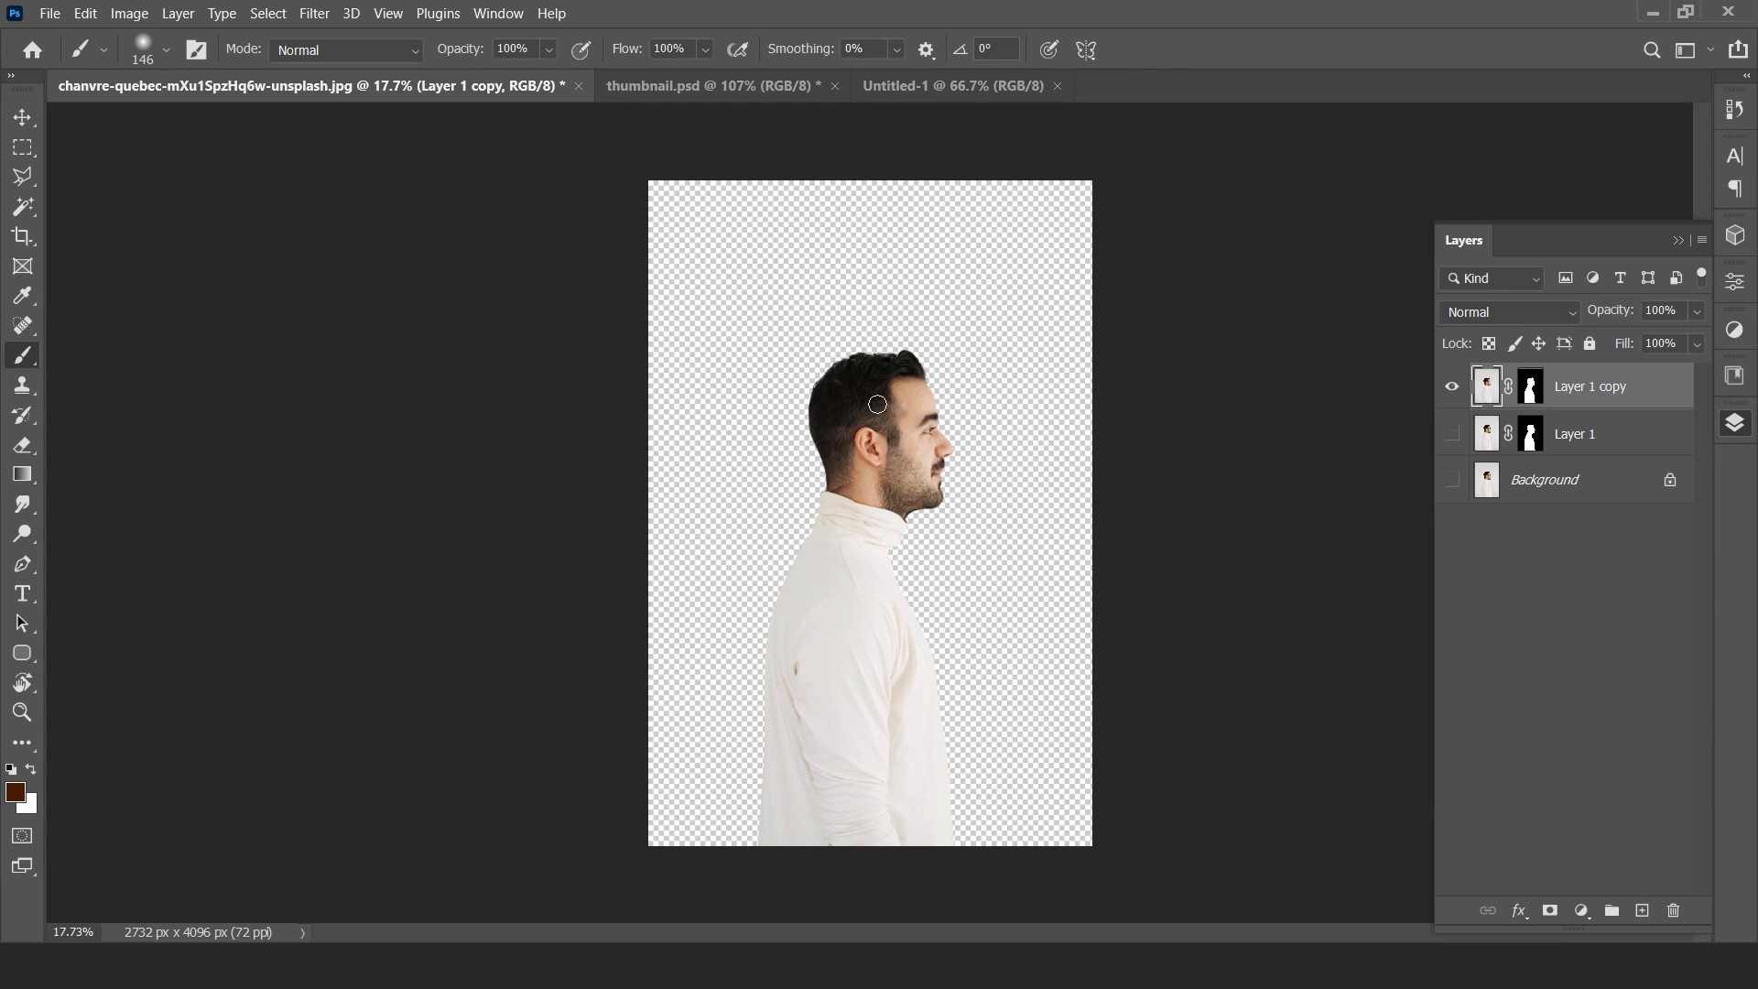
pyautogui.click(952, 85)
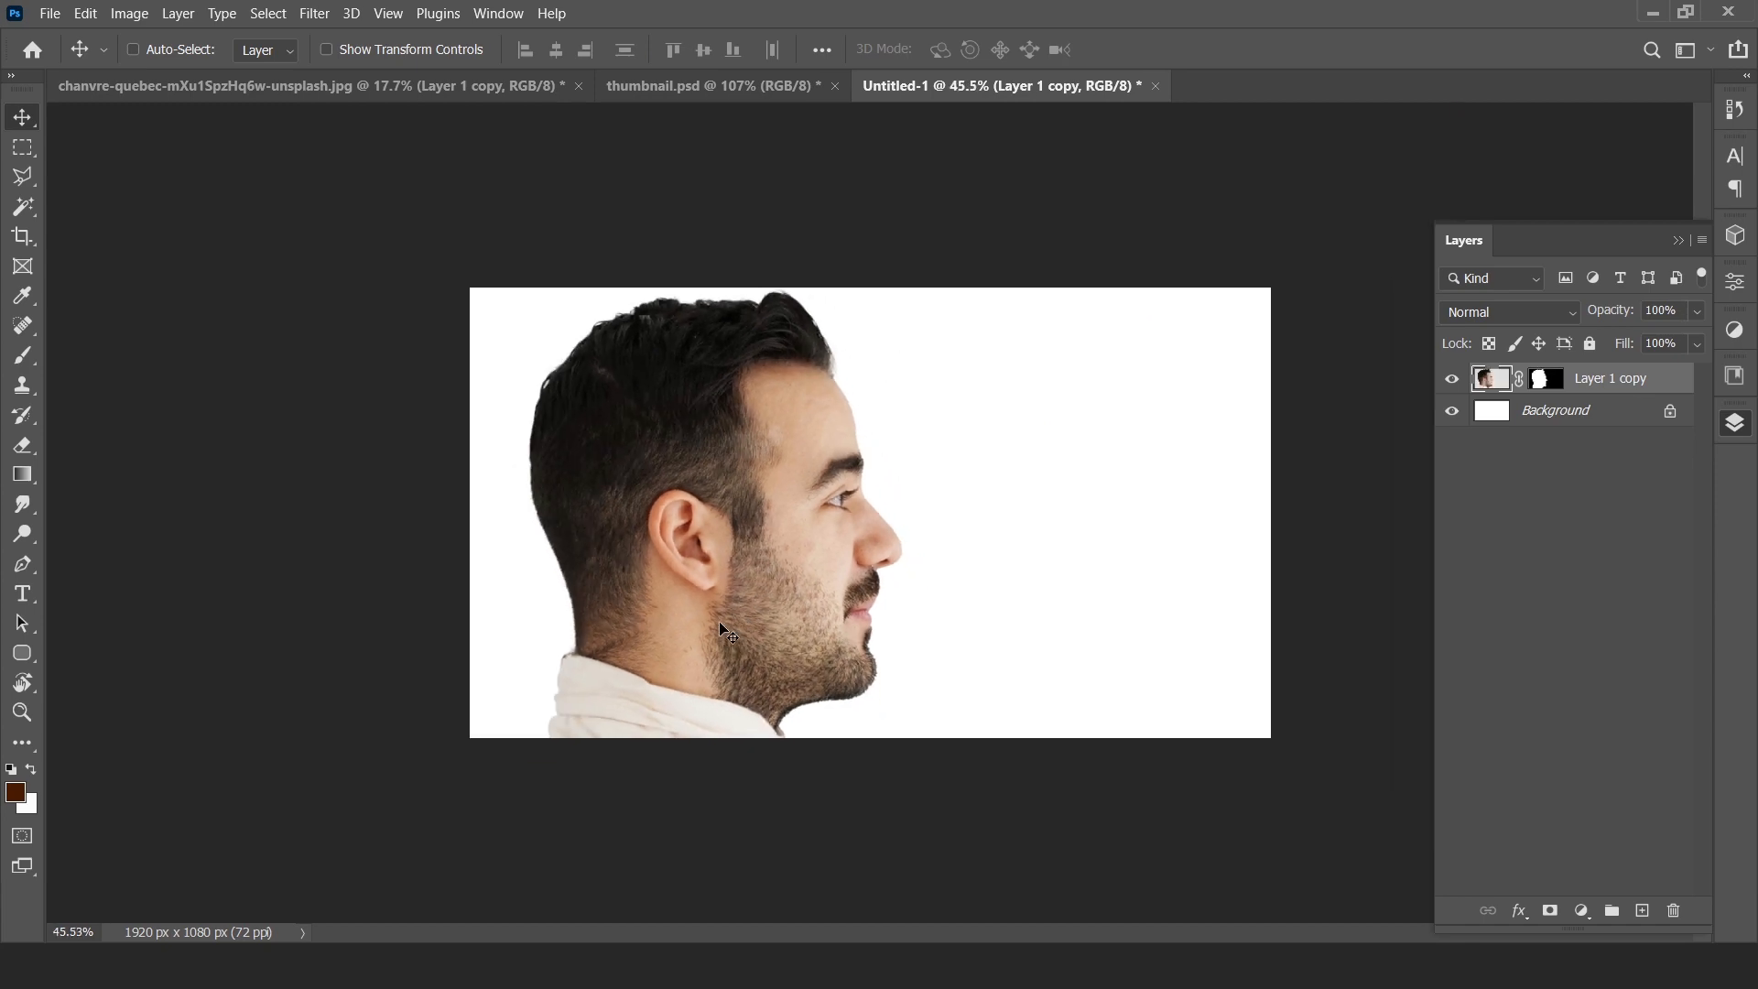
# - Resize the man's cut-out layer with Free Transform and commit it
pyautogui.press('ctrl+t')
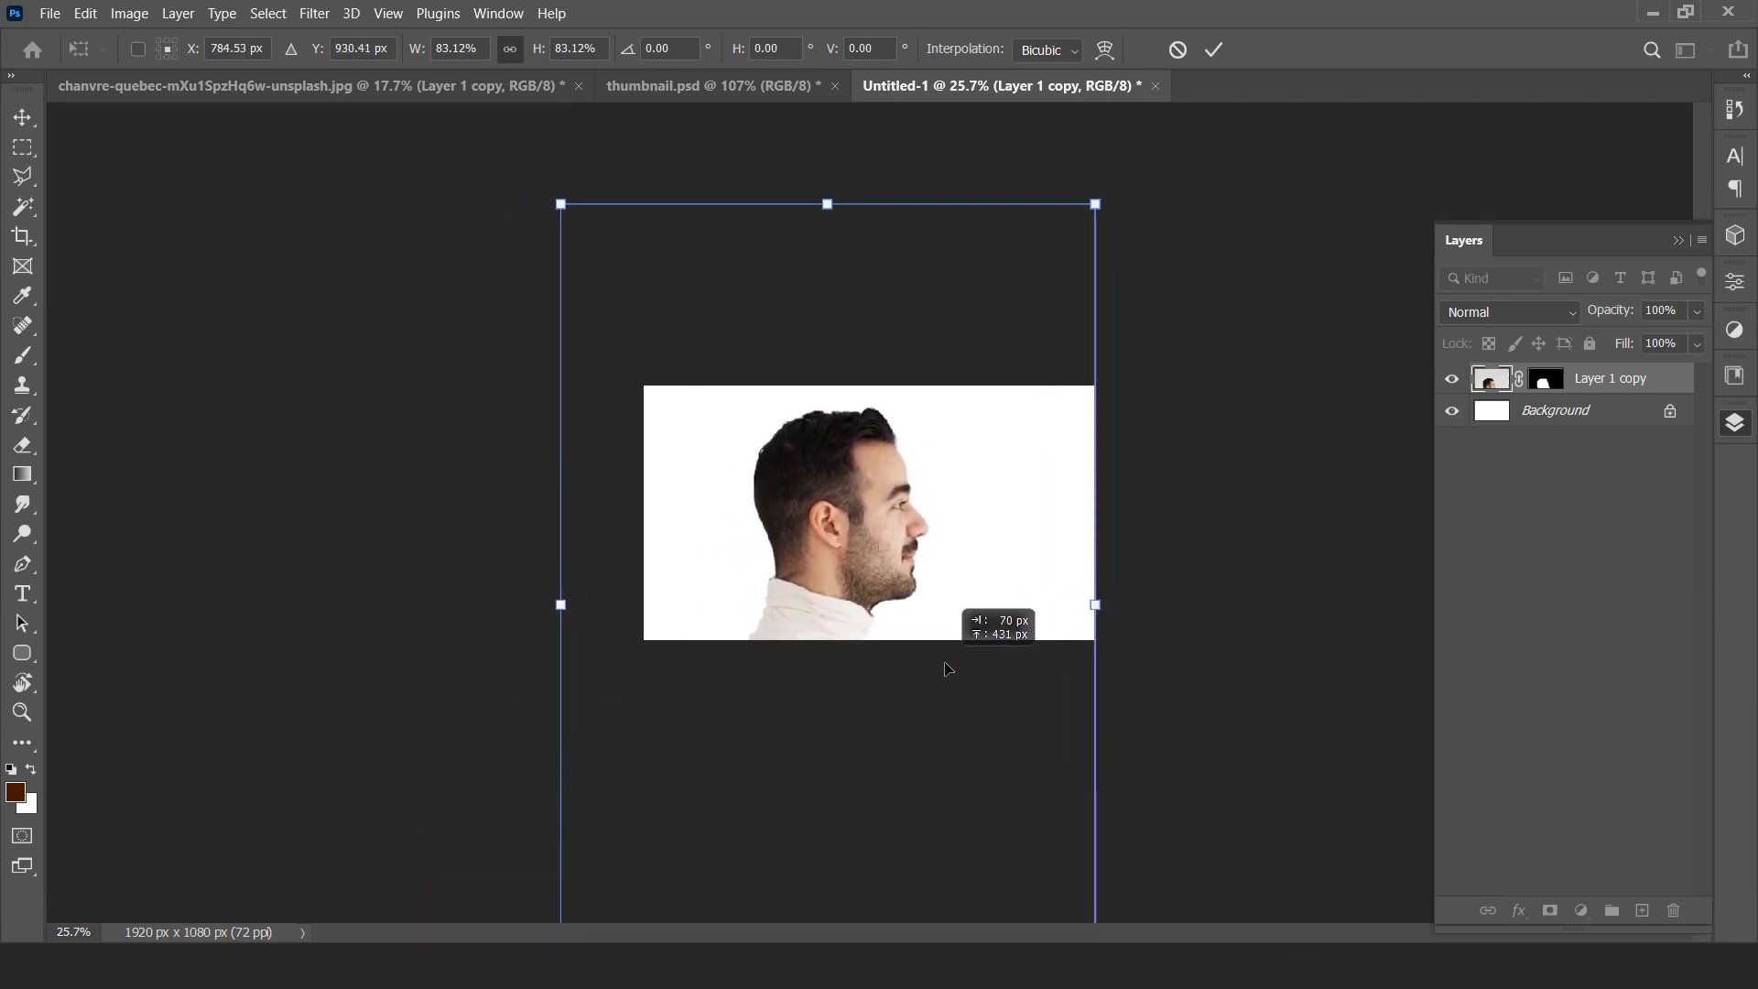
pyautogui.click(1212, 48)
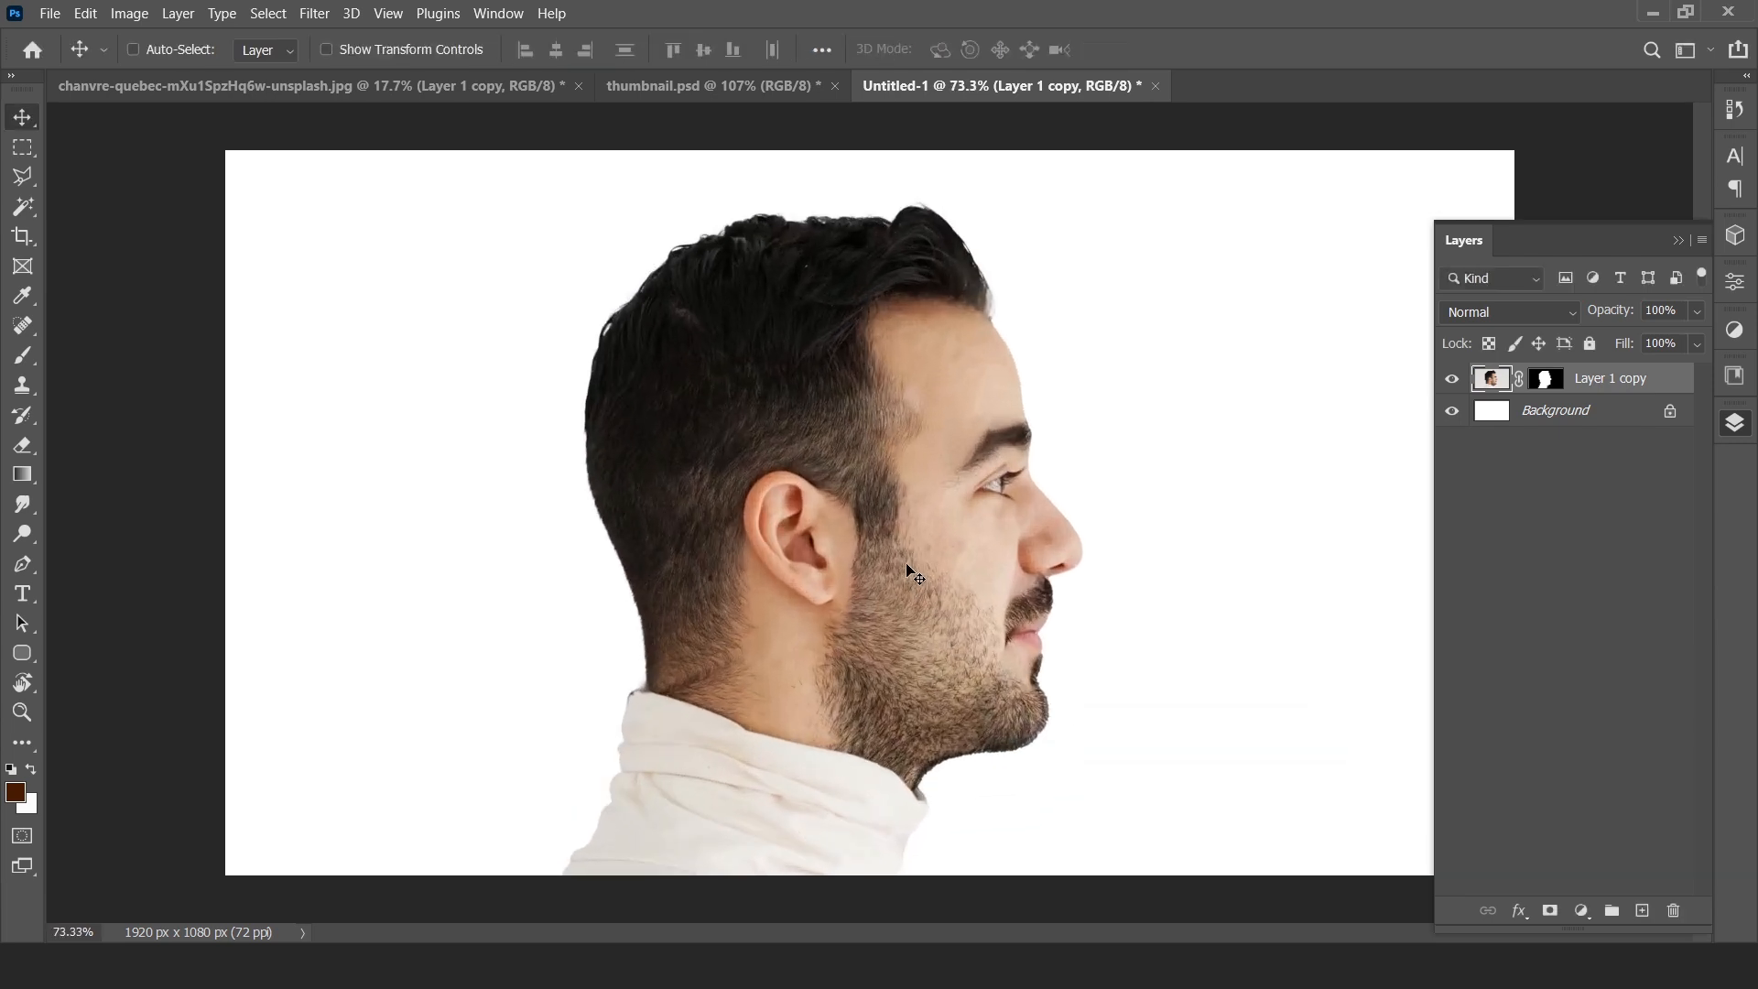
pyautogui.moveTo(1077, 449)
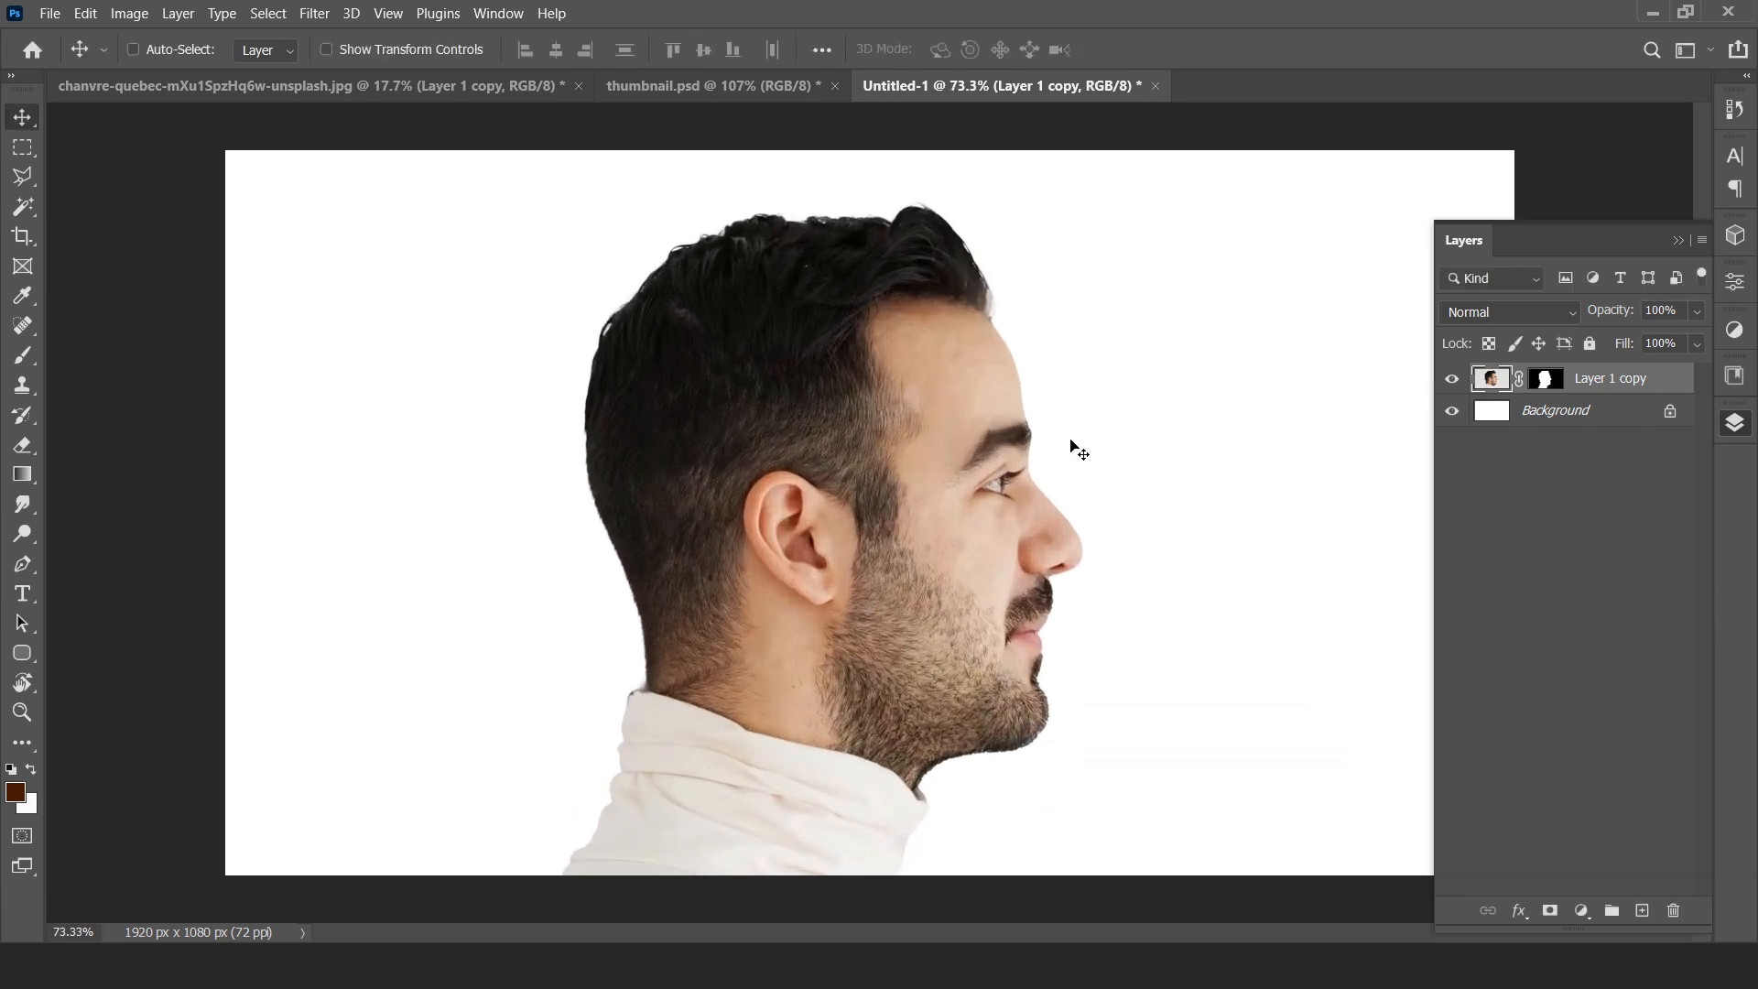
pyautogui.moveTo(1130, 320)
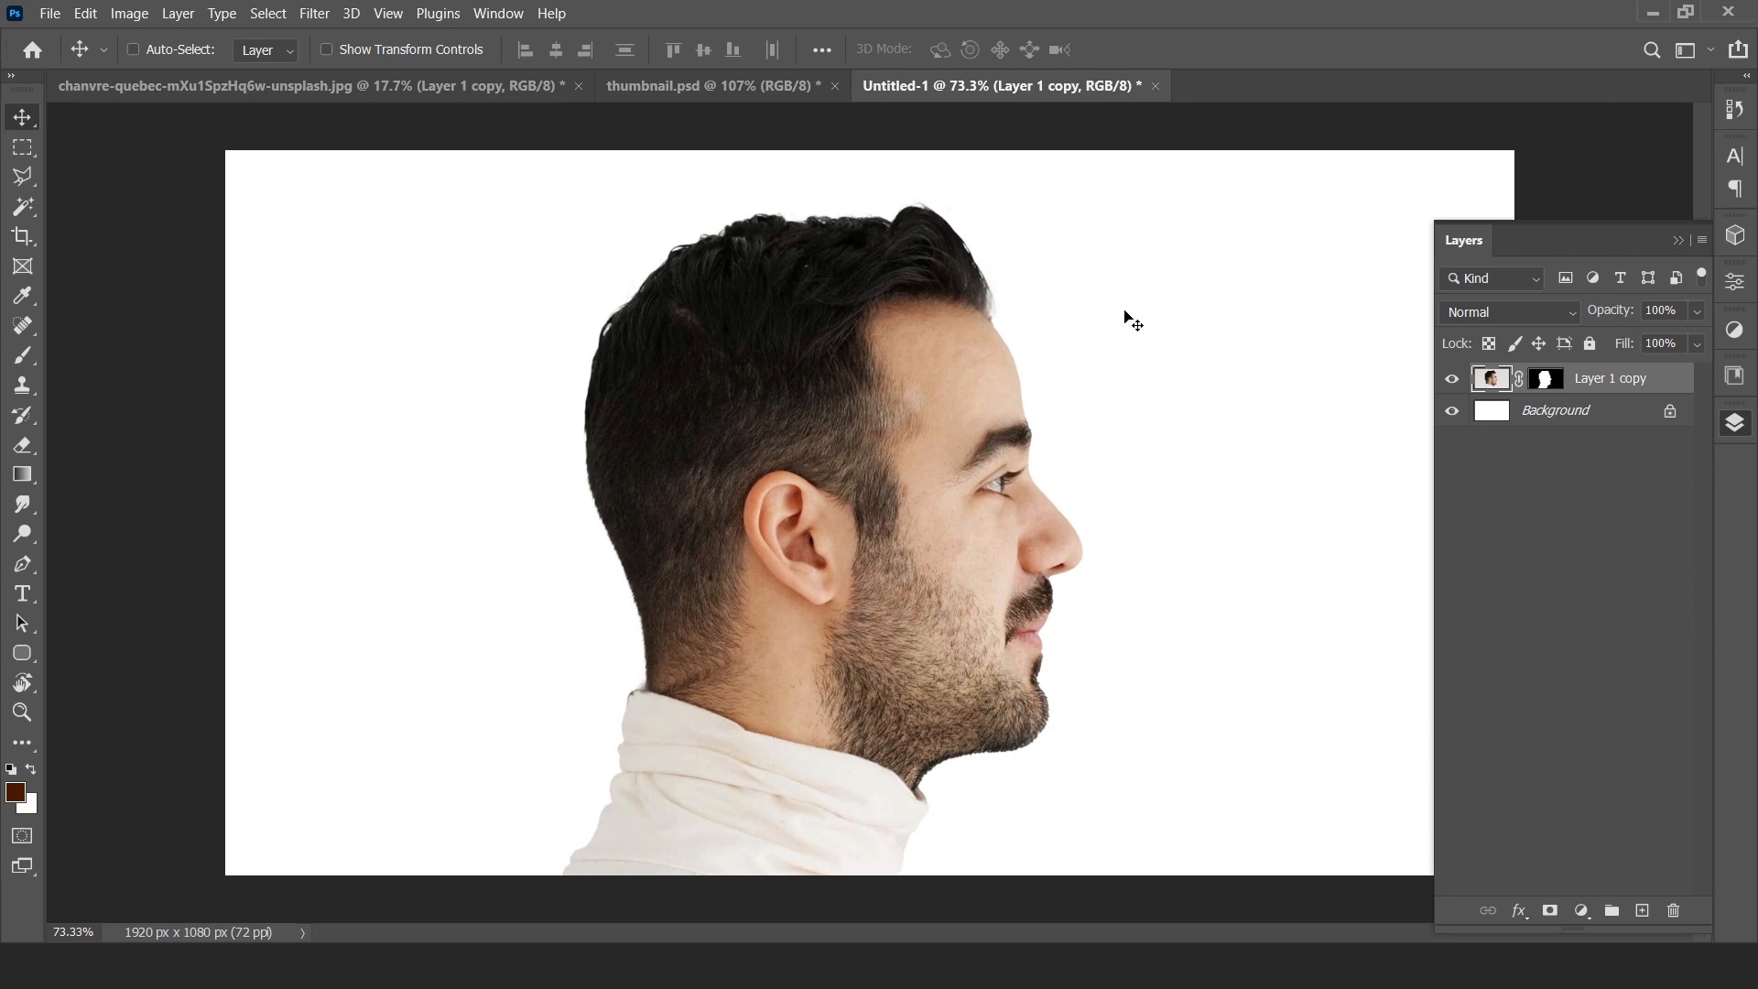
pyautogui.moveTo(544, 720)
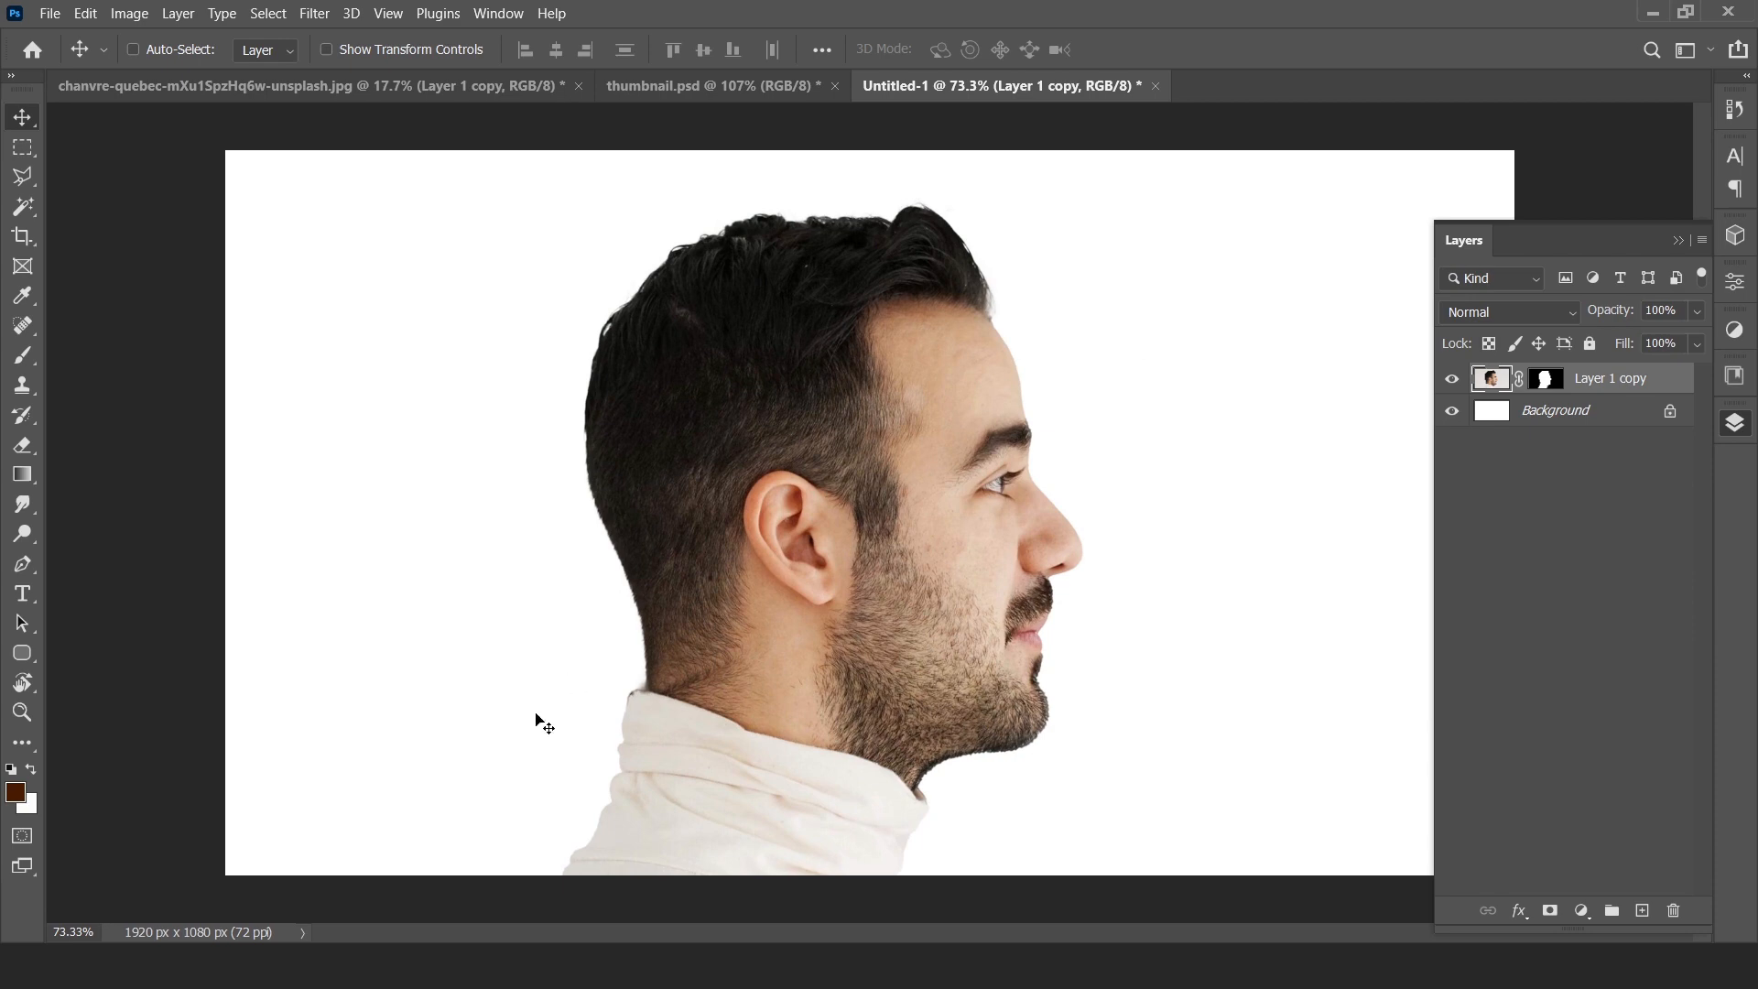
pyautogui.moveTo(256, 850)
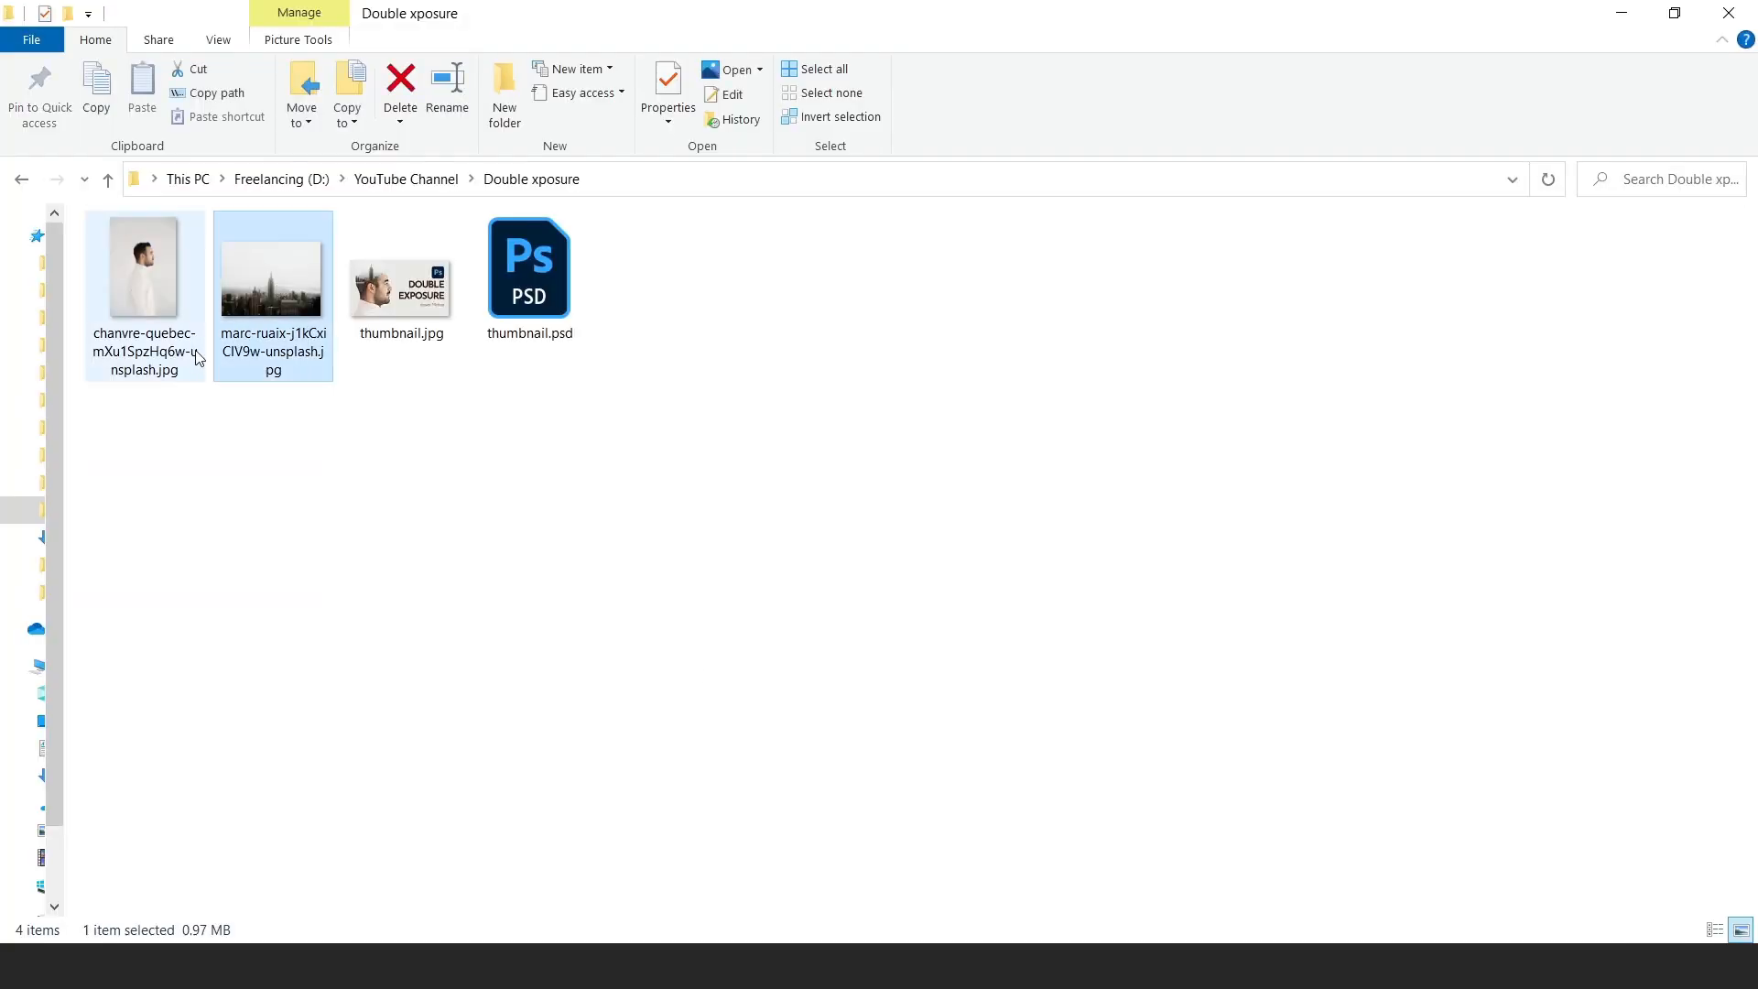
pyautogui.moveTo(269, 280)
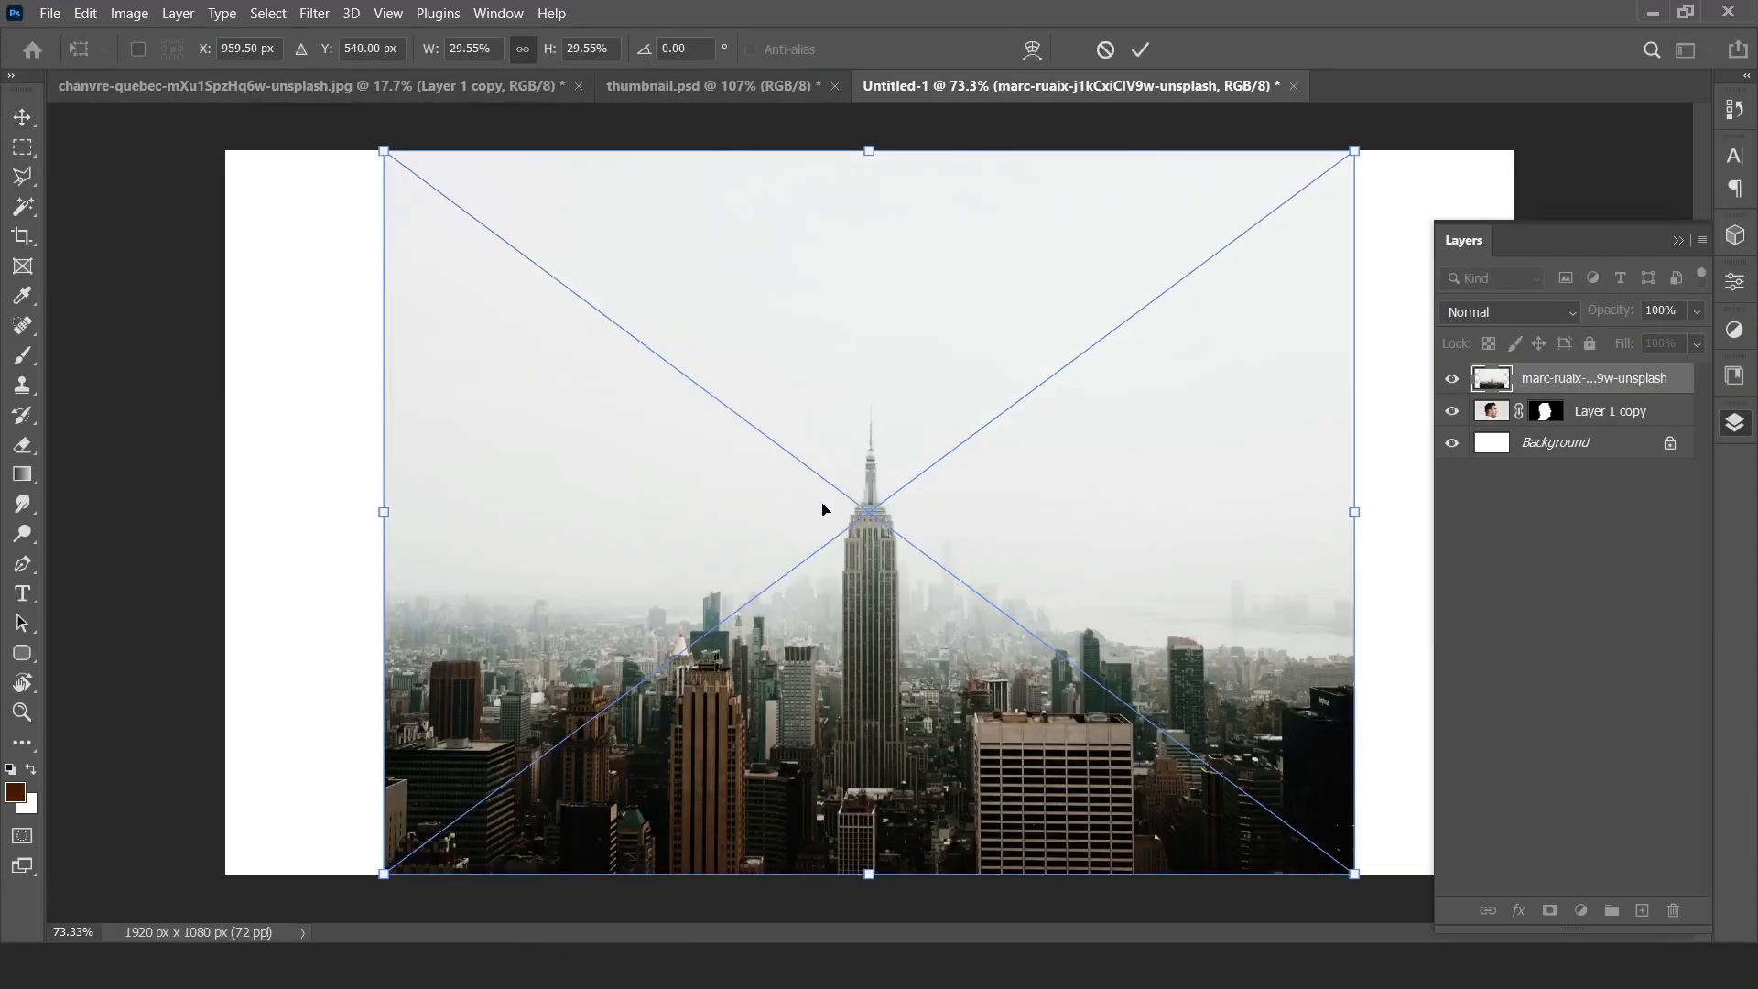
# - Commit the dragged-in New York skyline JPG as a layer above the man
pyautogui.click(1142, 48)
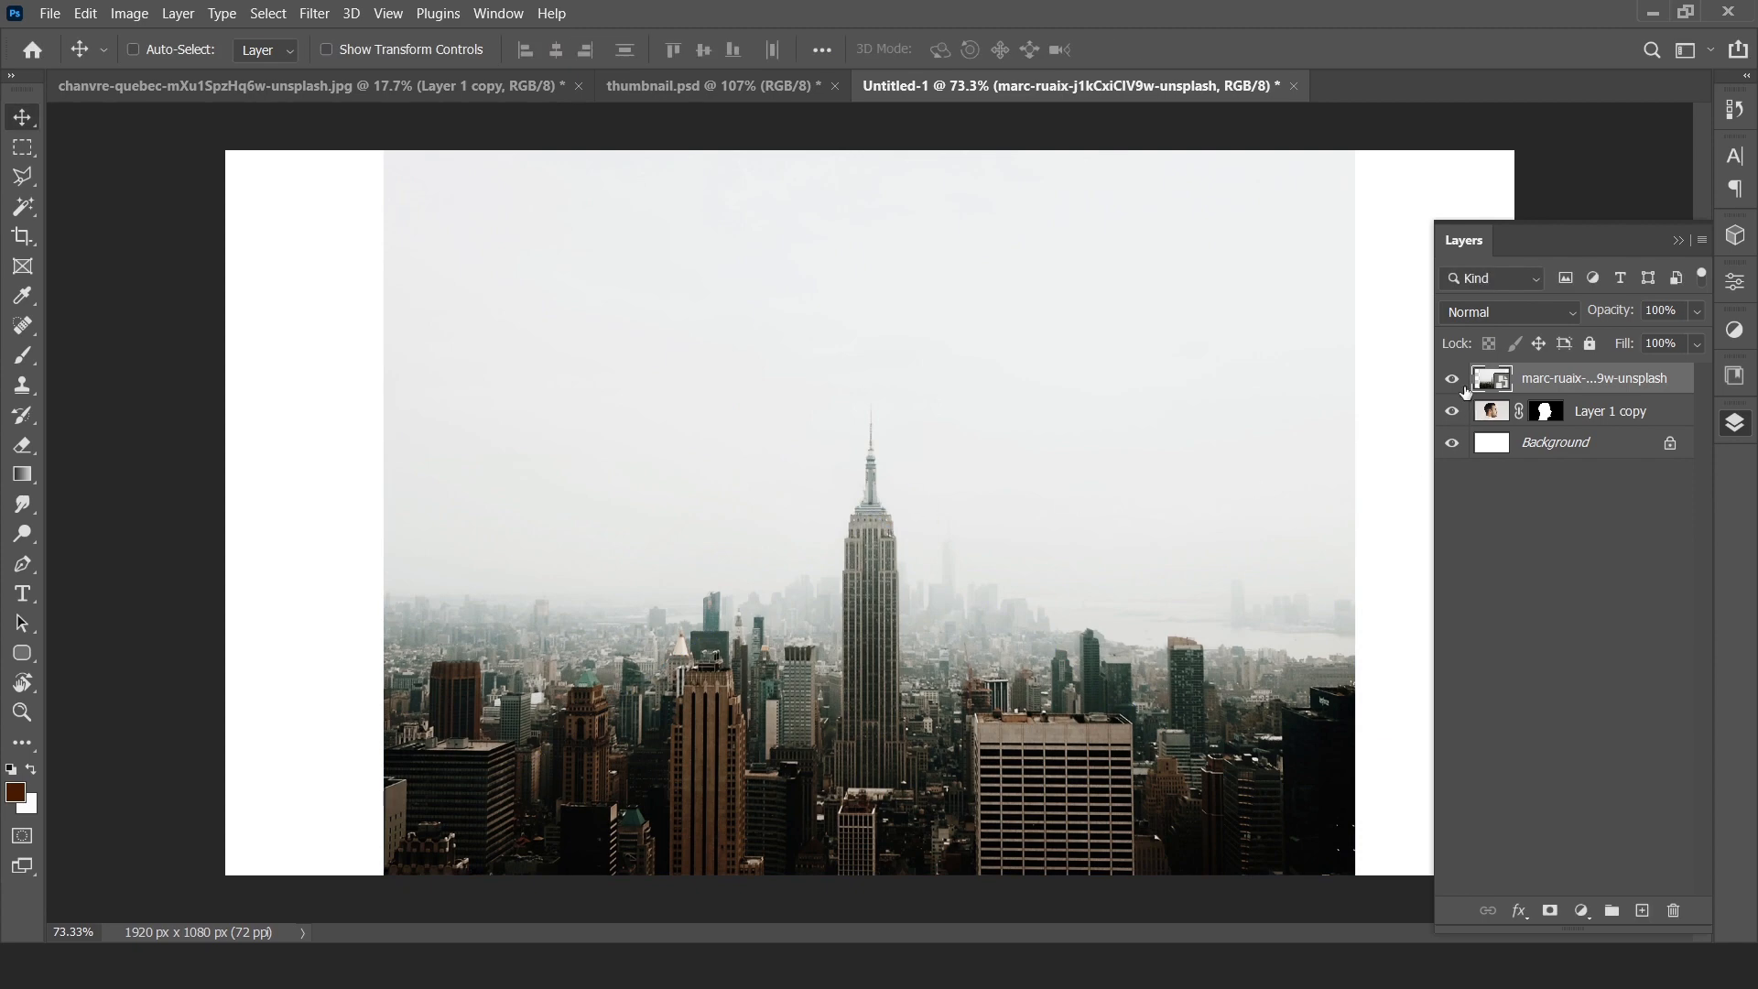
# - Set the skyline layer's blend mode to Lighten
pyautogui.click(1508, 311)
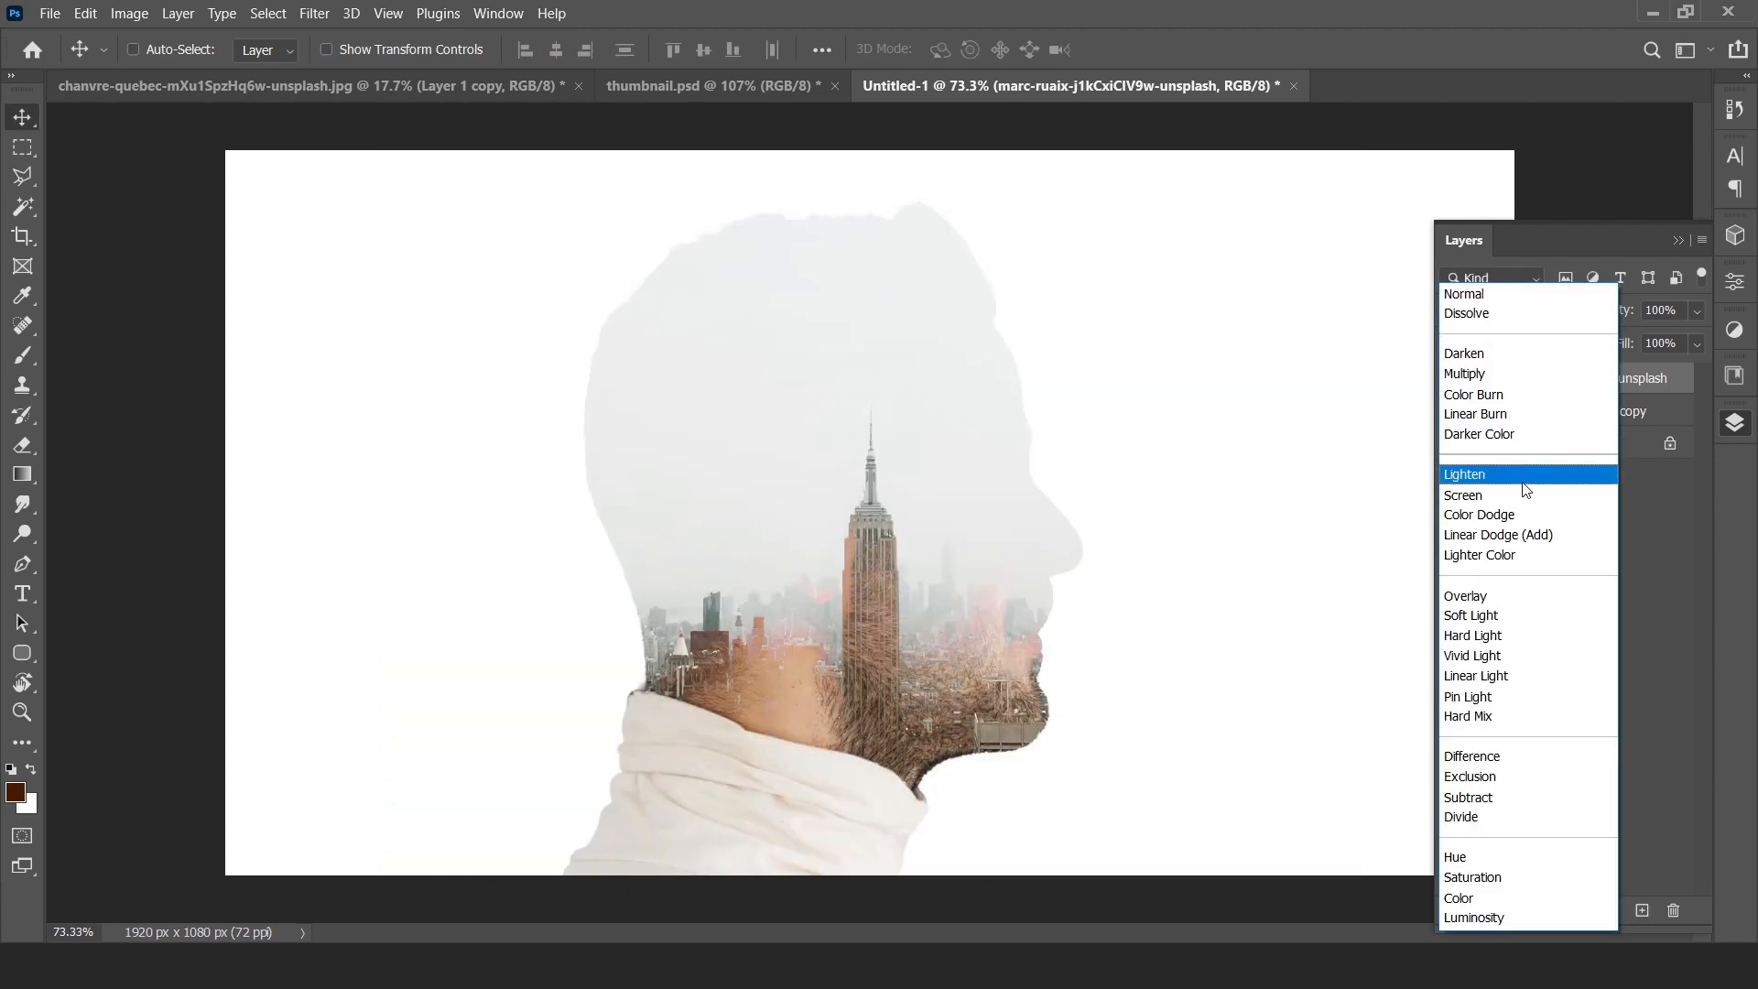
pyautogui.click(1467, 474)
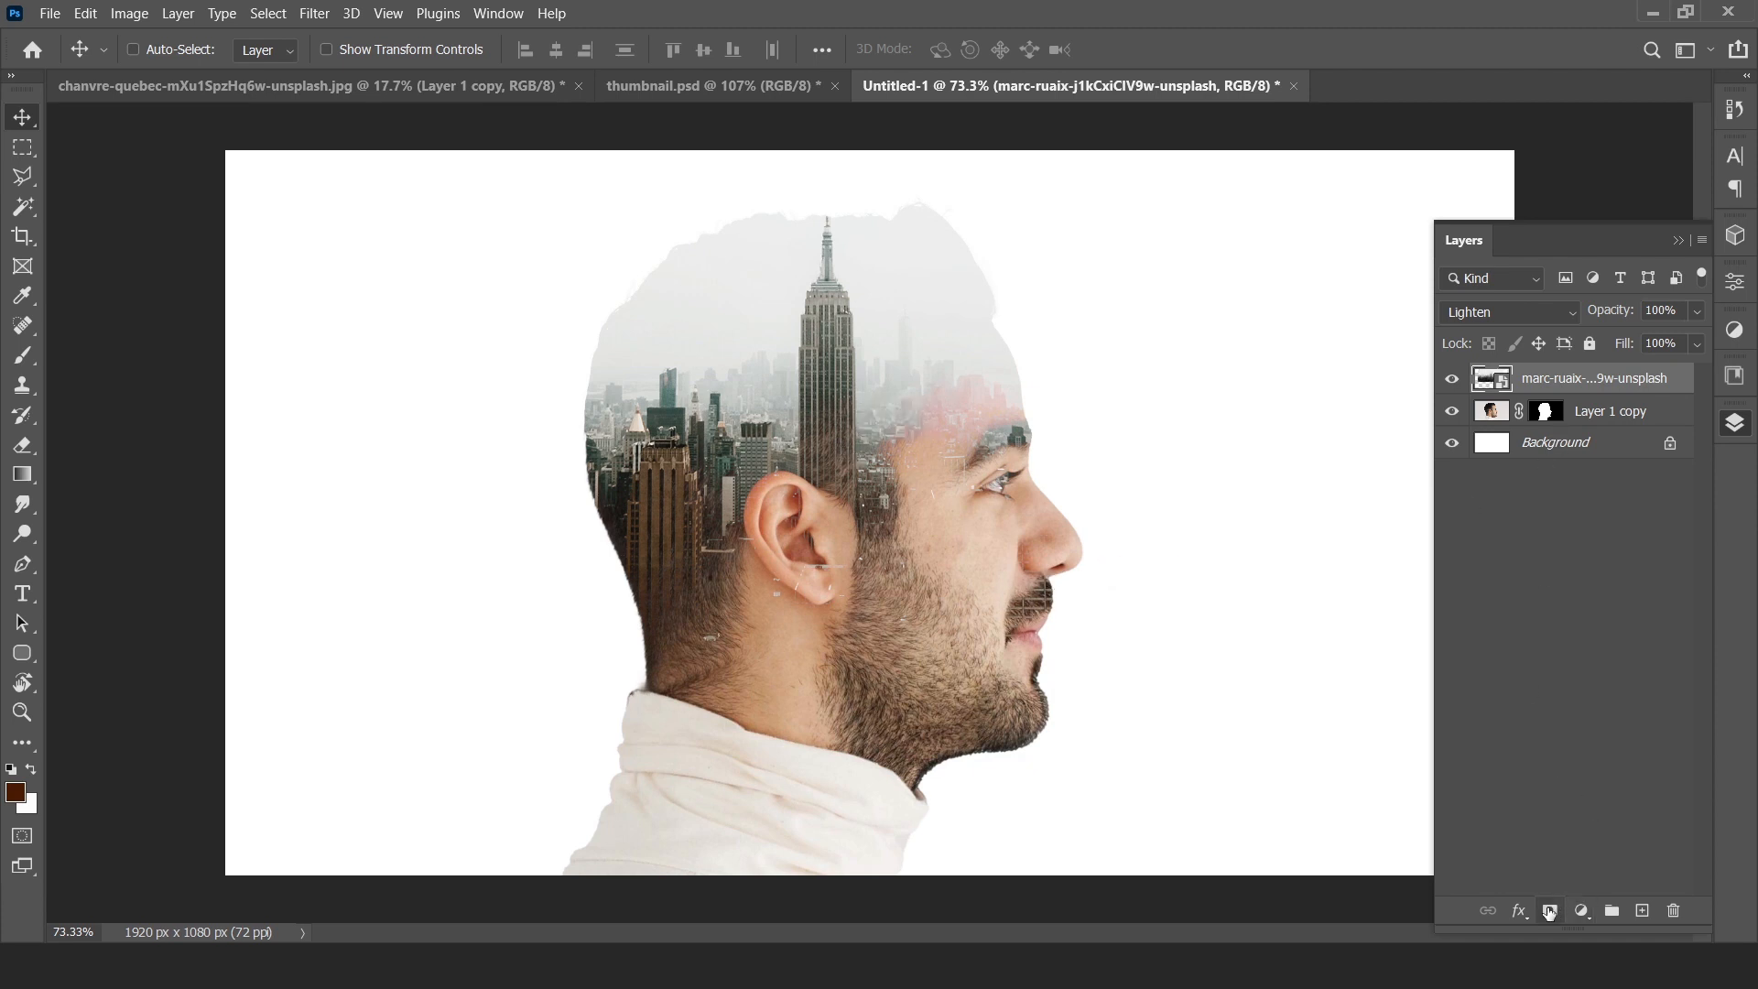
# - Add a layer mask to the skyline and pick the Brush with black foreground
pyautogui.click(1550, 910)
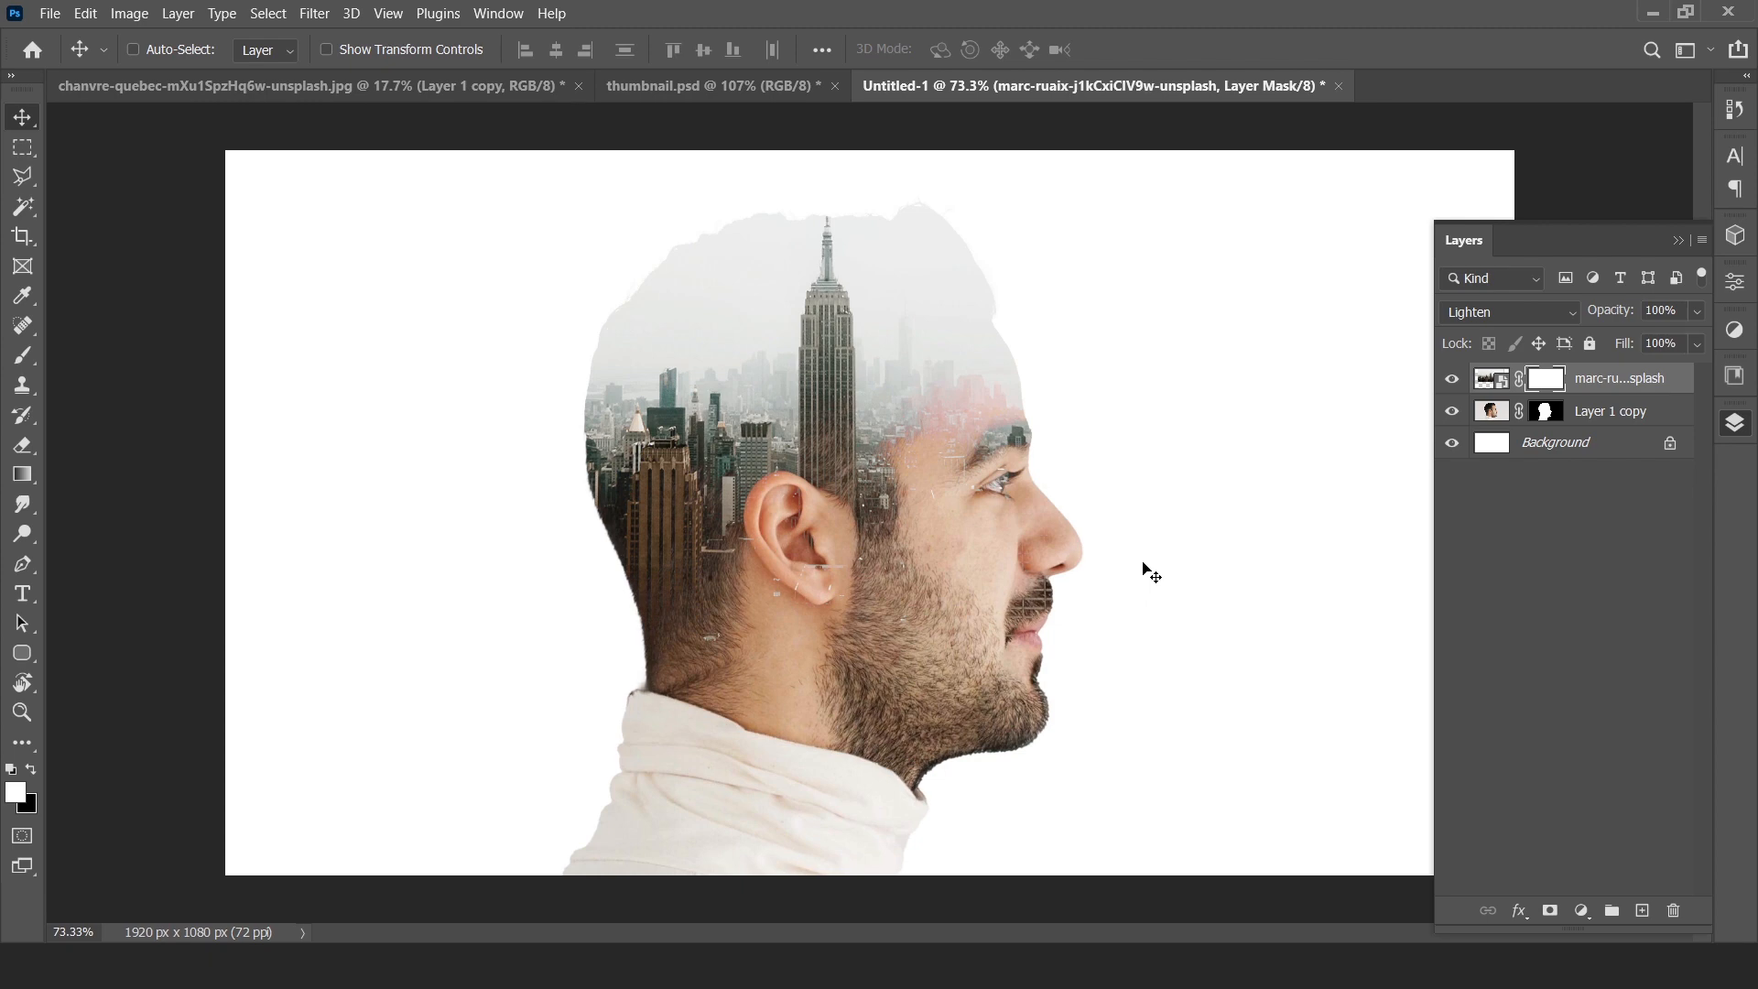
pyautogui.moveTo(1140, 560)
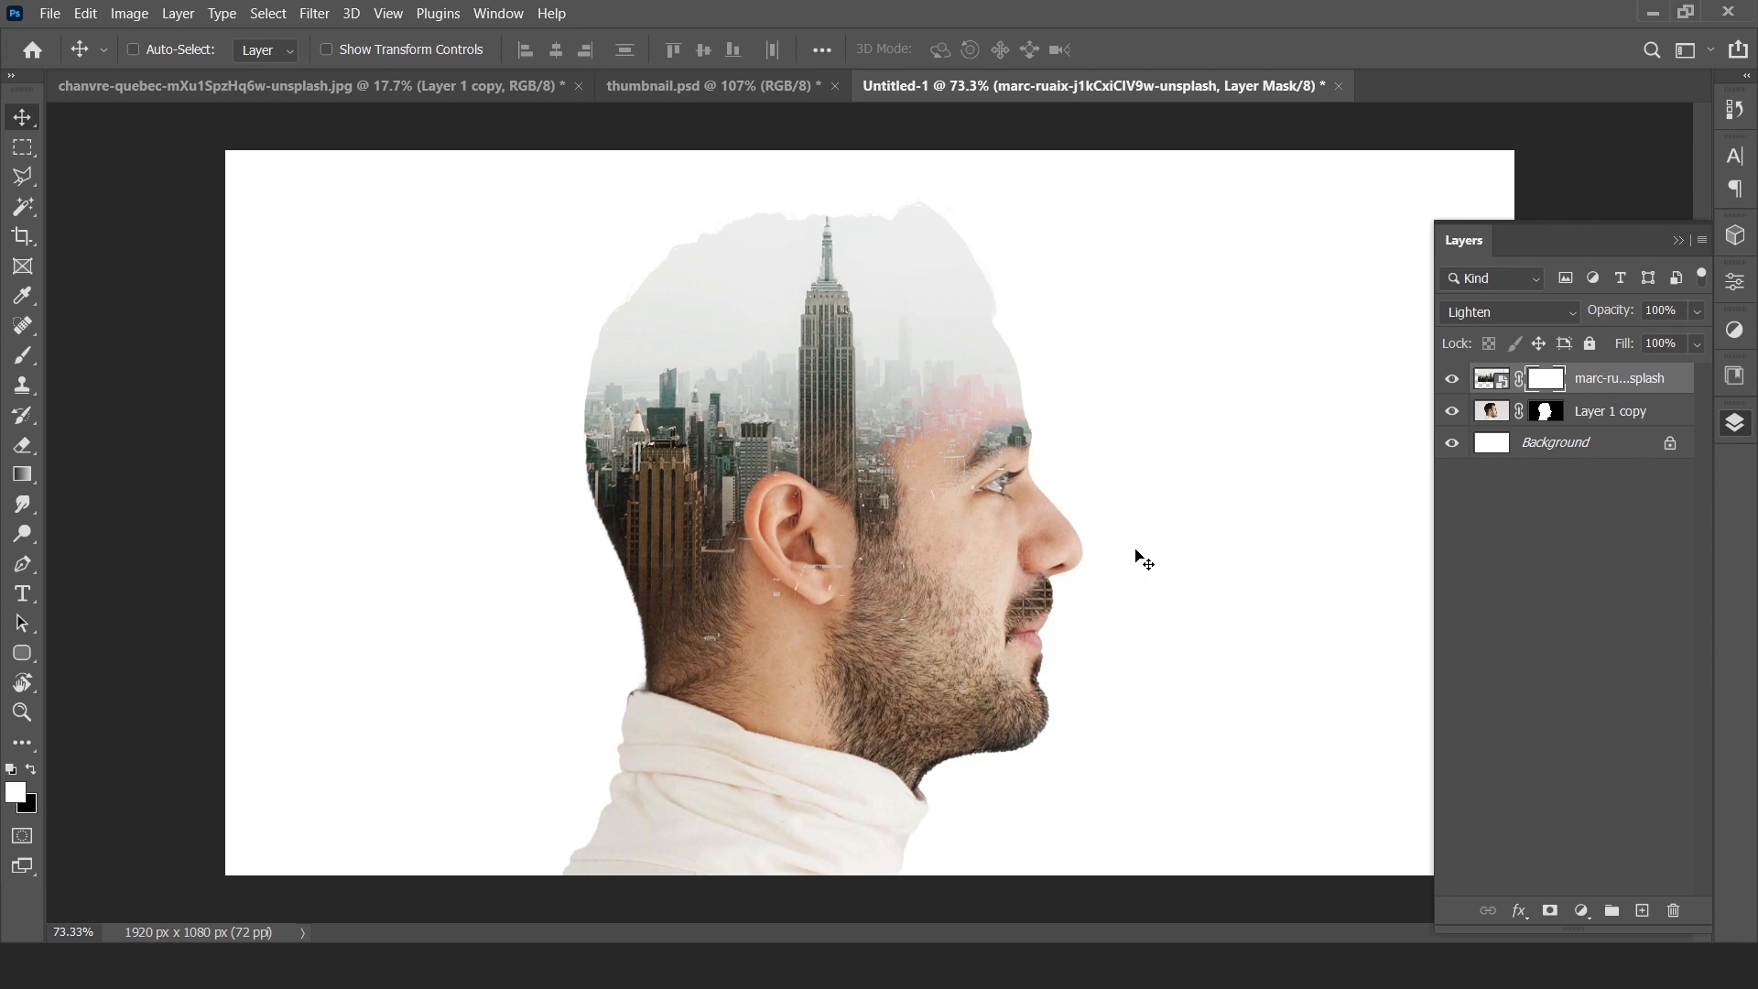
pyautogui.click(22, 356)
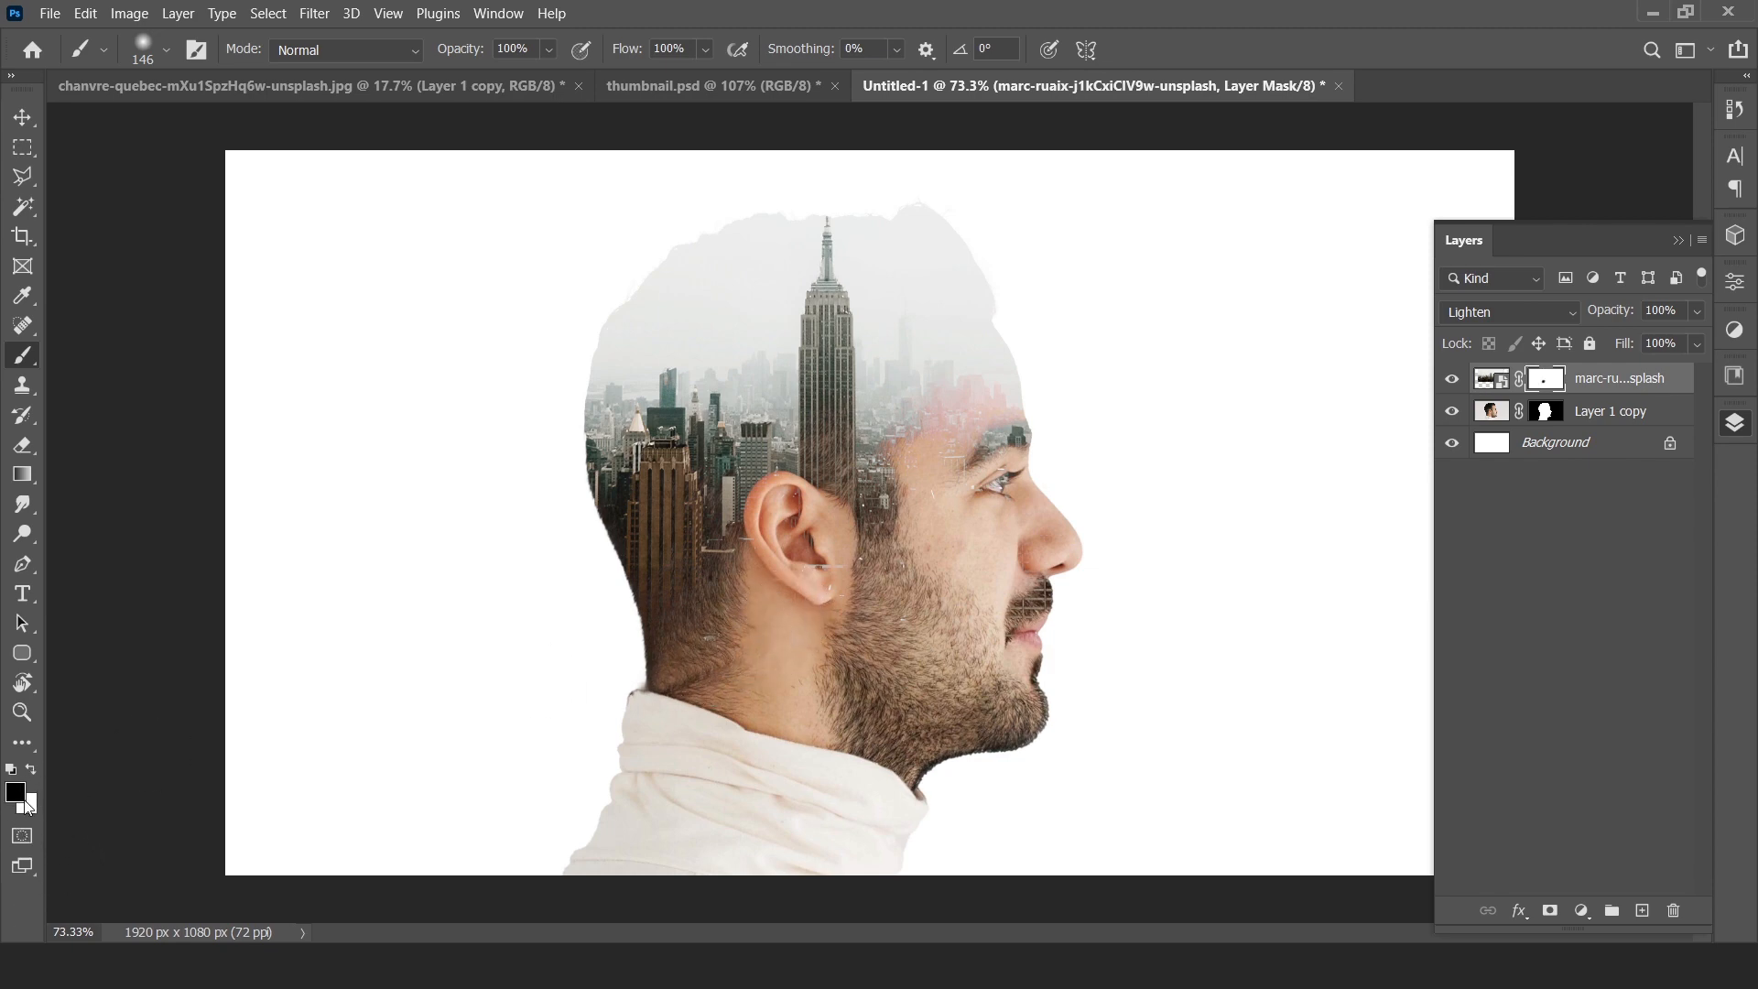
pyautogui.click(15, 790)
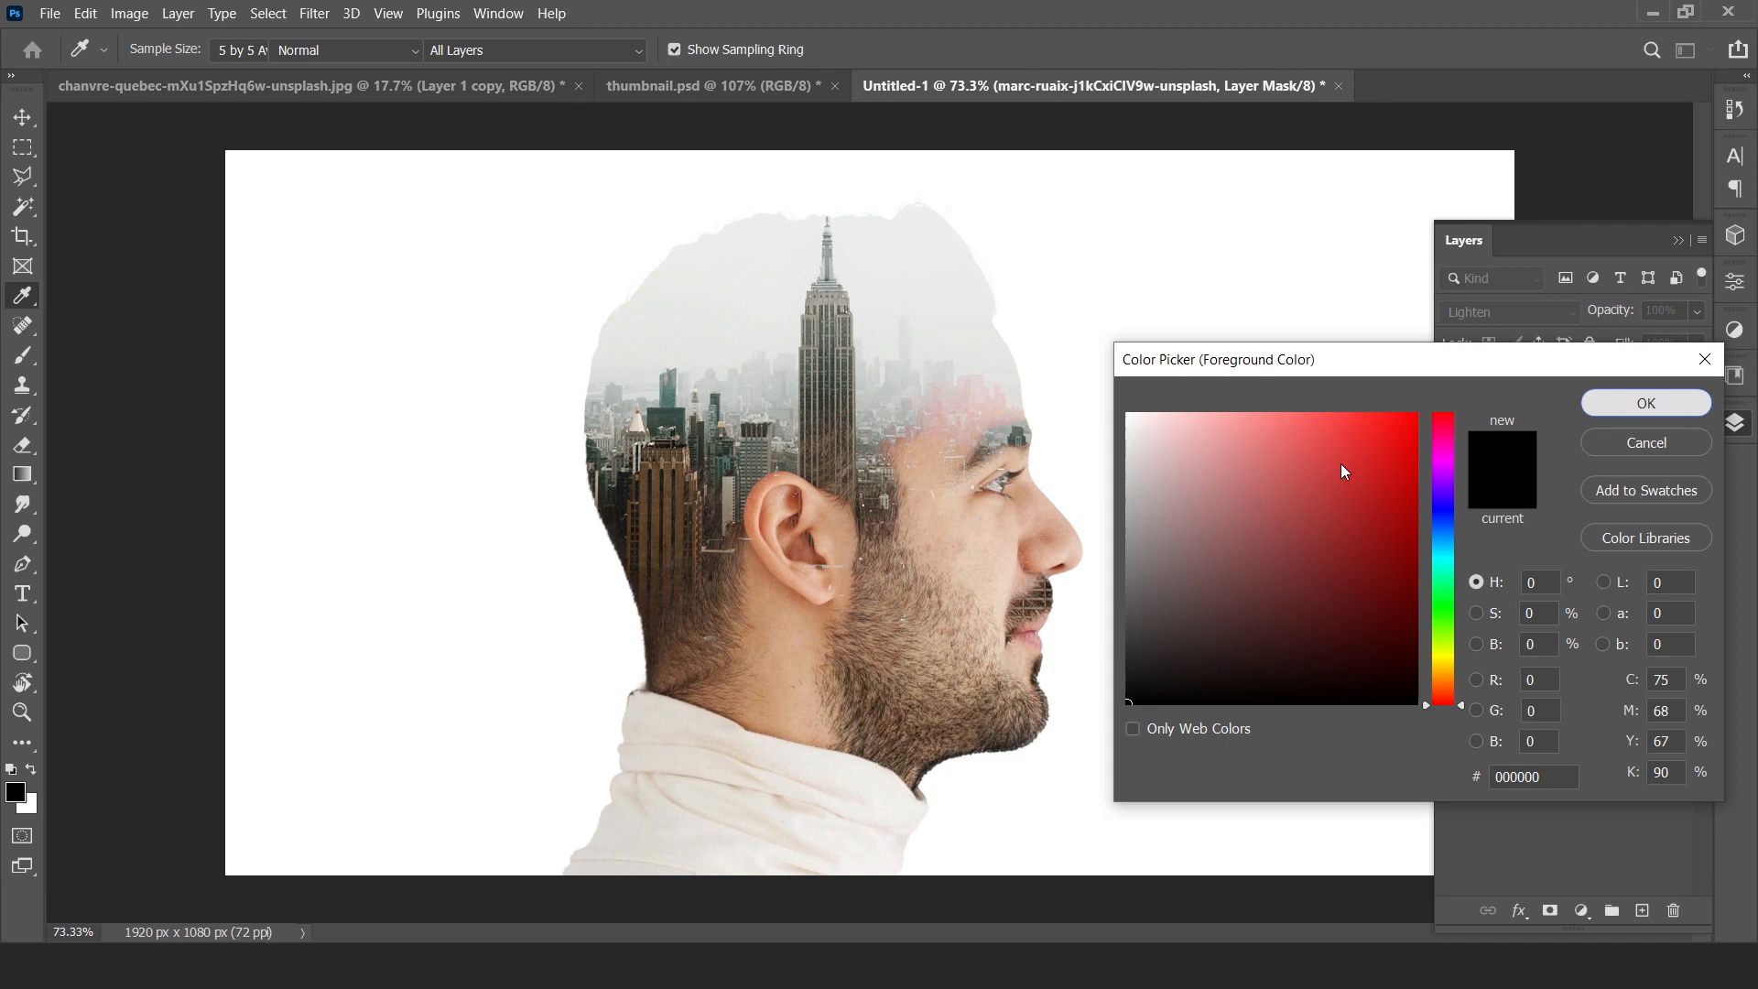
pyautogui.click(1644, 403)
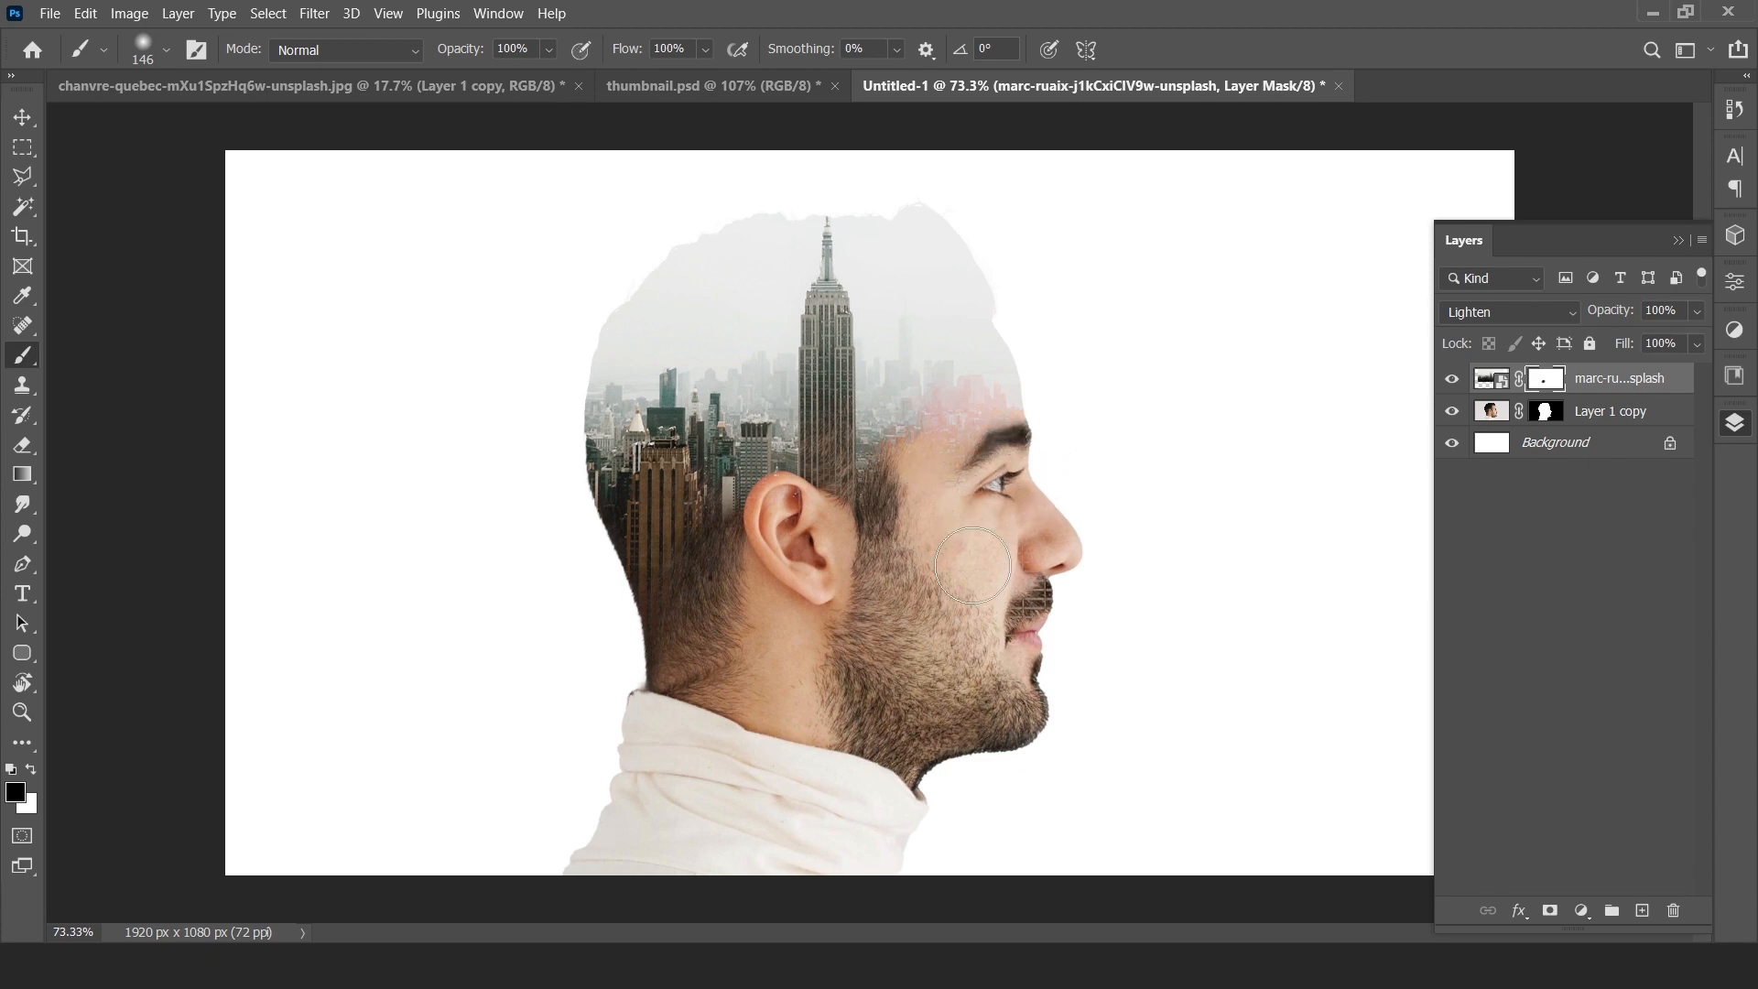
pyautogui.moveTo(870, 701)
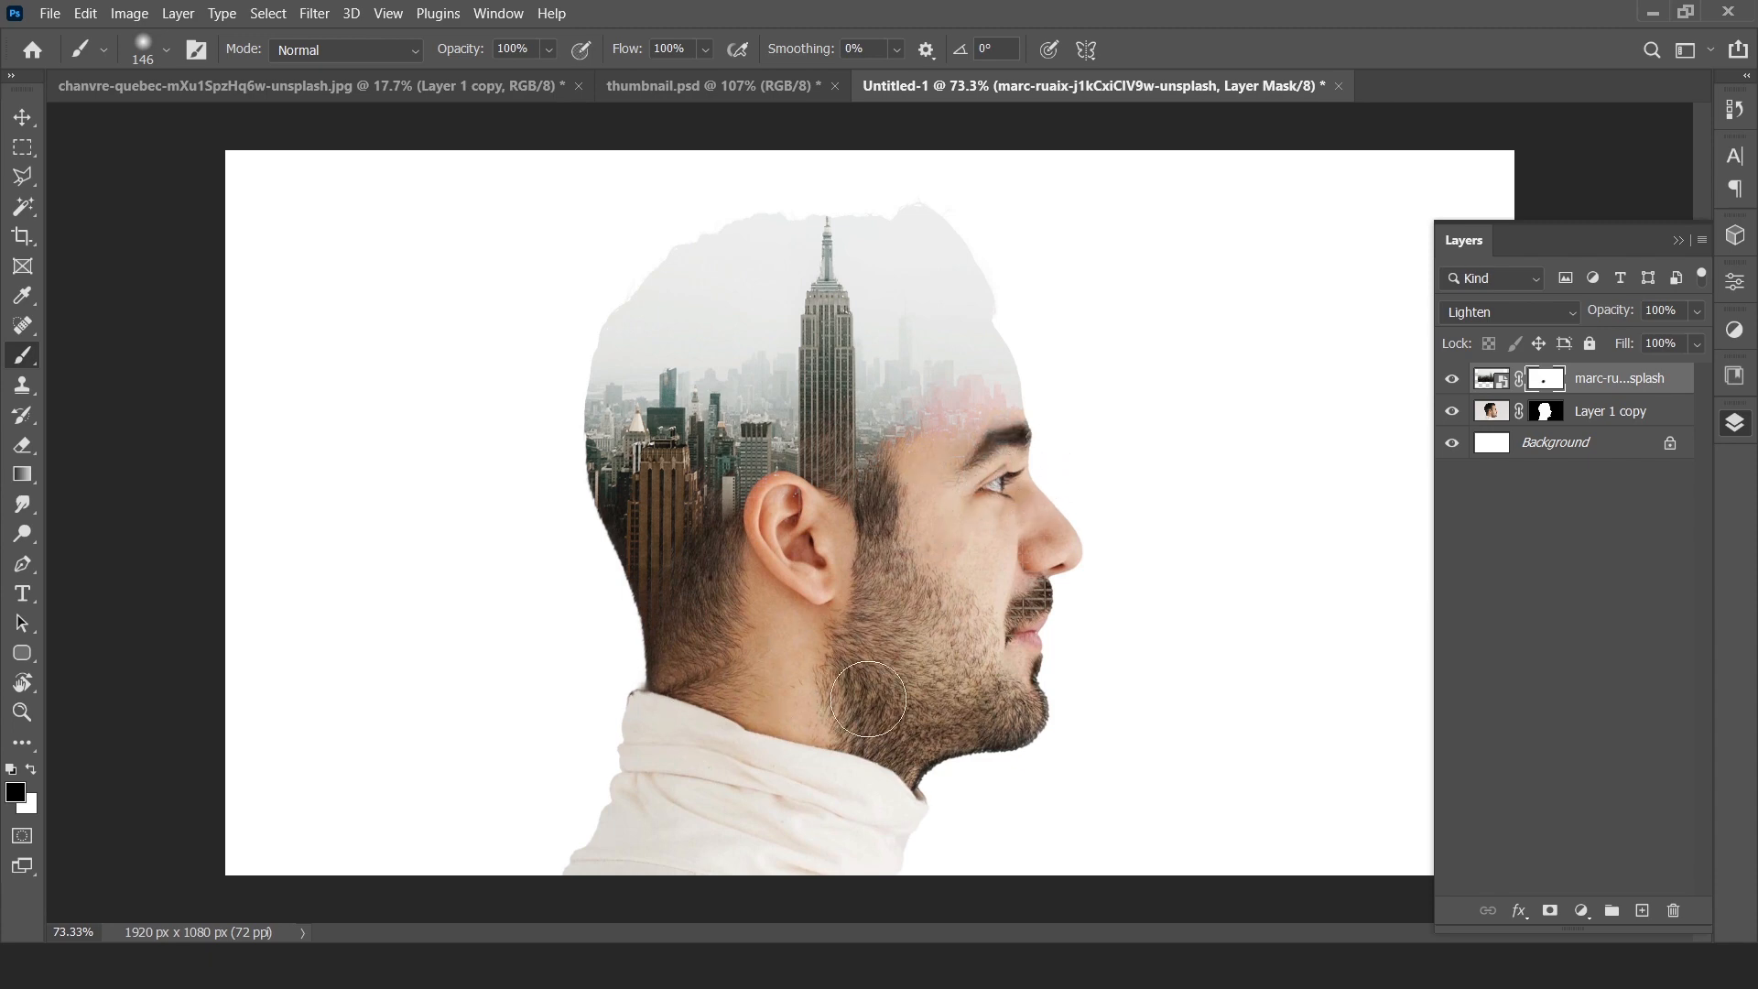
# - Mask the skyline off the beard and add a light grey Solid Color fill above Background
pyautogui.click(20, 116)
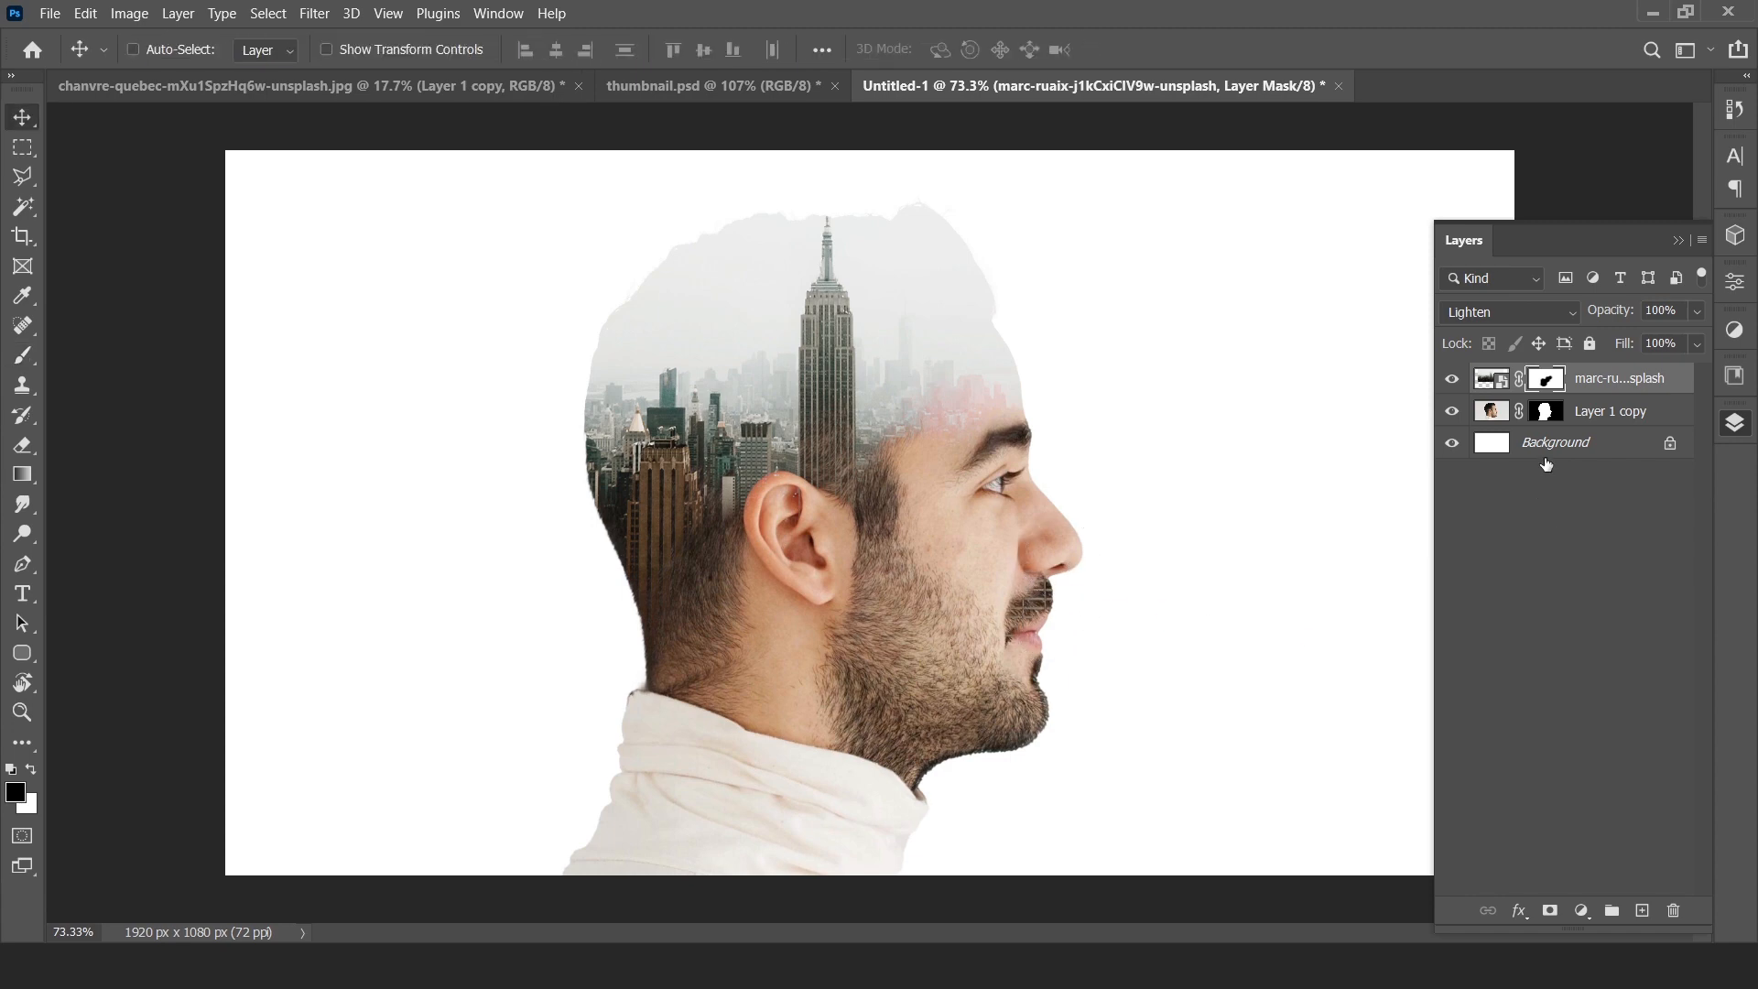
pyautogui.click(1557, 441)
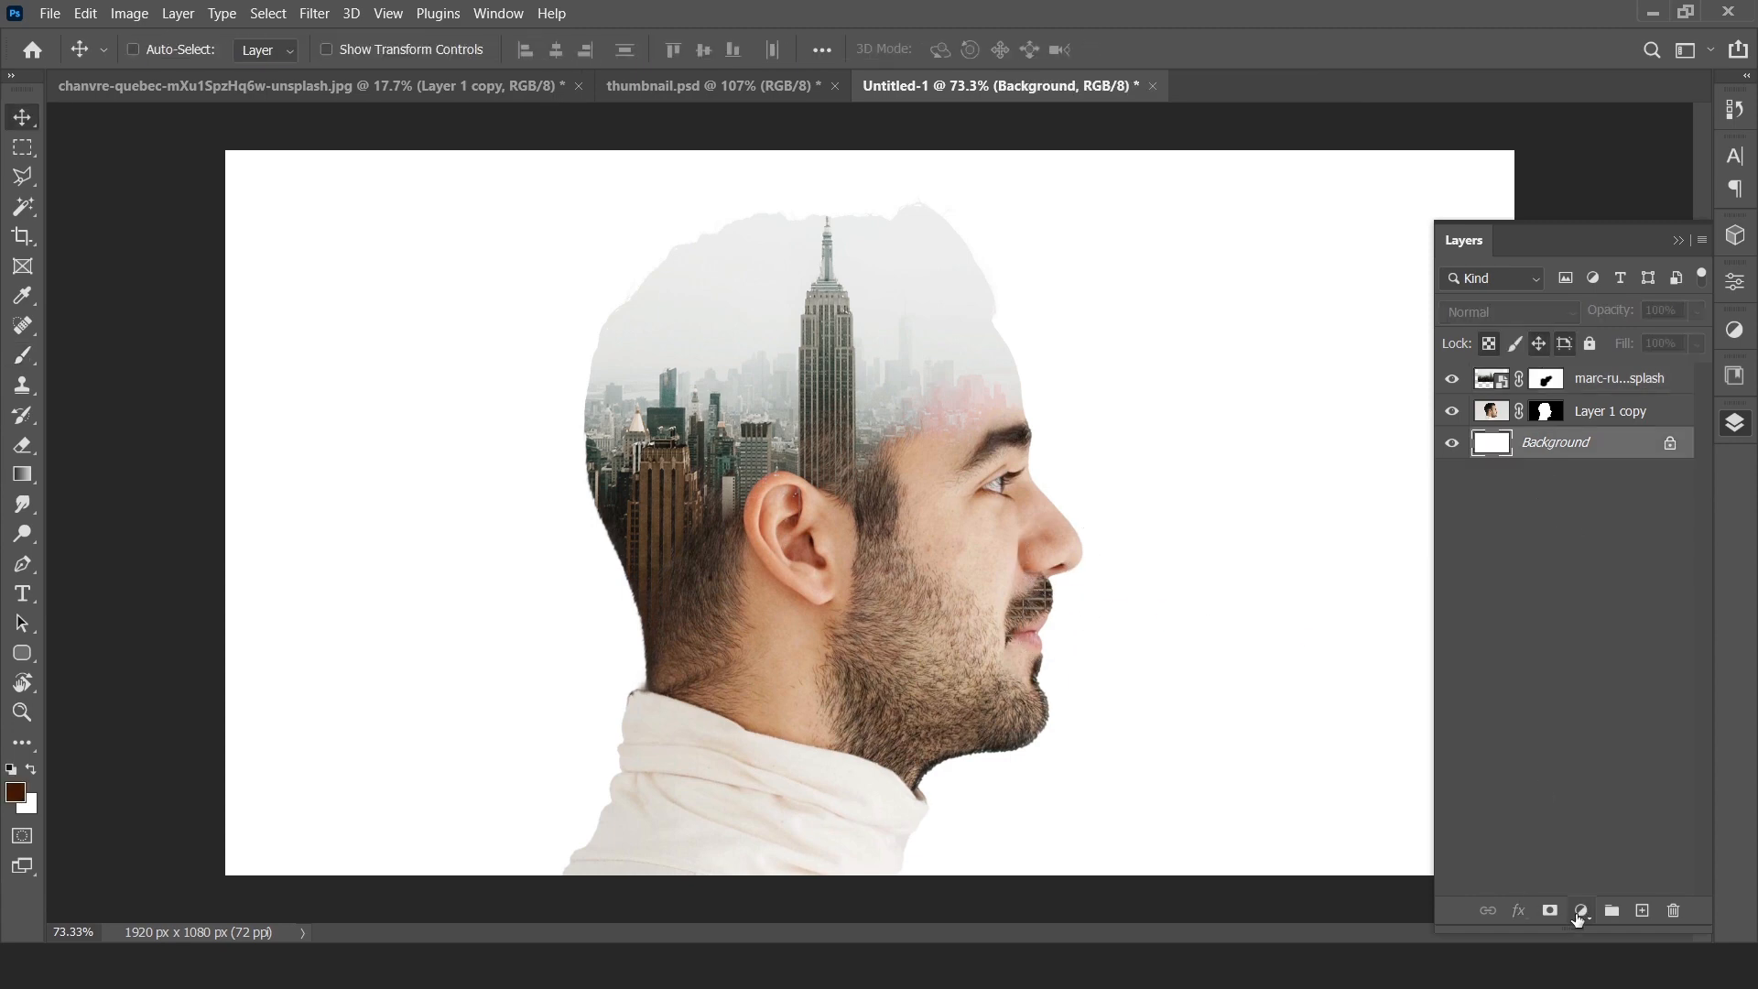
pyautogui.click(1580, 910)
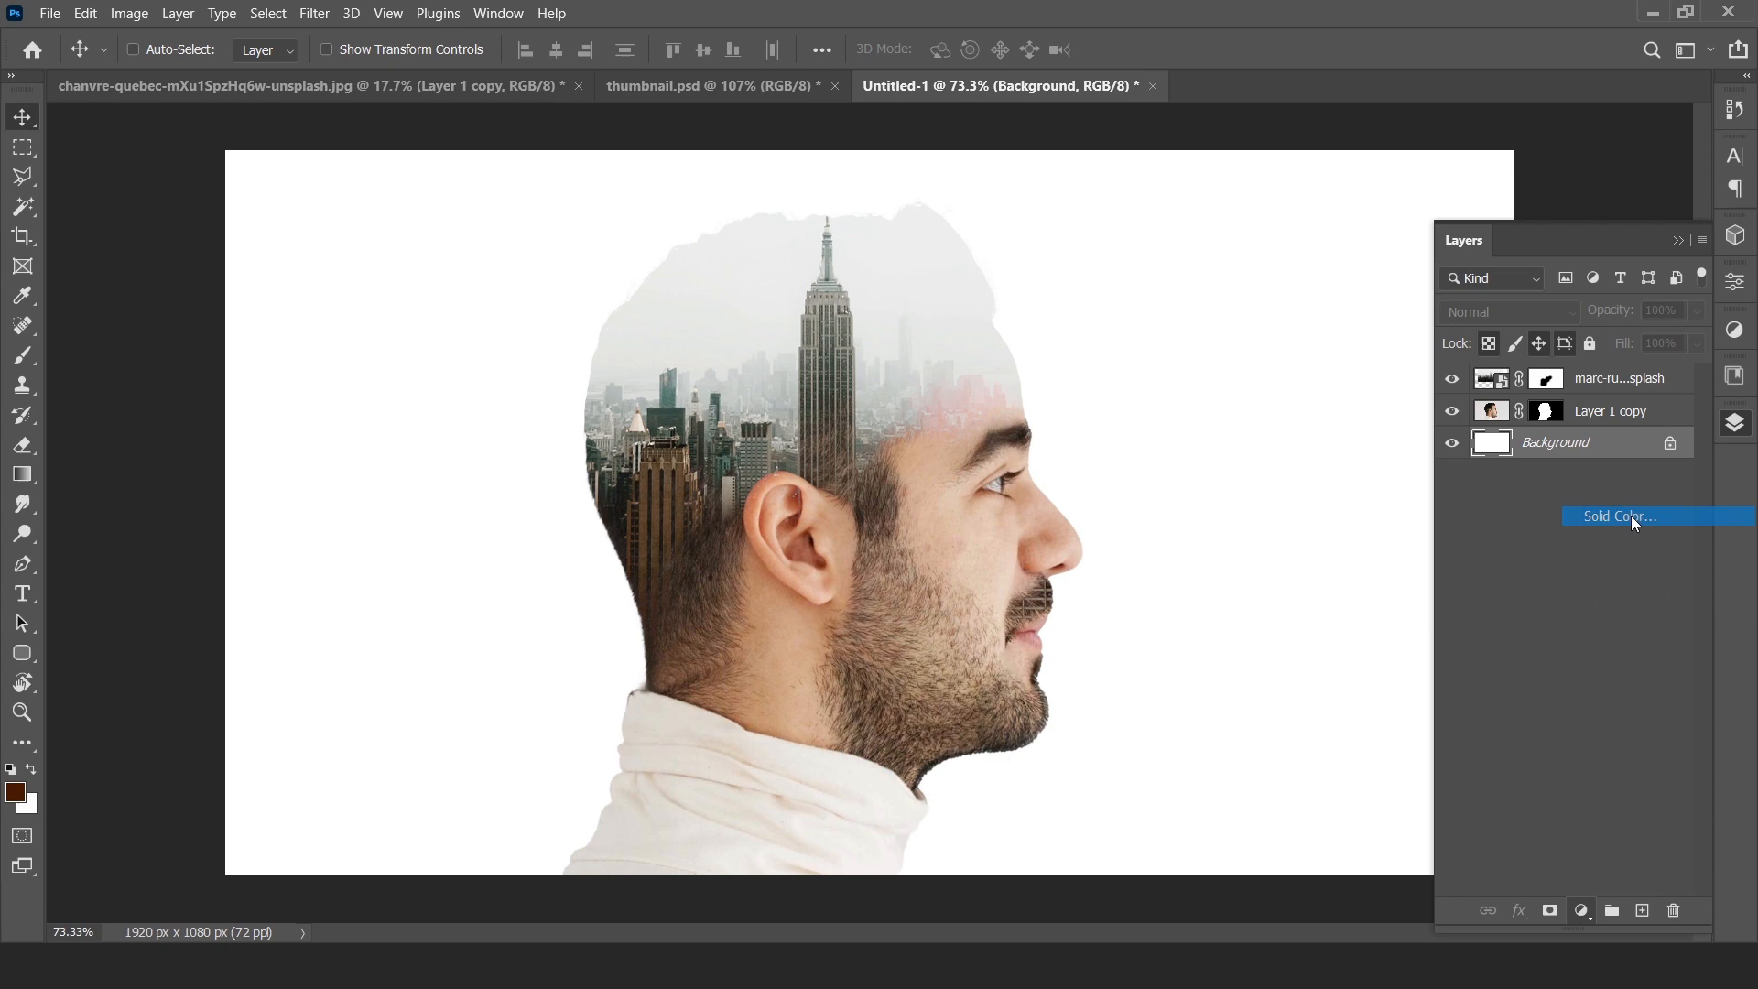
pyautogui.click(1615, 516)
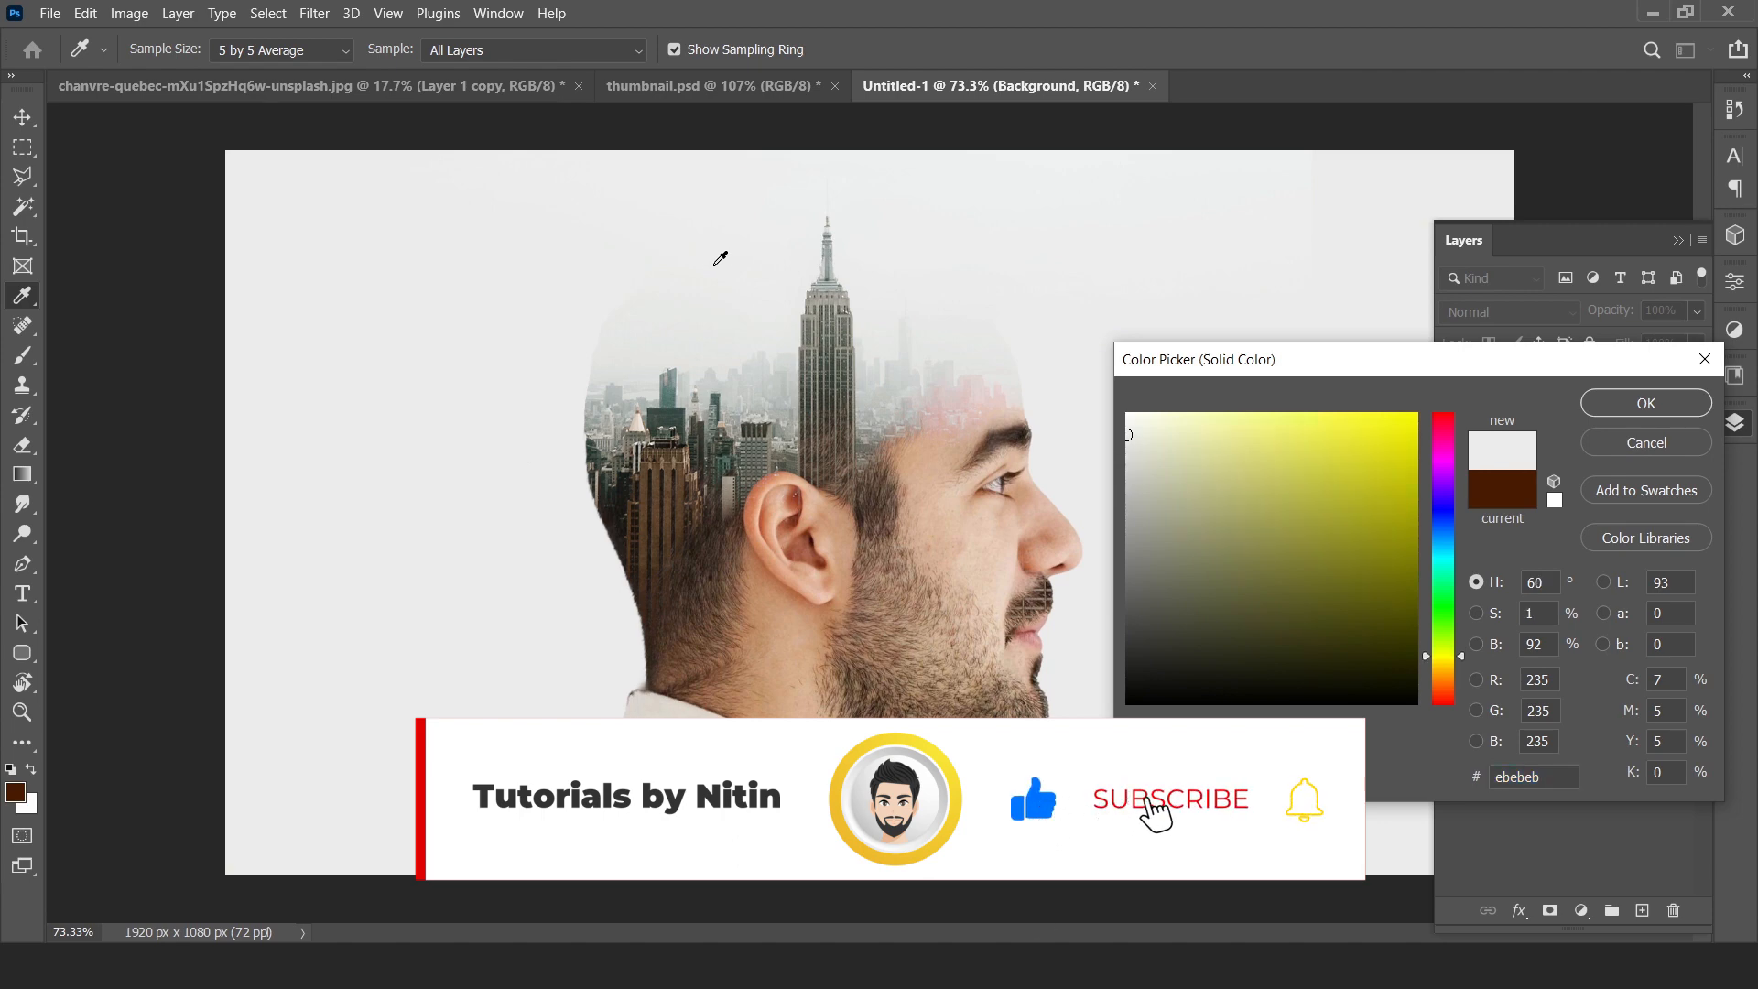
pyautogui.click(1644, 403)
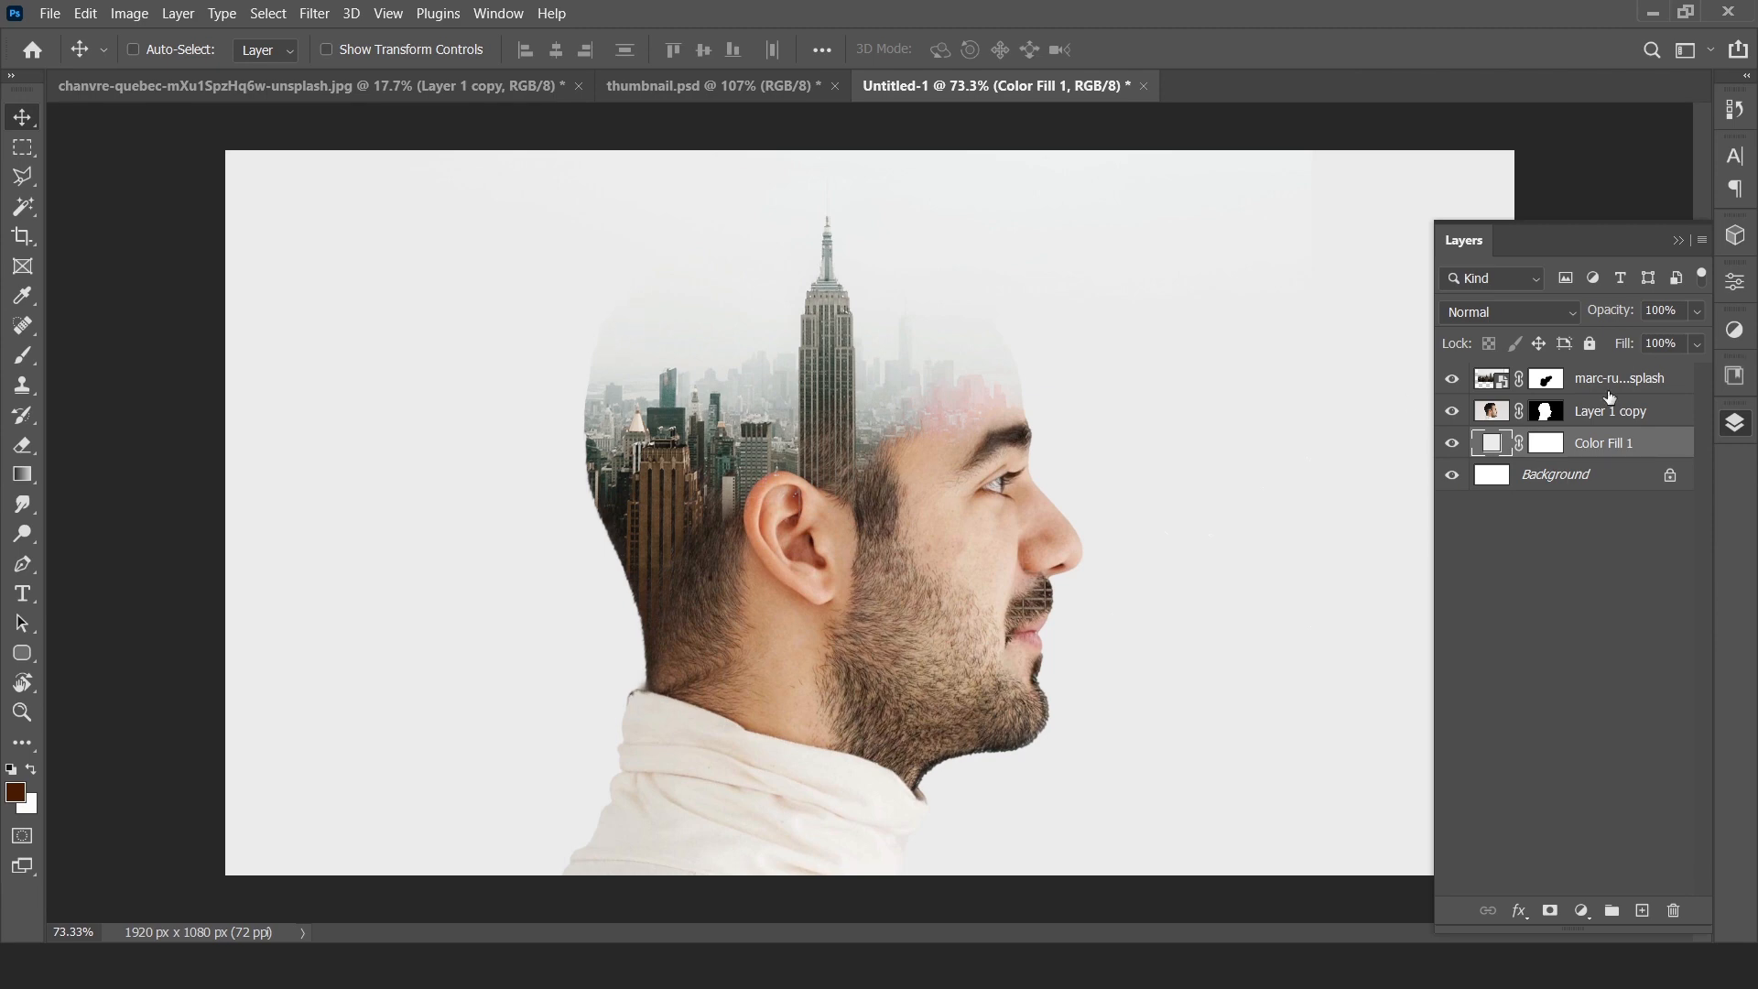
# - Paint on Layer 1 copy's mask at 40% flow to fade the head top
pyautogui.click(1545, 411)
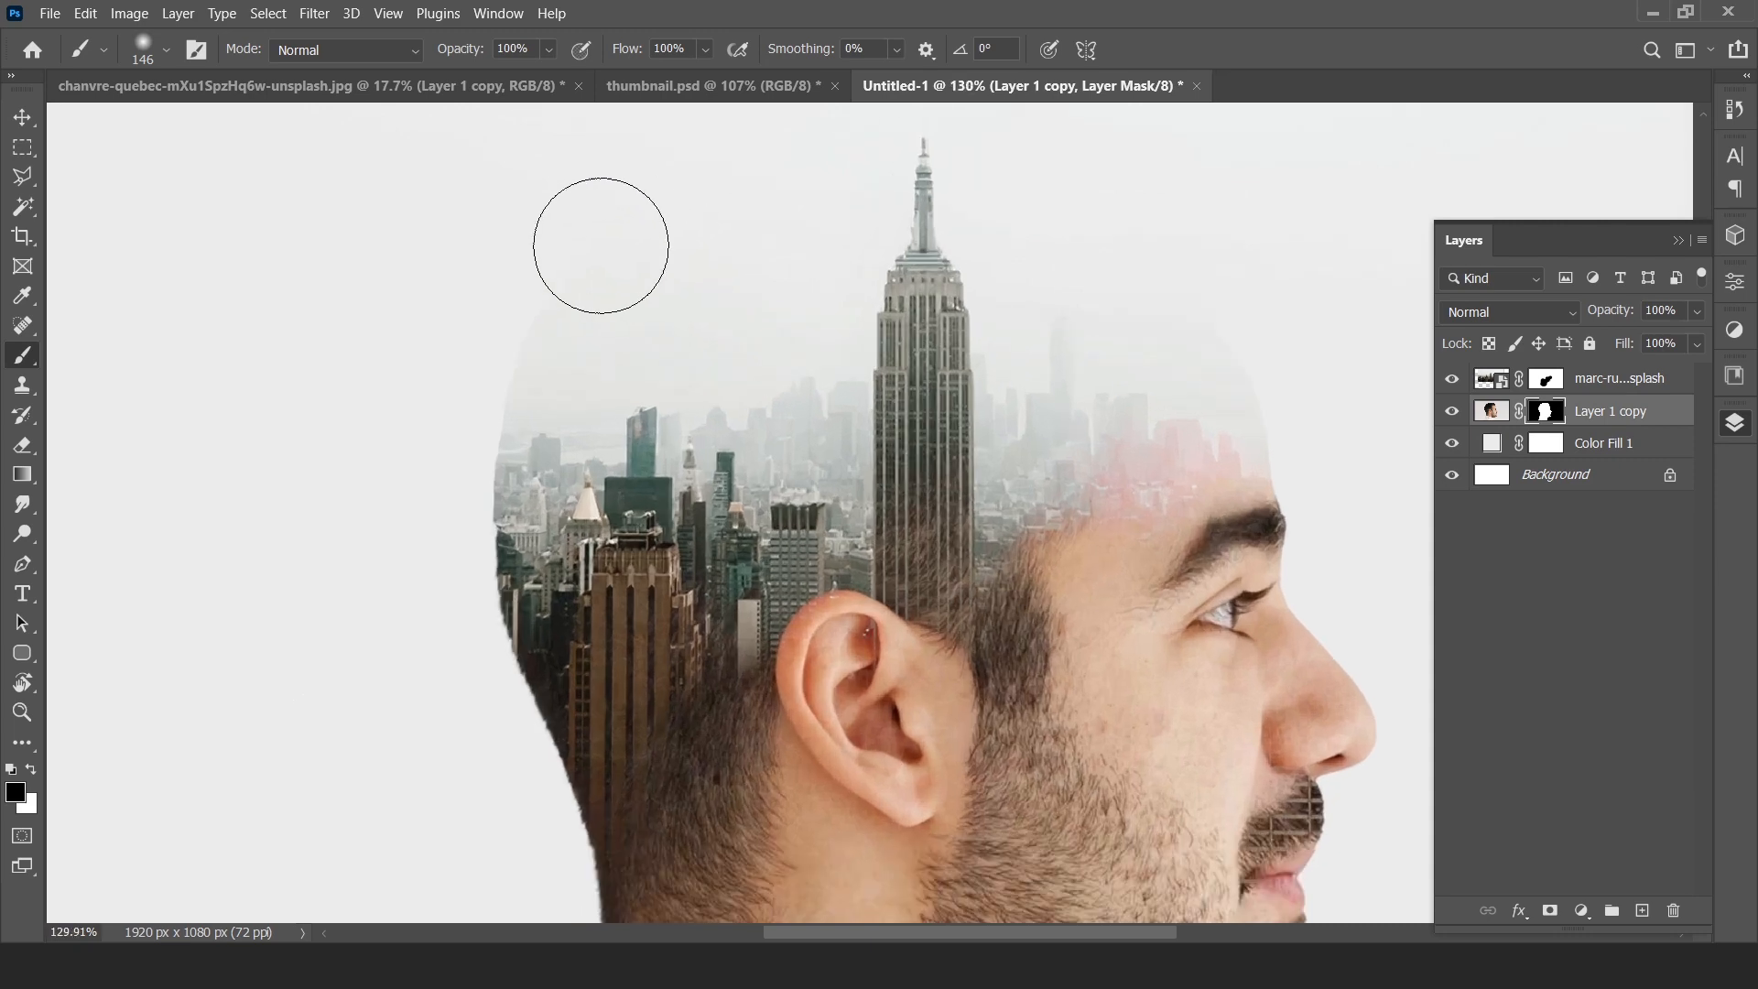
pyautogui.moveTo(514, 299)
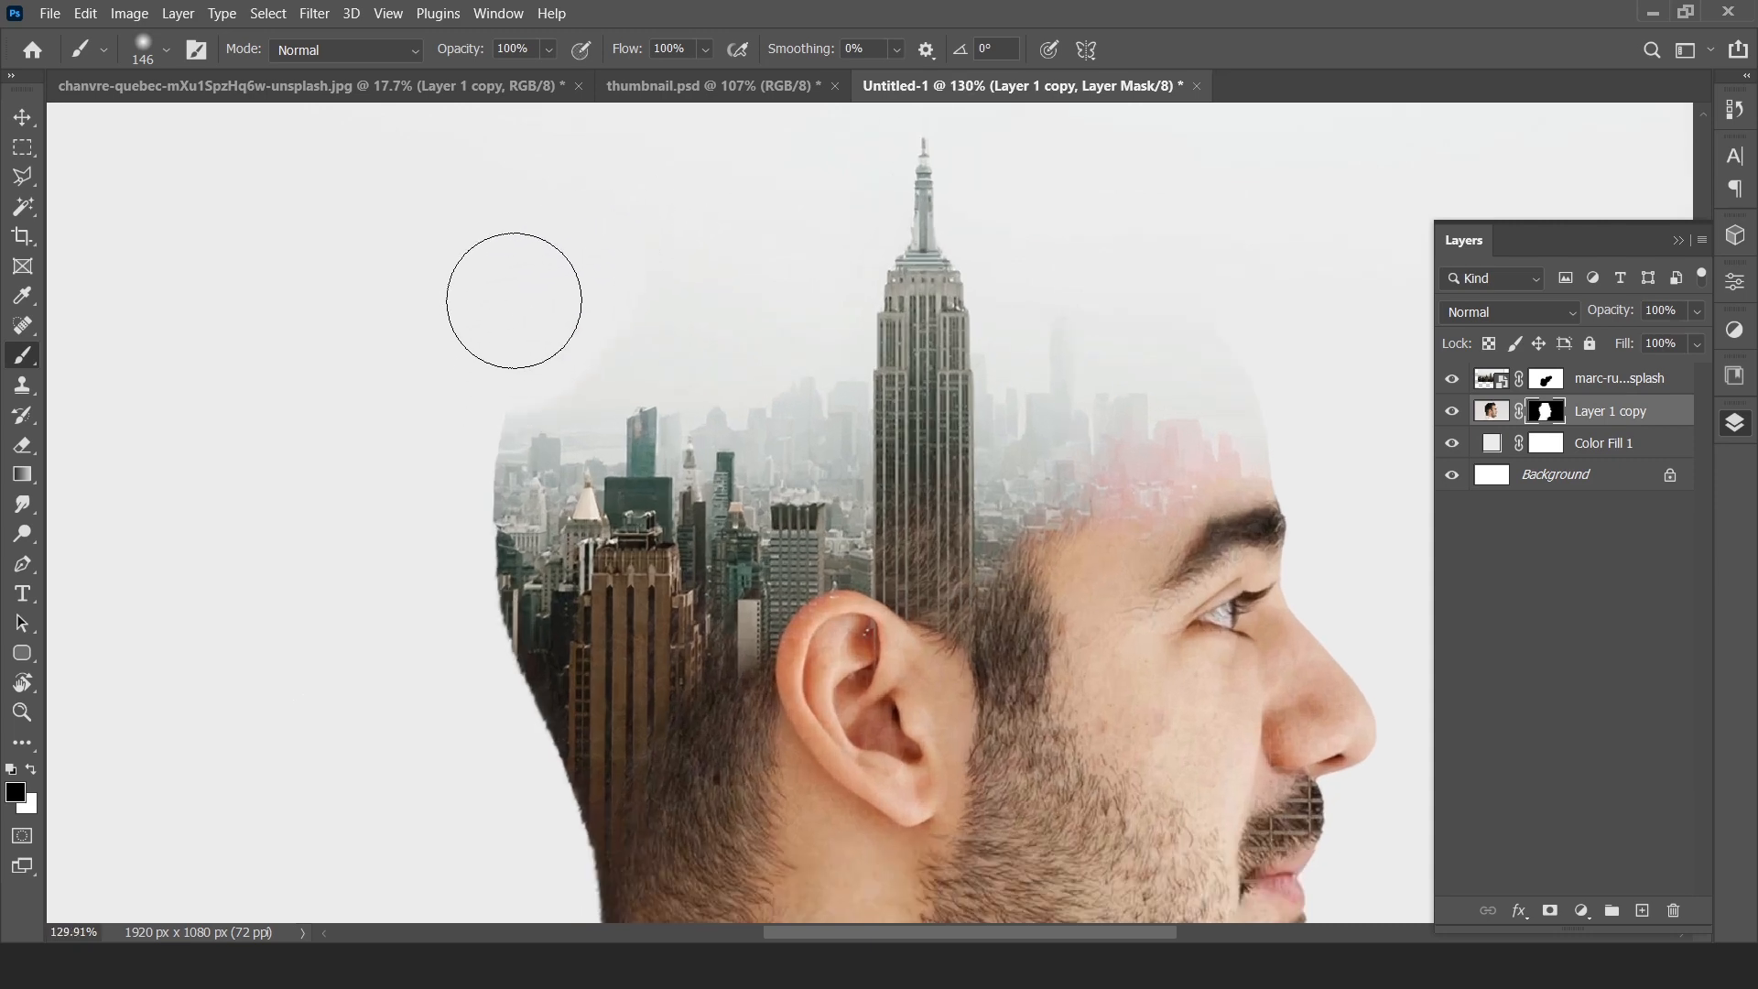
pyautogui.rightClick(513, 301)
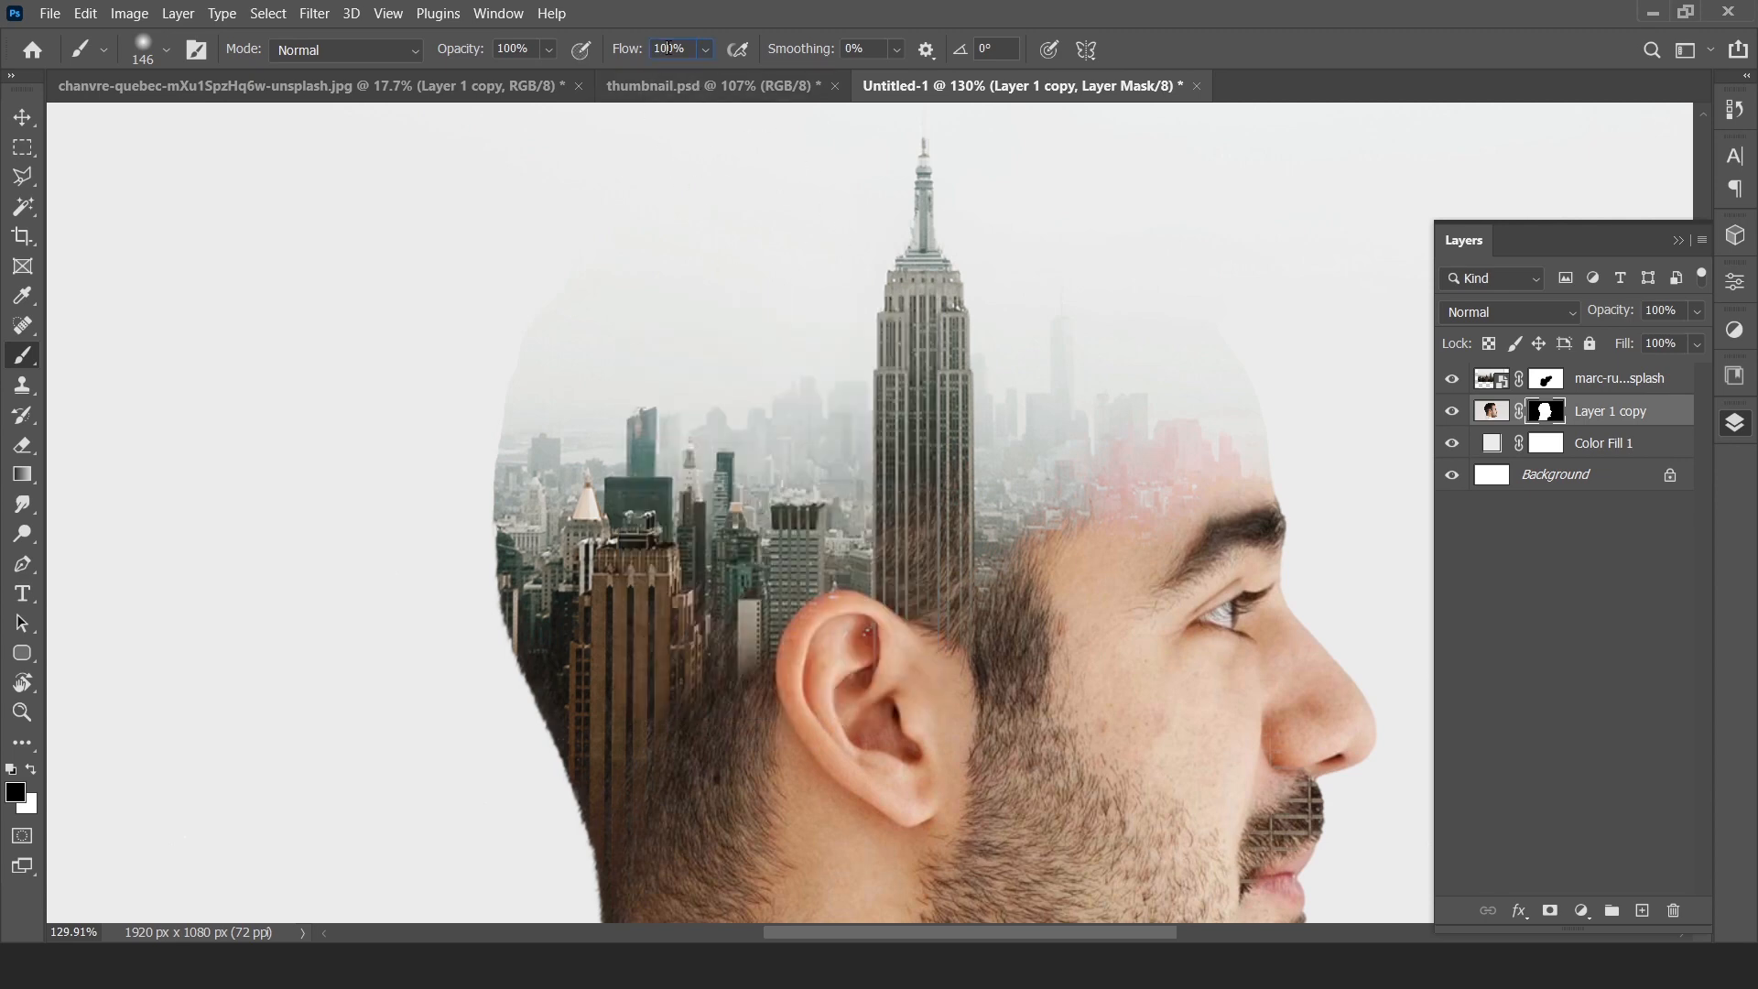
pyautogui.write('40')
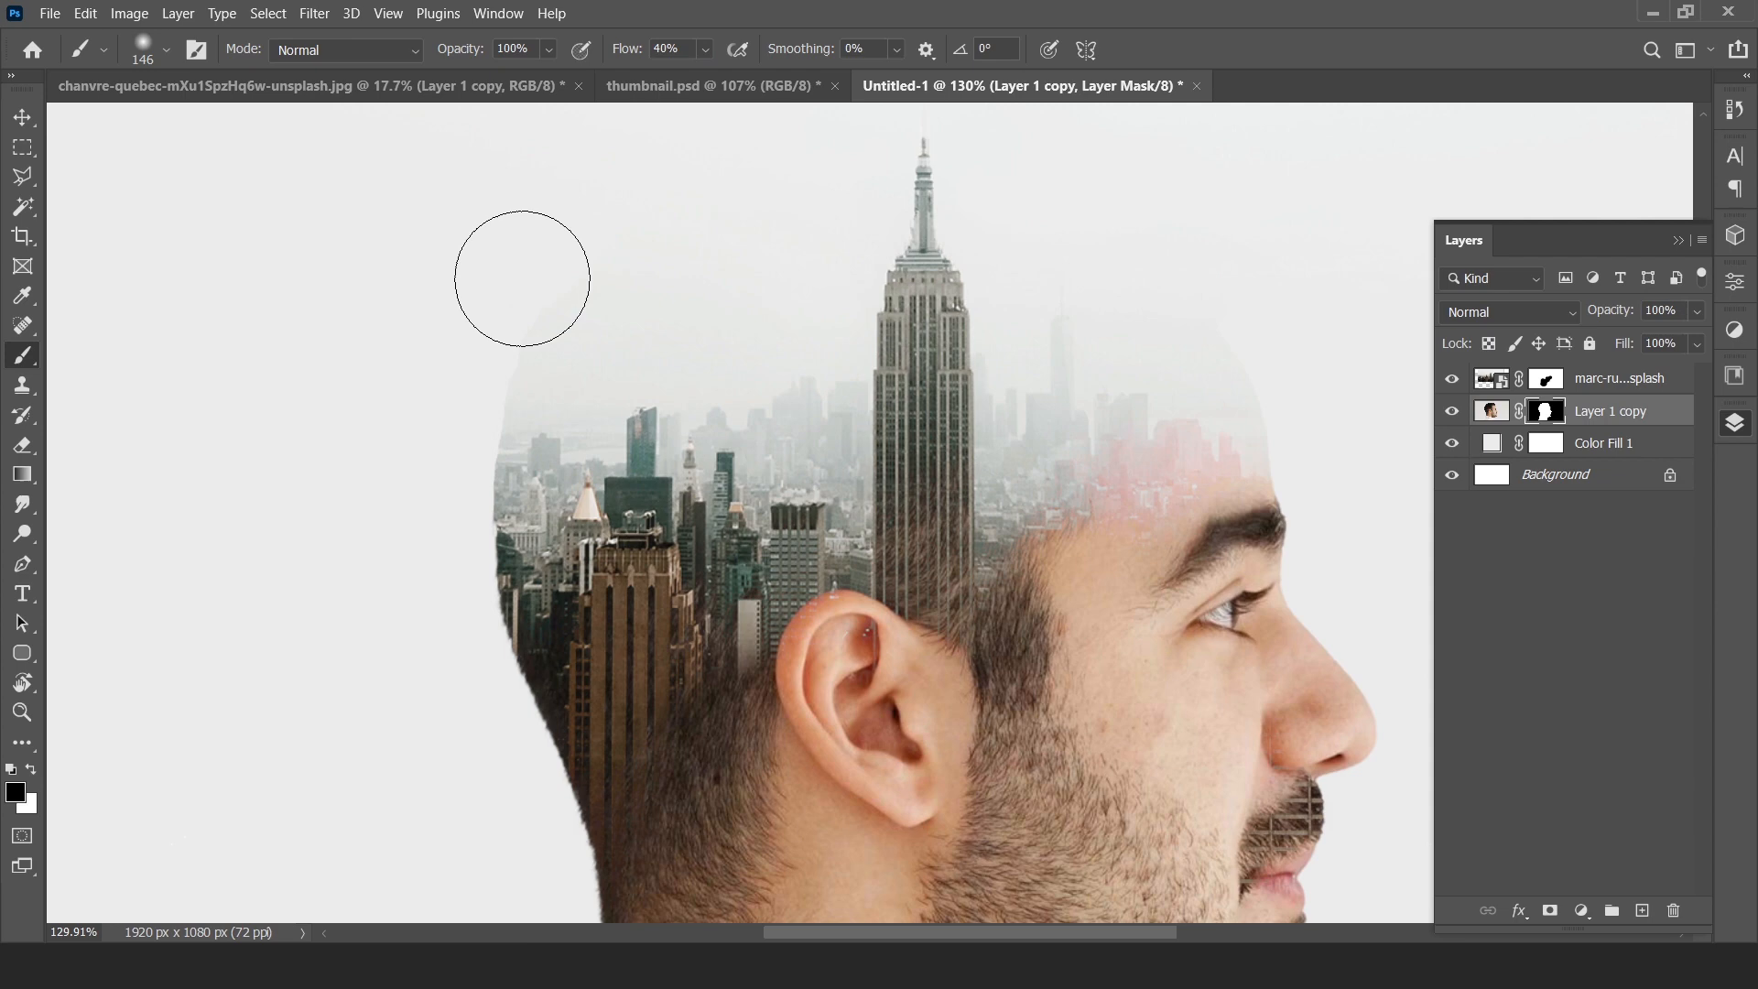
pyautogui.moveTo(448, 354)
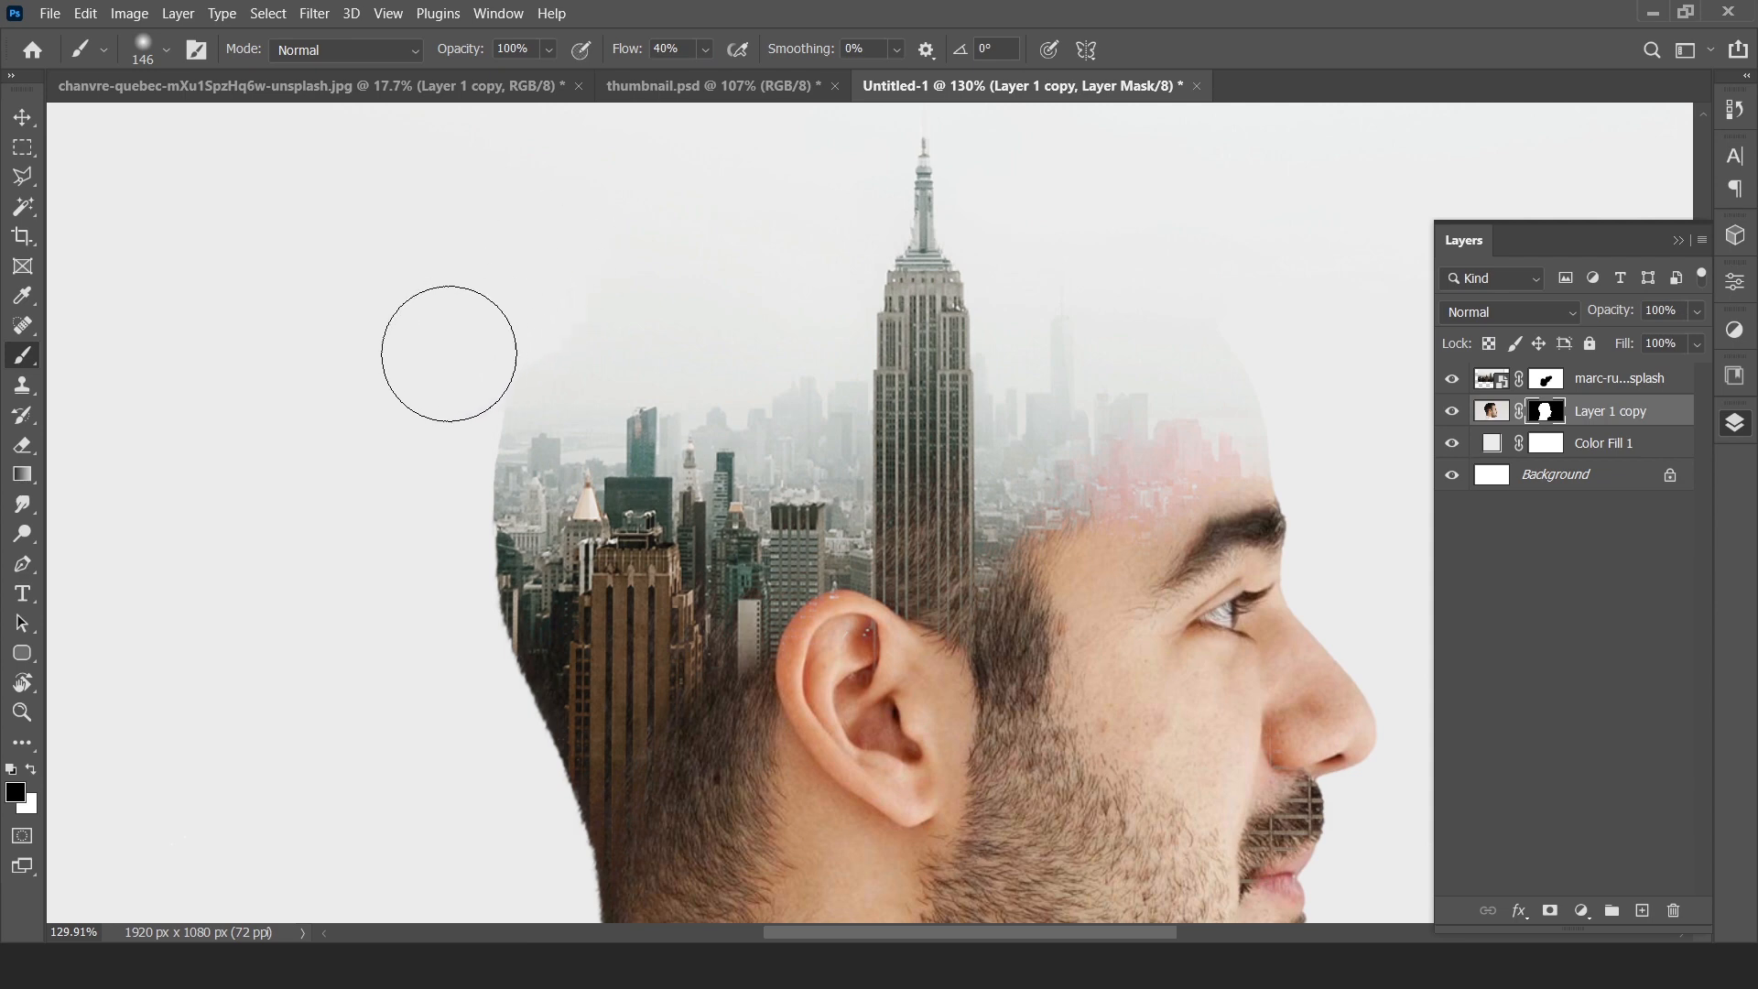
pyautogui.moveTo(438, 334)
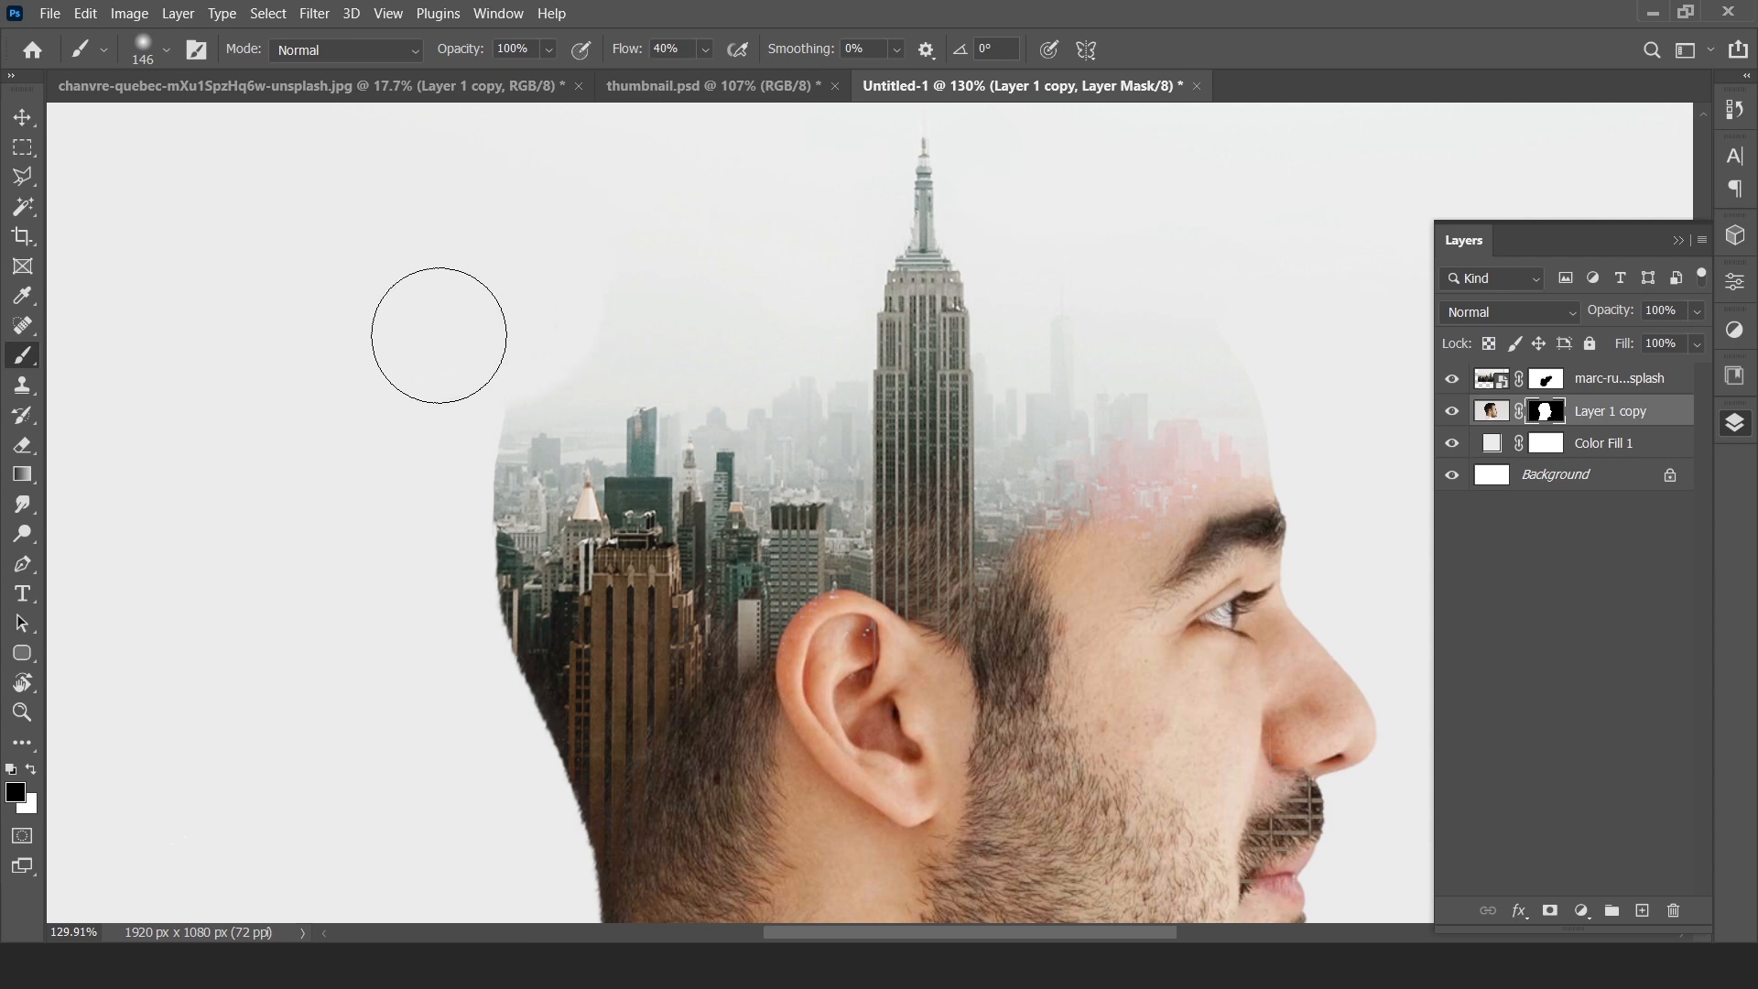
pyautogui.moveTo(1245, 287)
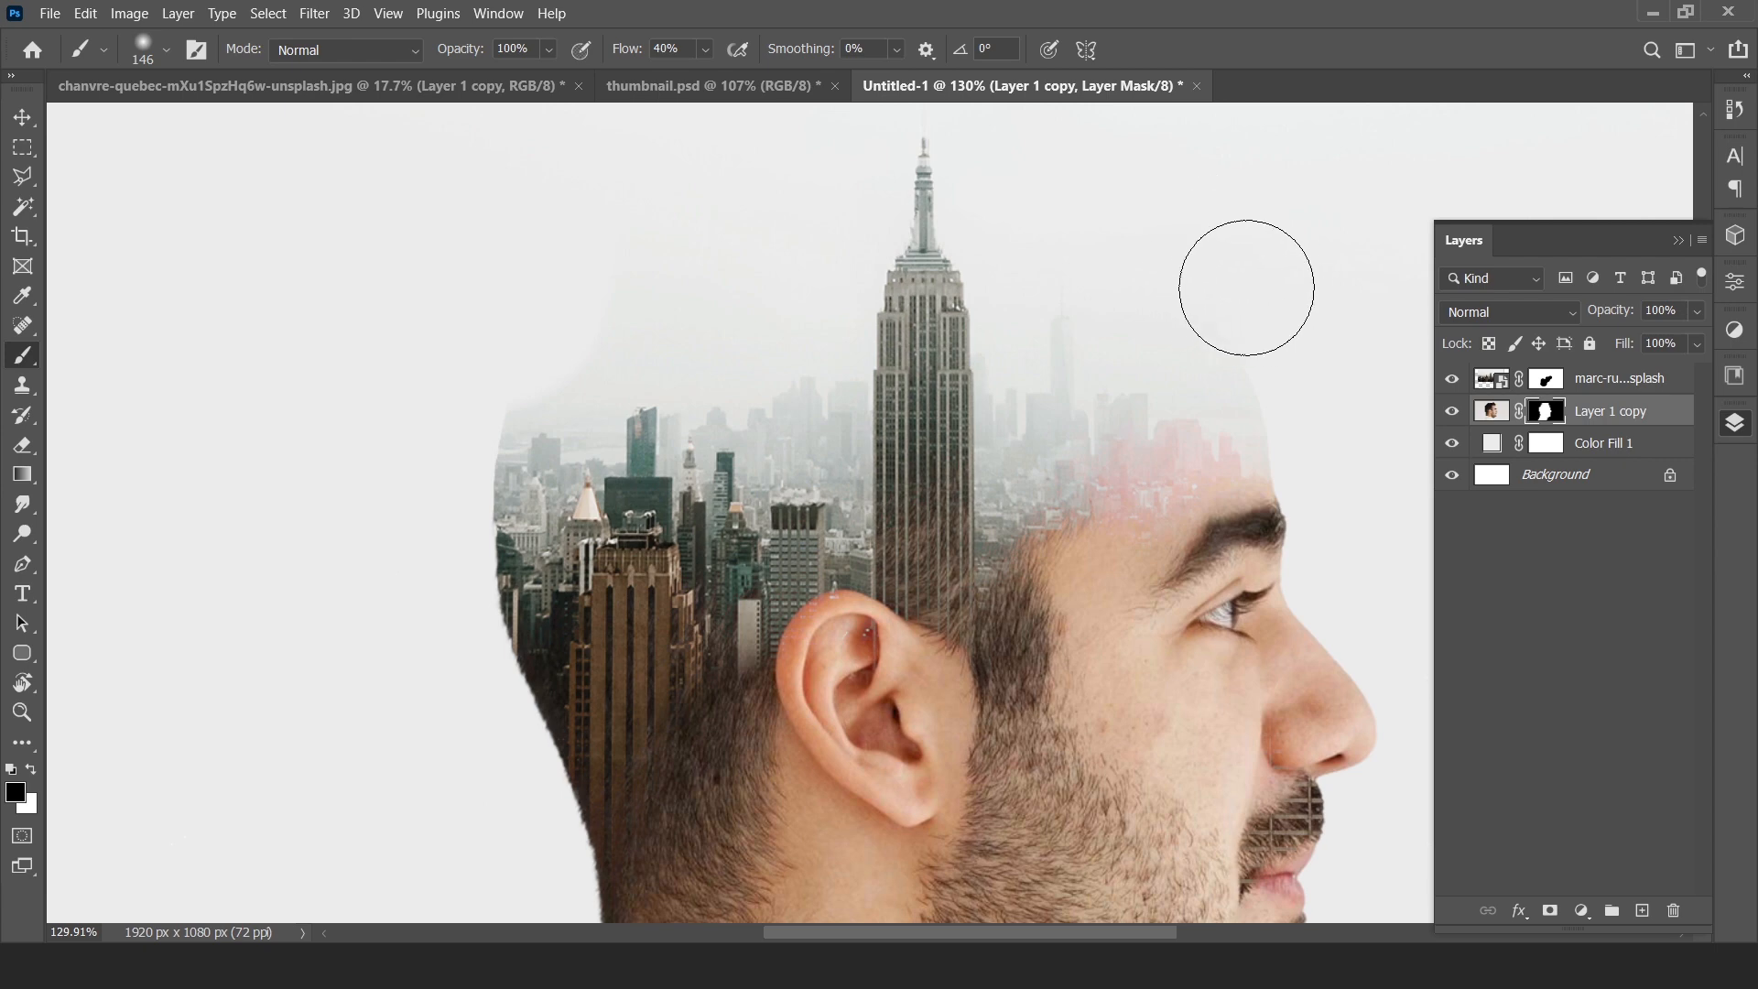
pyautogui.moveTo(1276, 300)
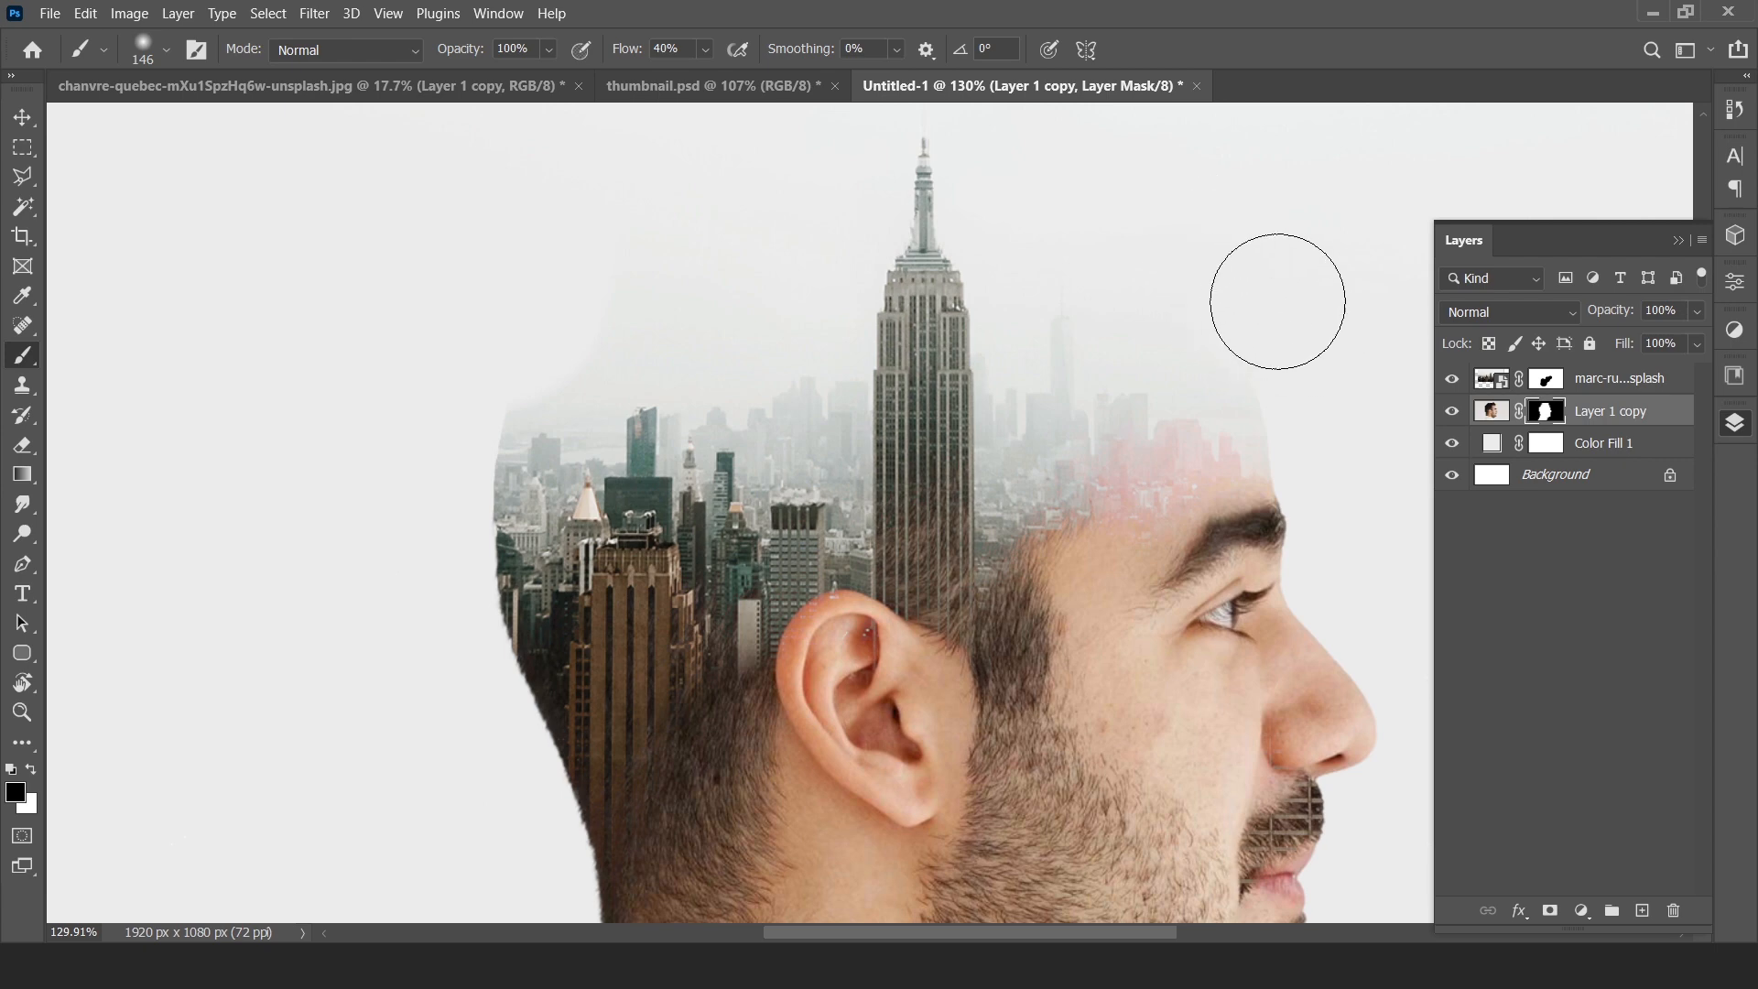
pyautogui.moveTo(689, 199)
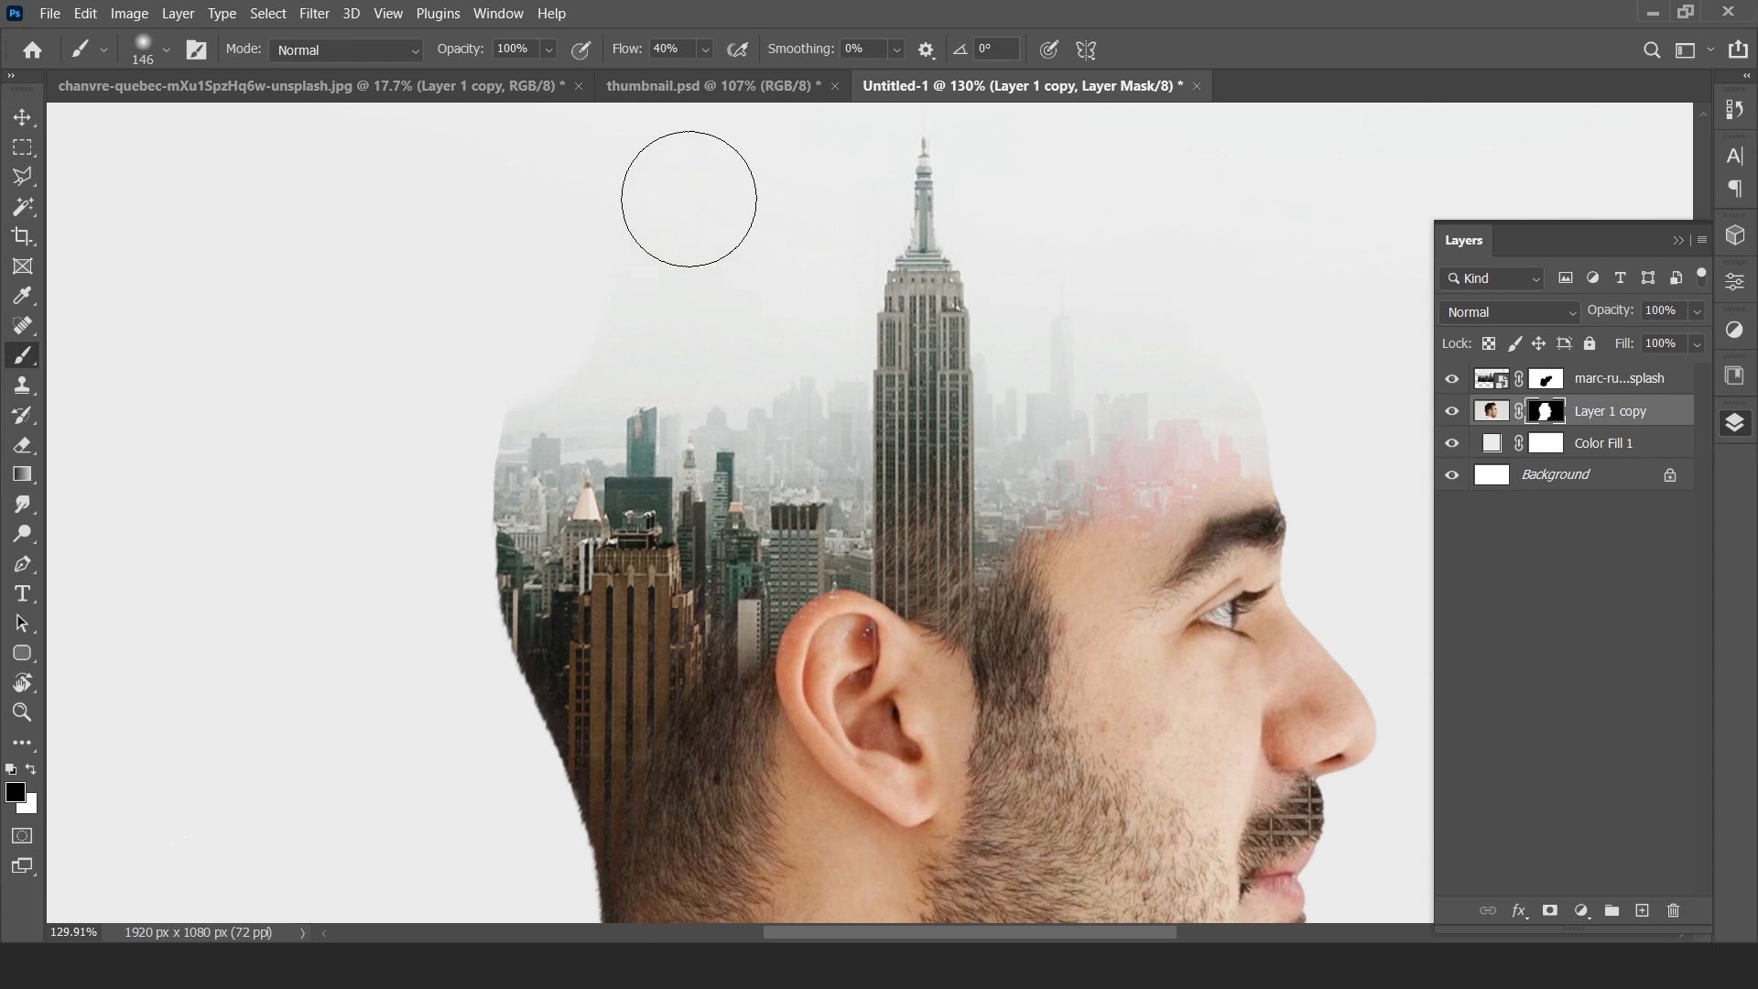
pyautogui.moveTo(658, 319)
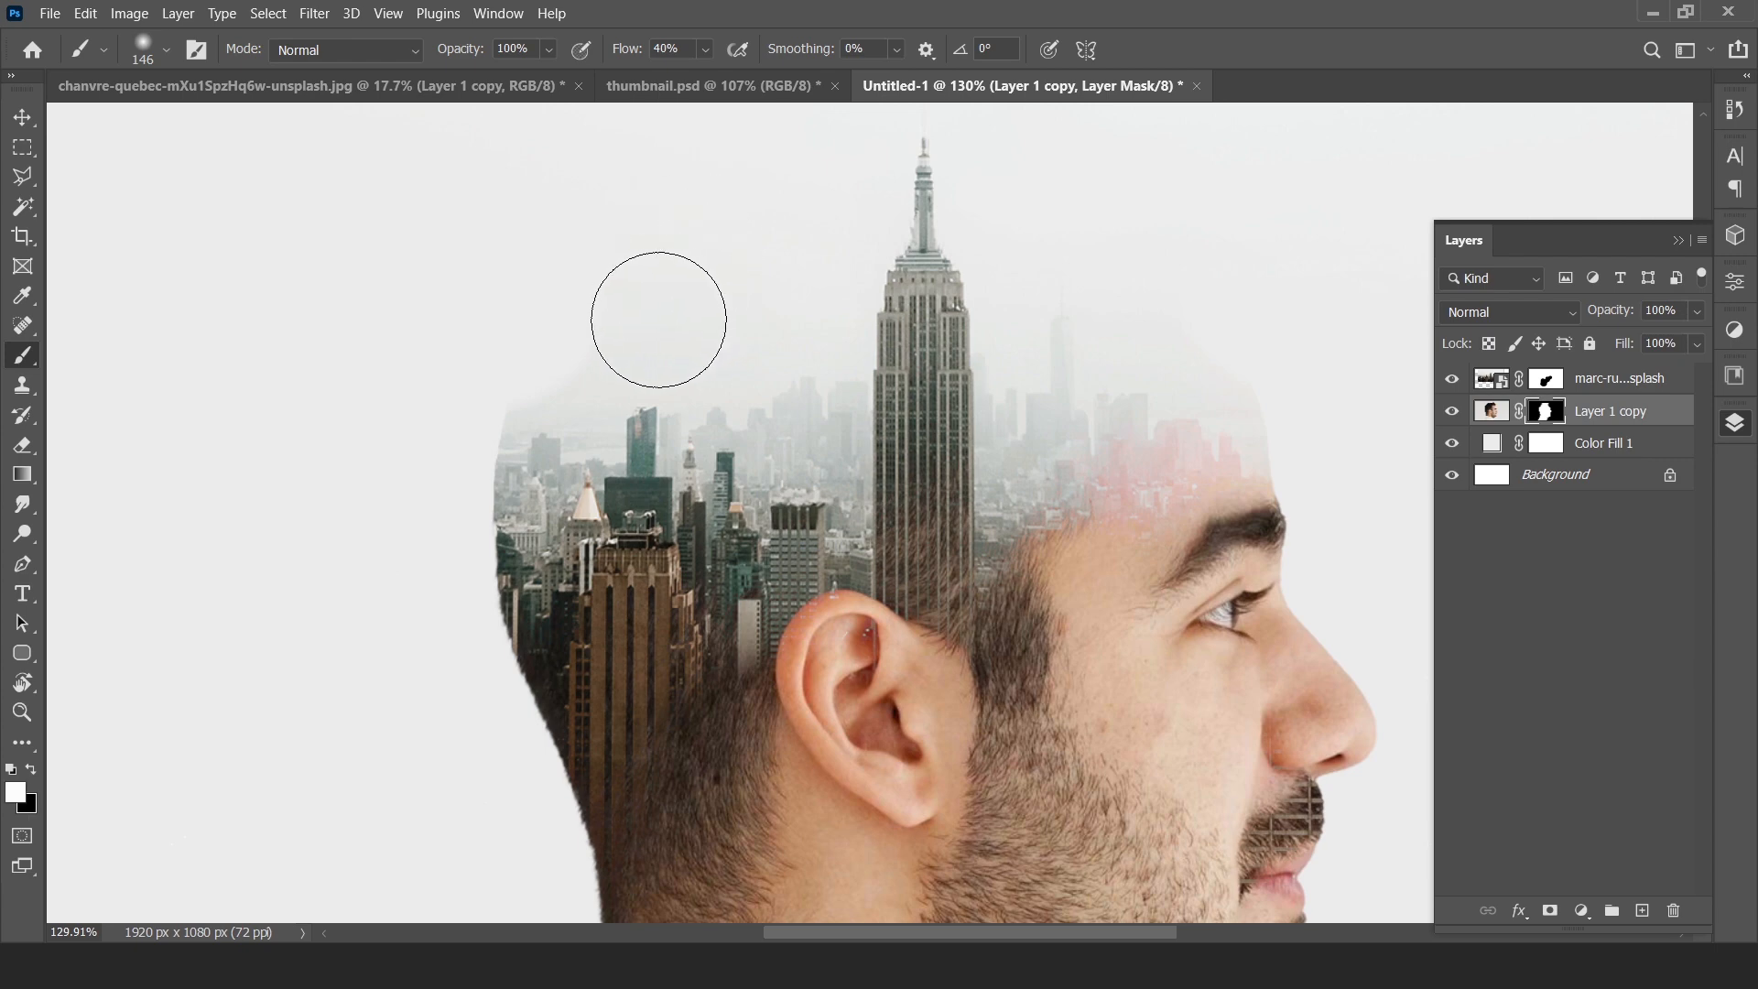
pyautogui.moveTo(603, 254)
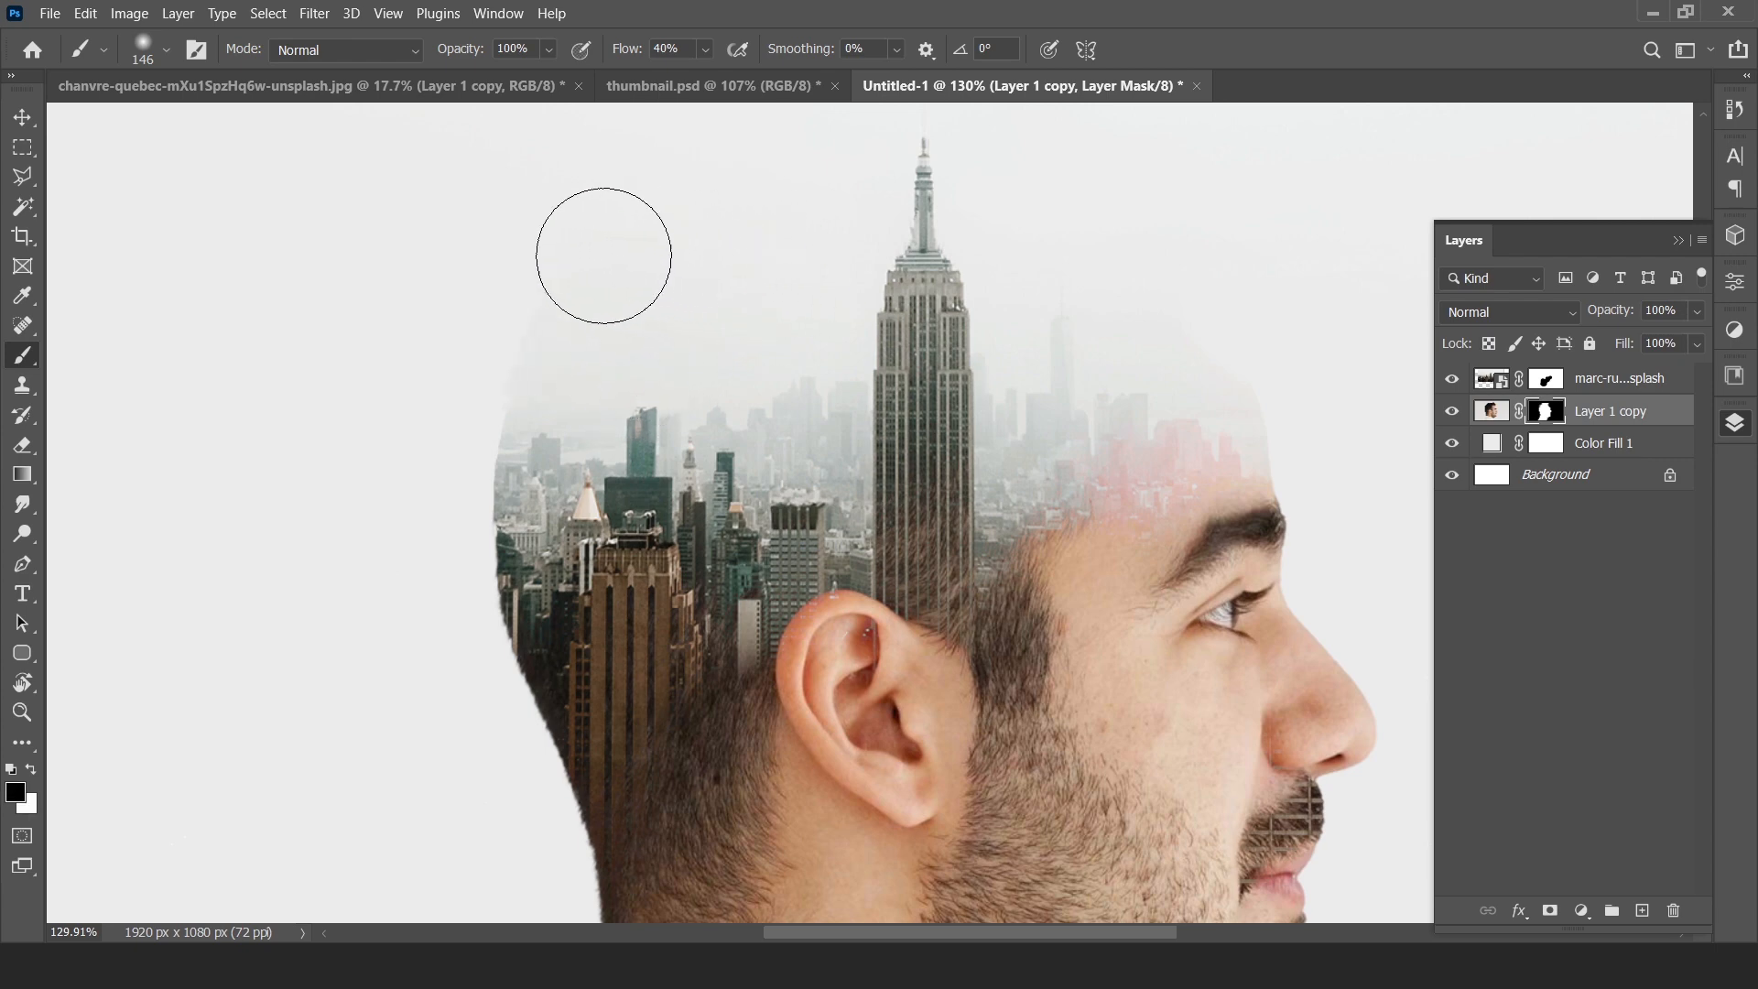
pyautogui.moveTo(535, 249)
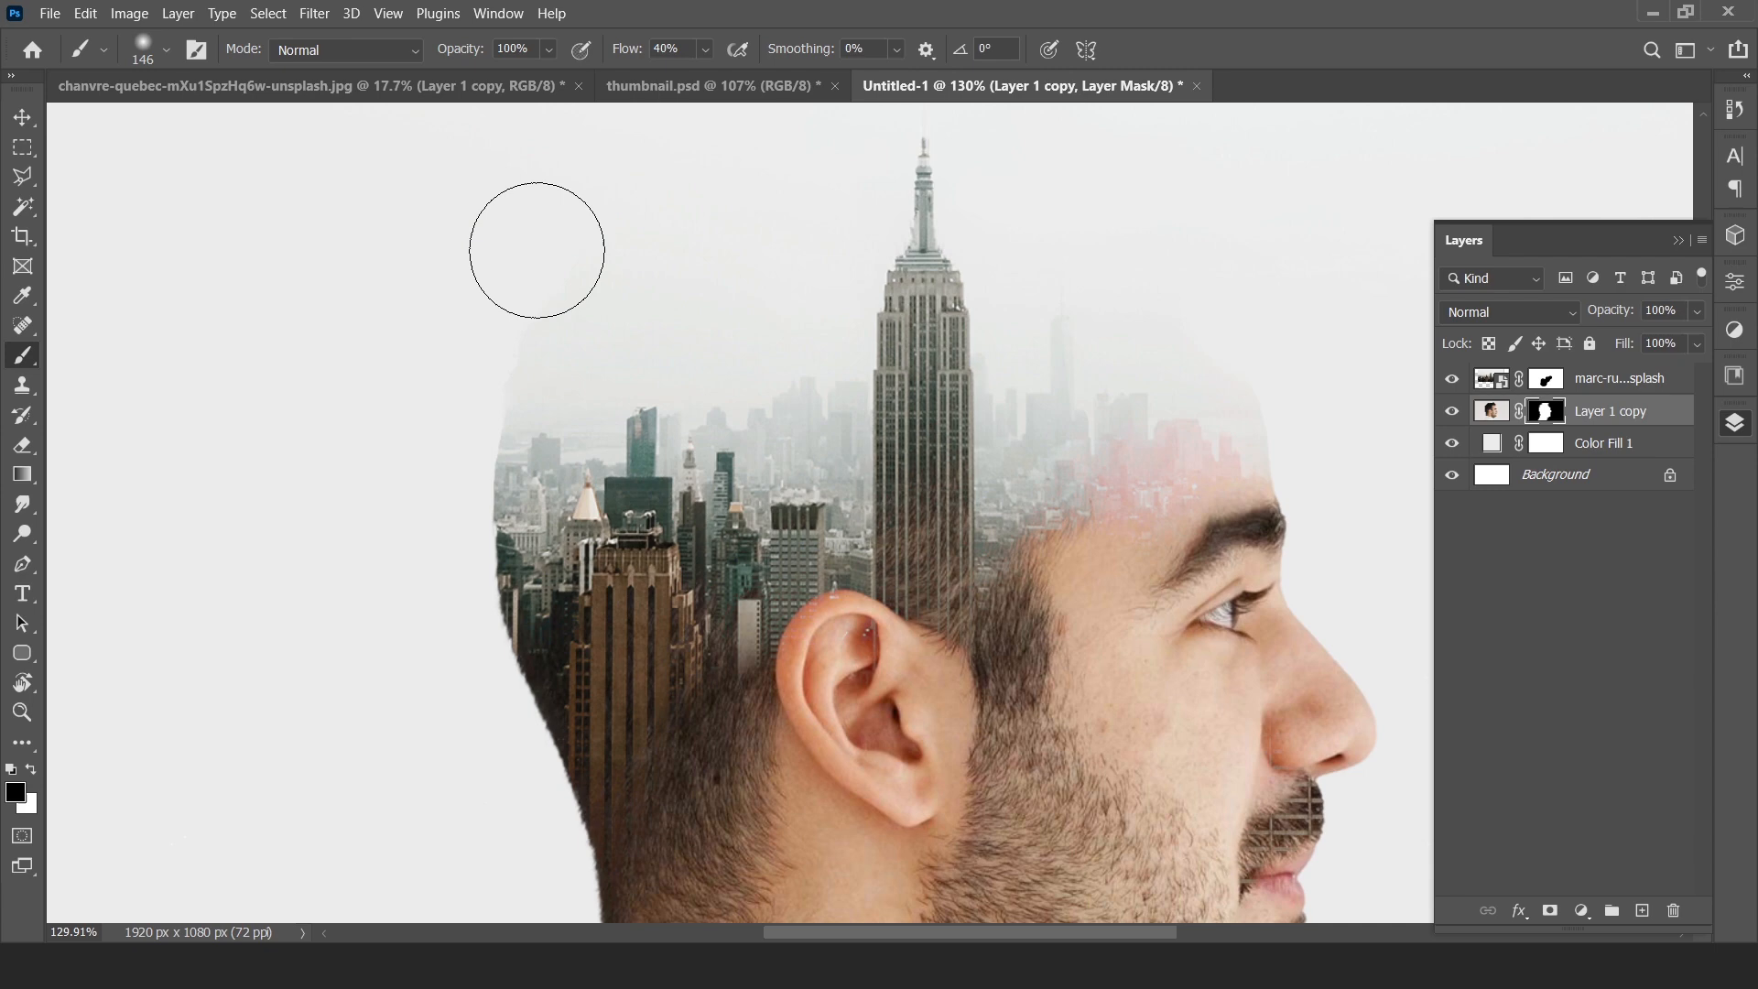
pyautogui.click(510, 48)
pyautogui.write('80')
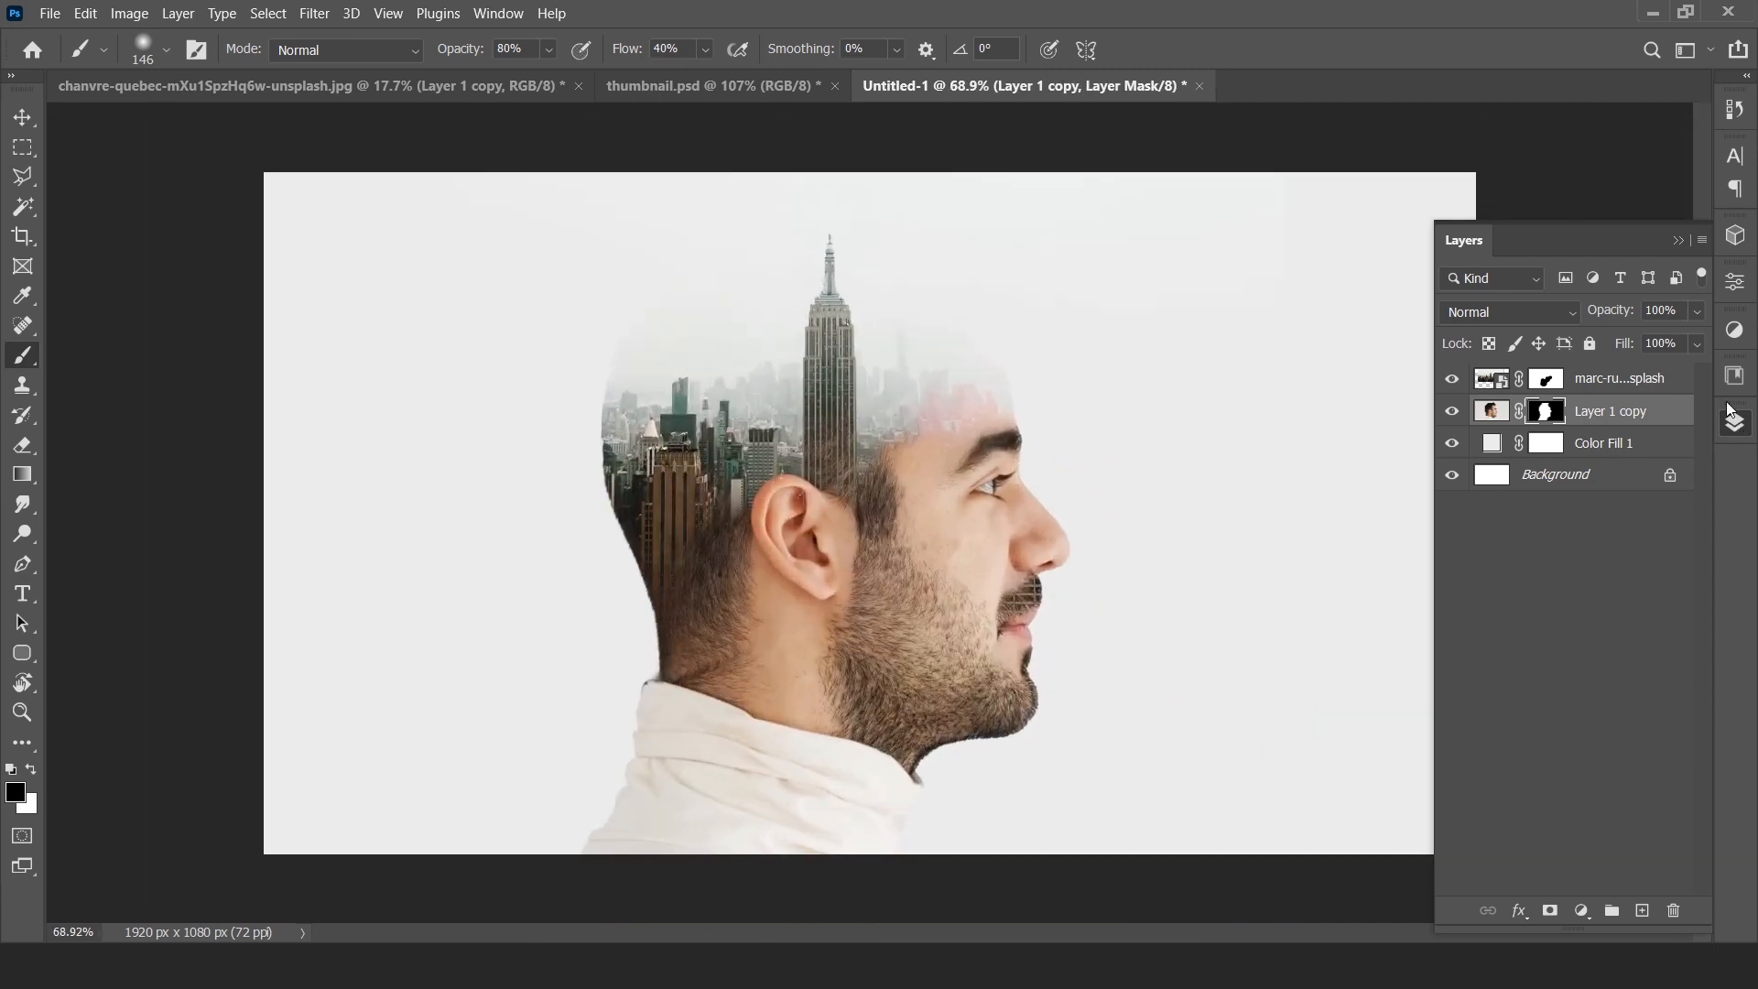
# - Add a Brightness/Contrast adjustment above the skyline layer, keeping brightness 0 and raising contrast to 27
pyautogui.click(1618, 378)
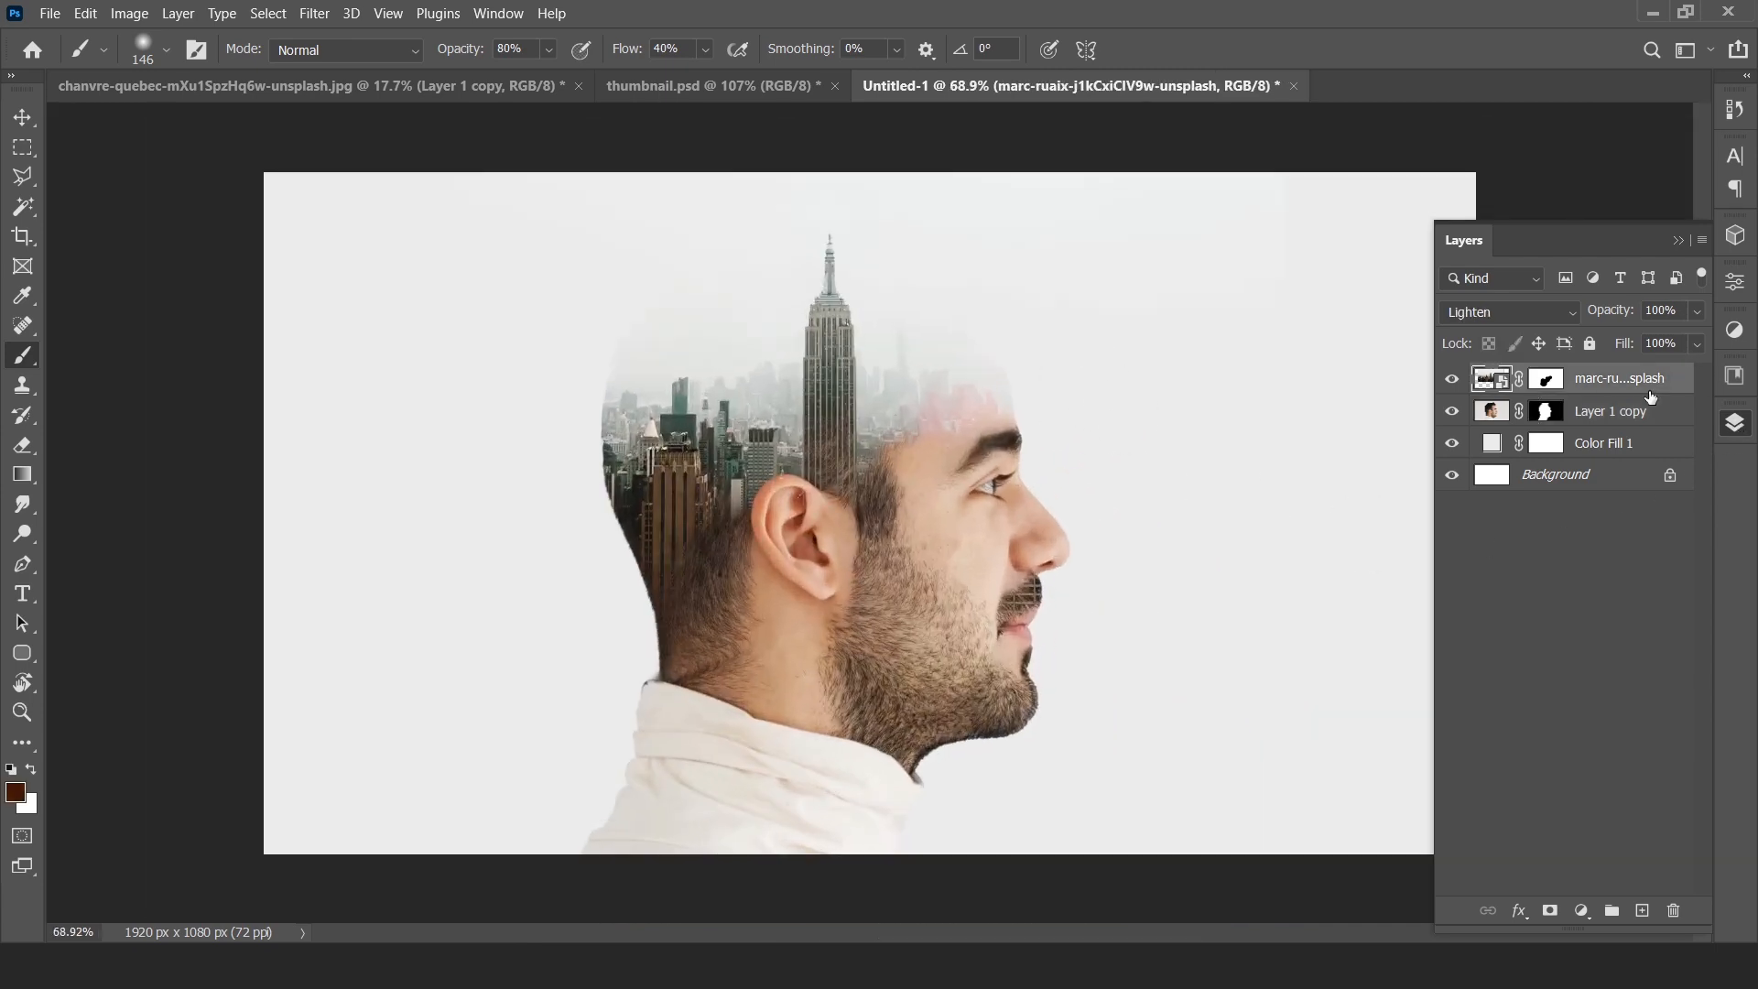
pyautogui.click(1580, 910)
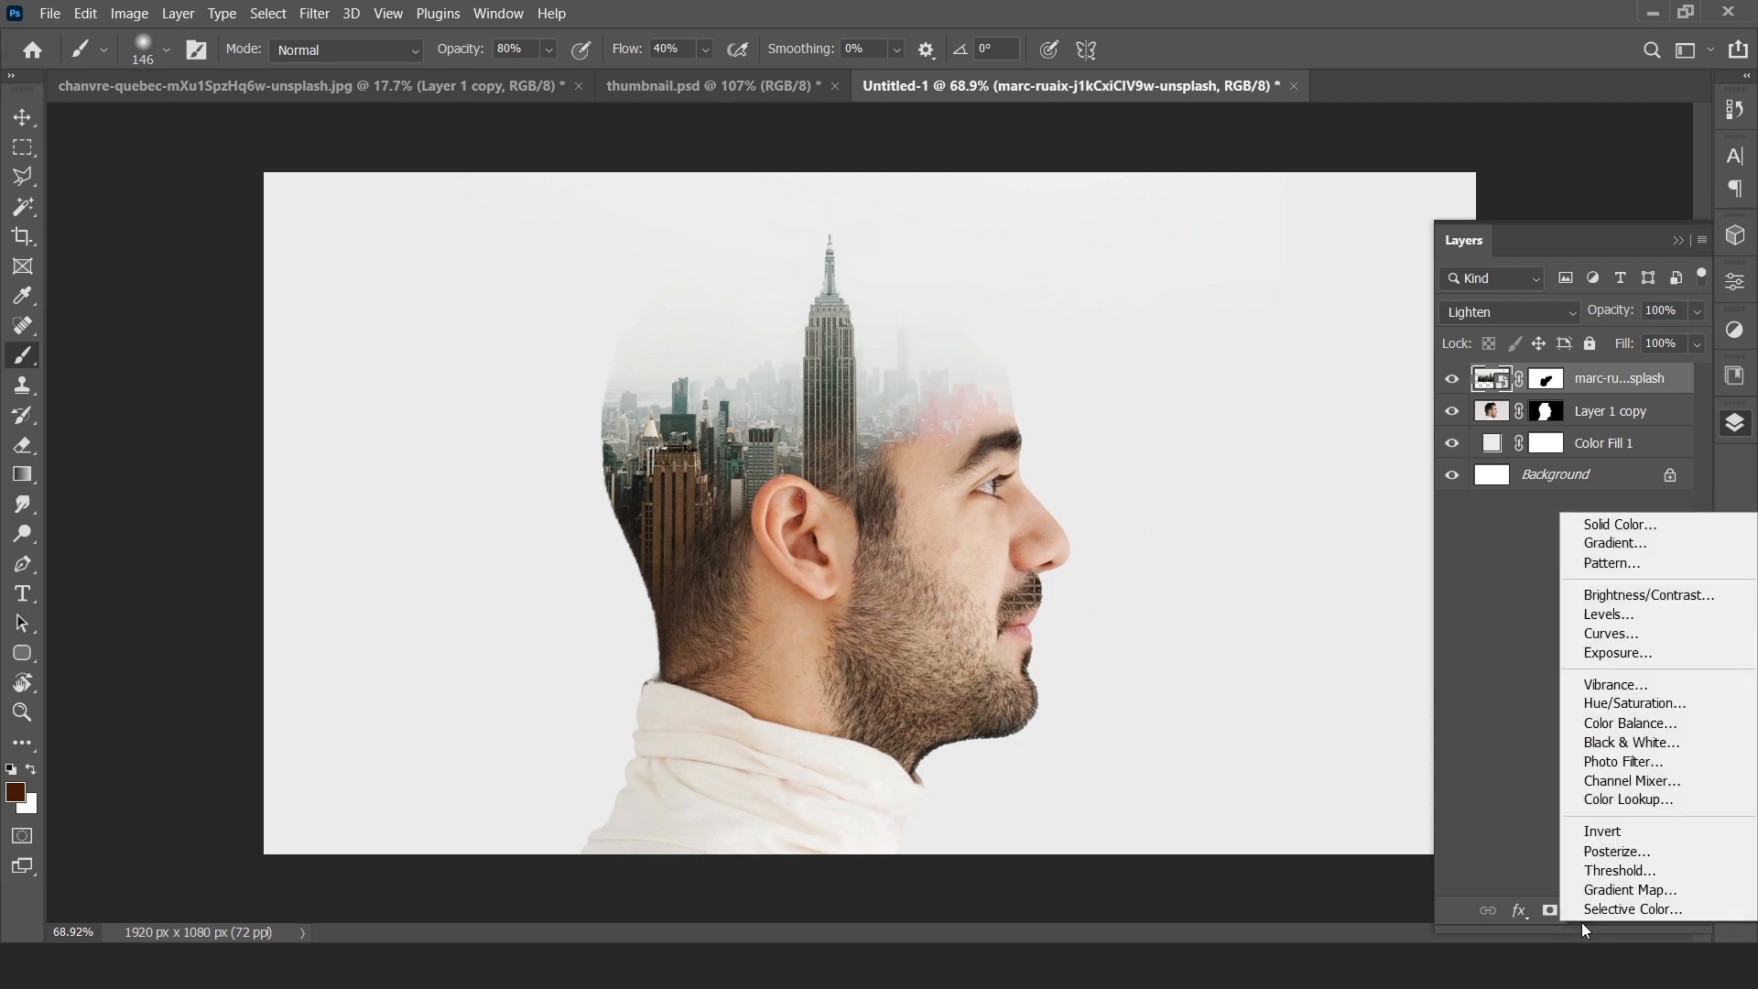
pyautogui.moveTo(1609, 613)
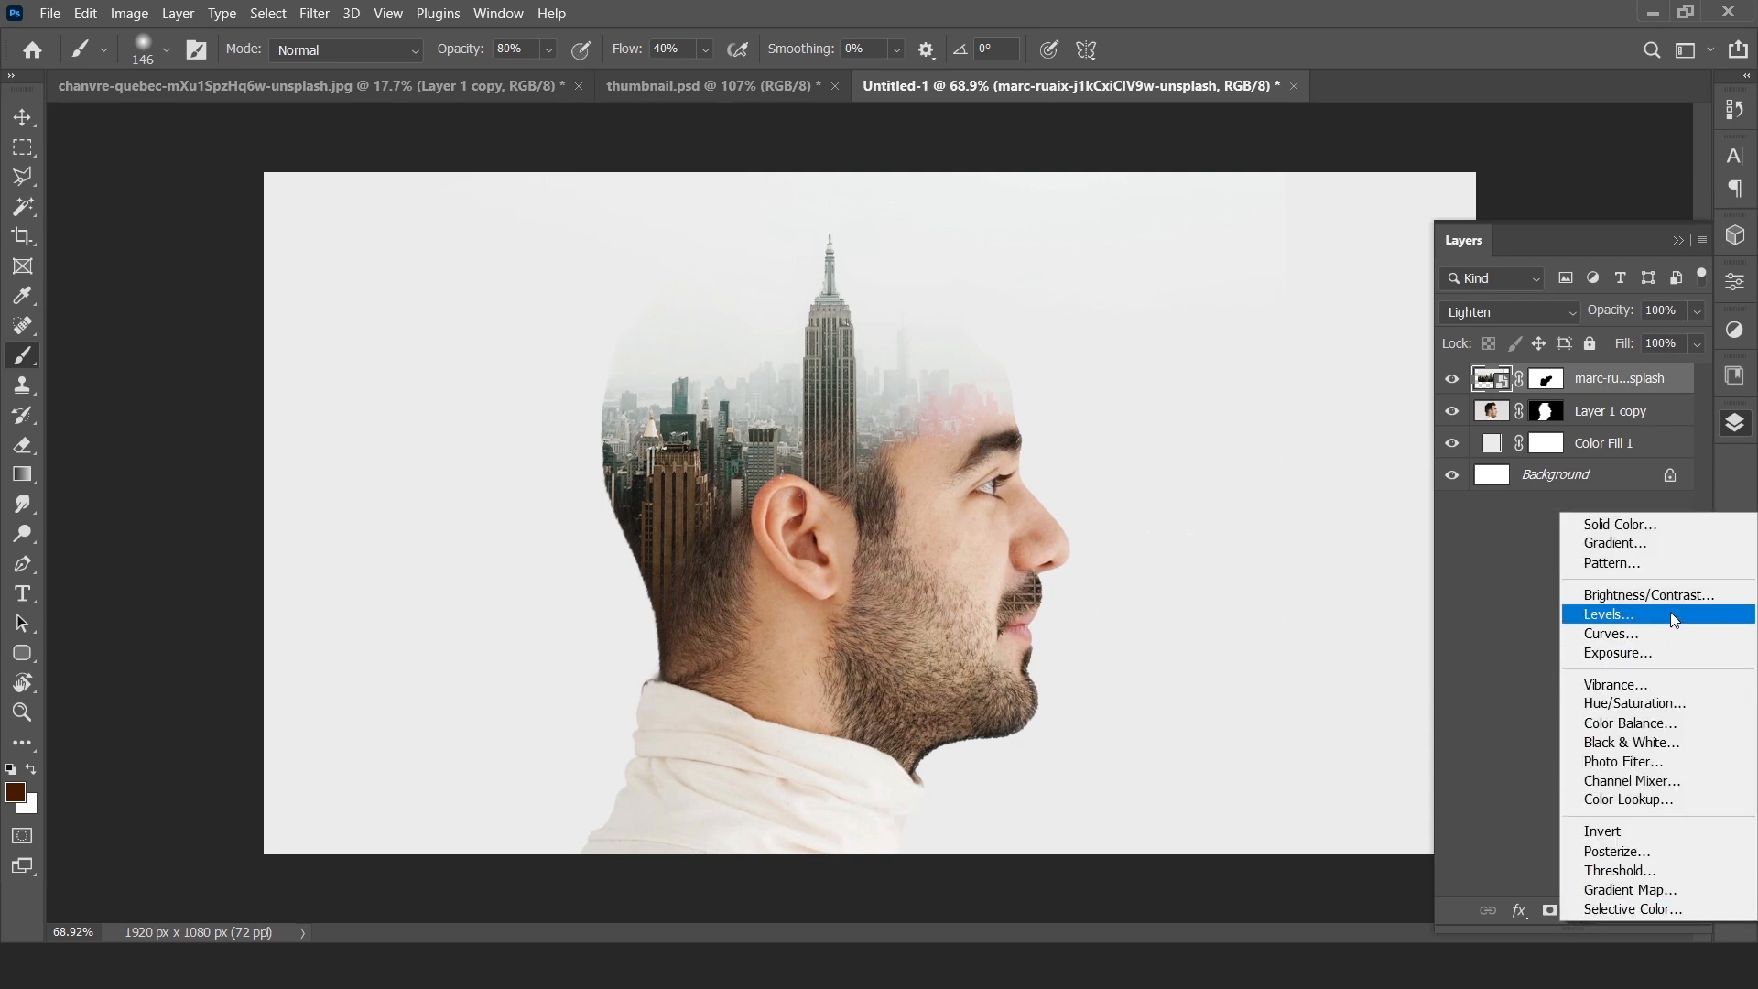
pyautogui.moveTo(1649, 595)
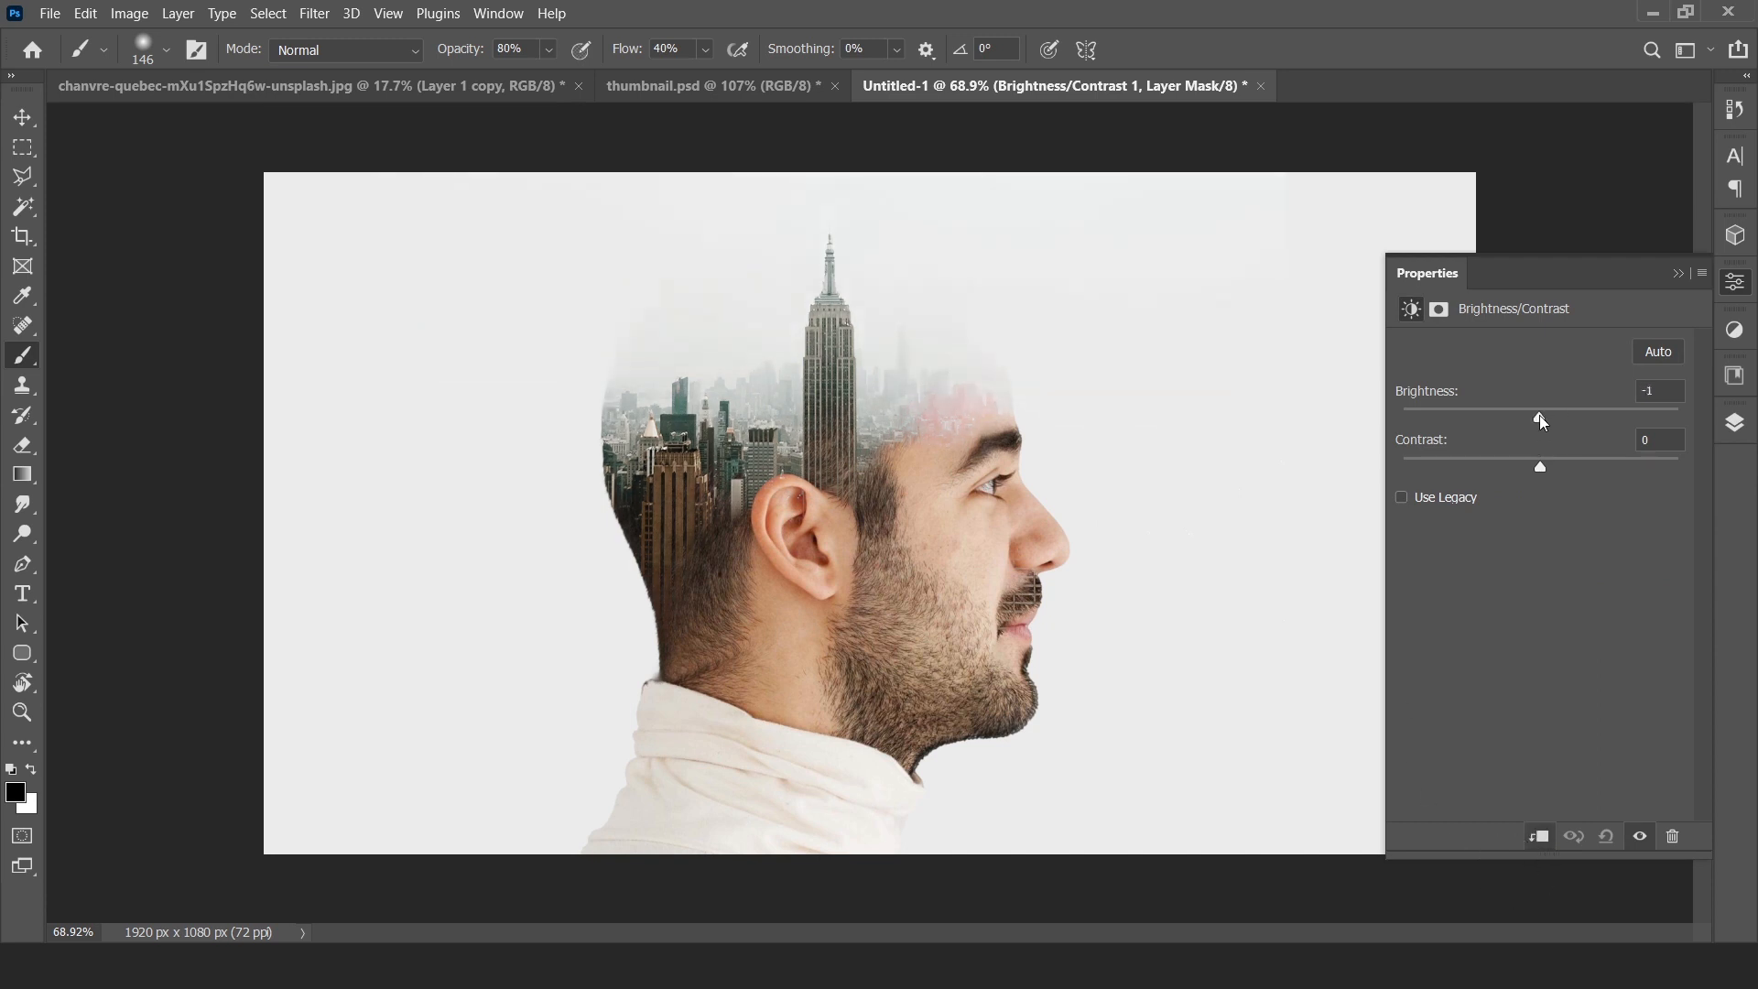
pyautogui.tripleClick(1661, 390)
pyautogui.write('0')
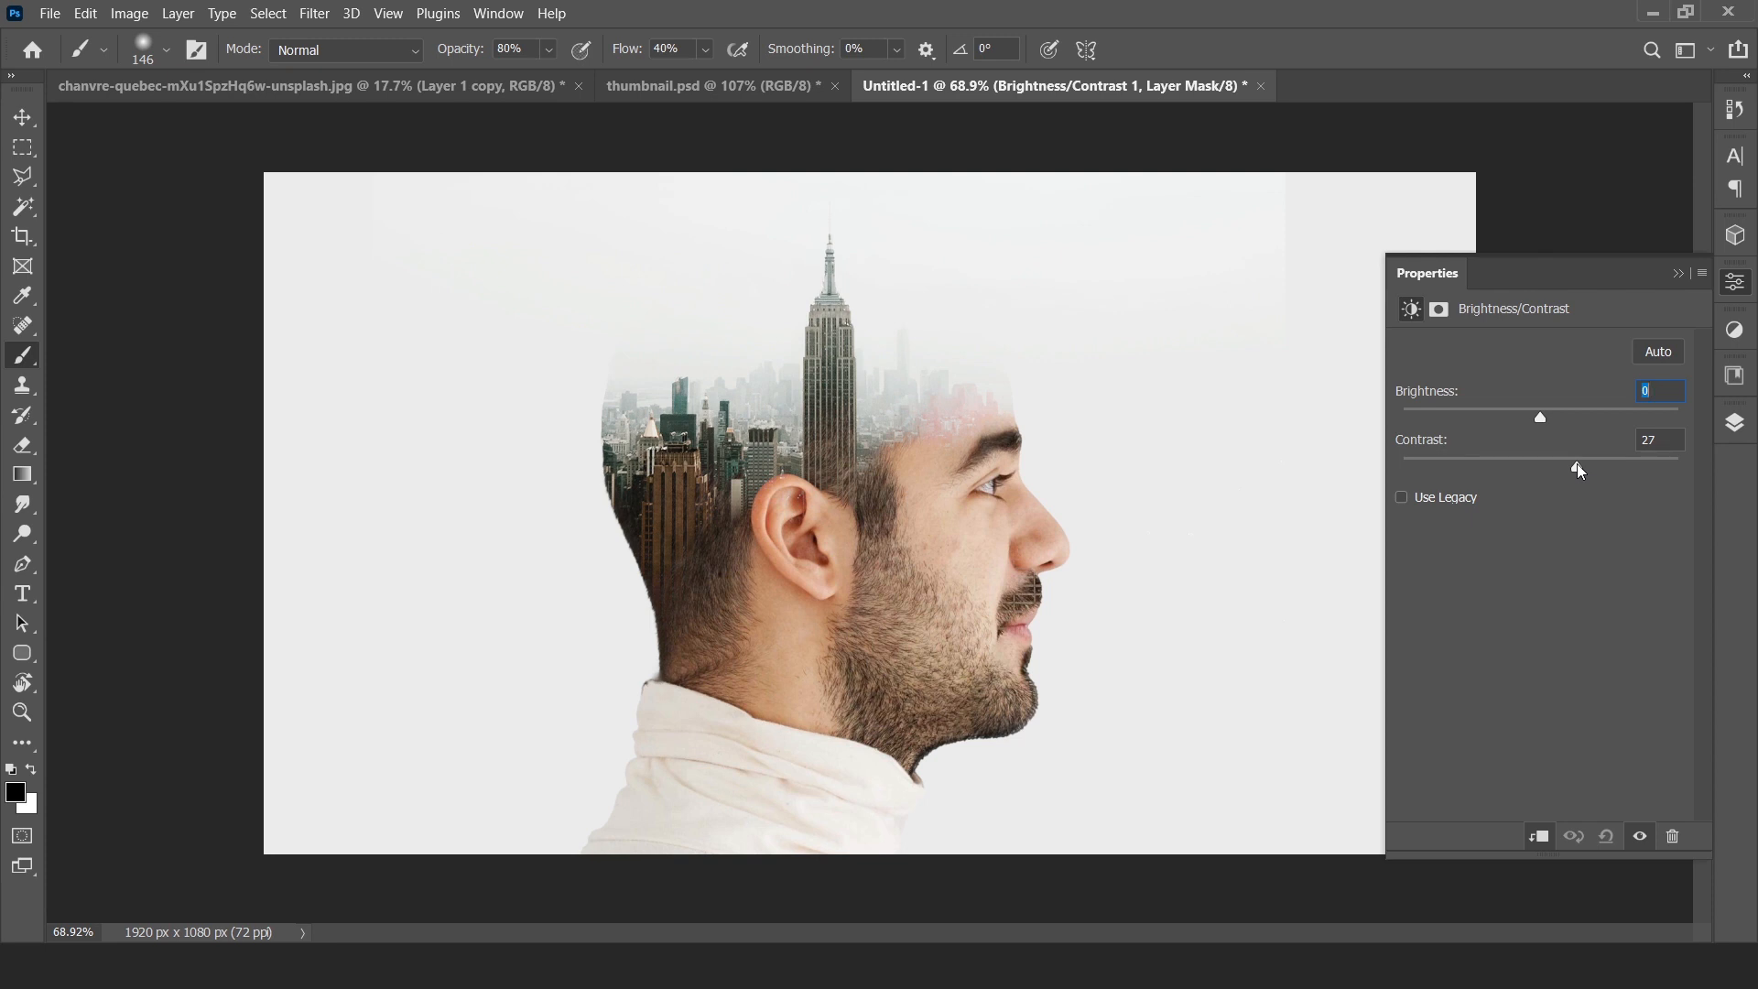
pyautogui.click(1735, 423)
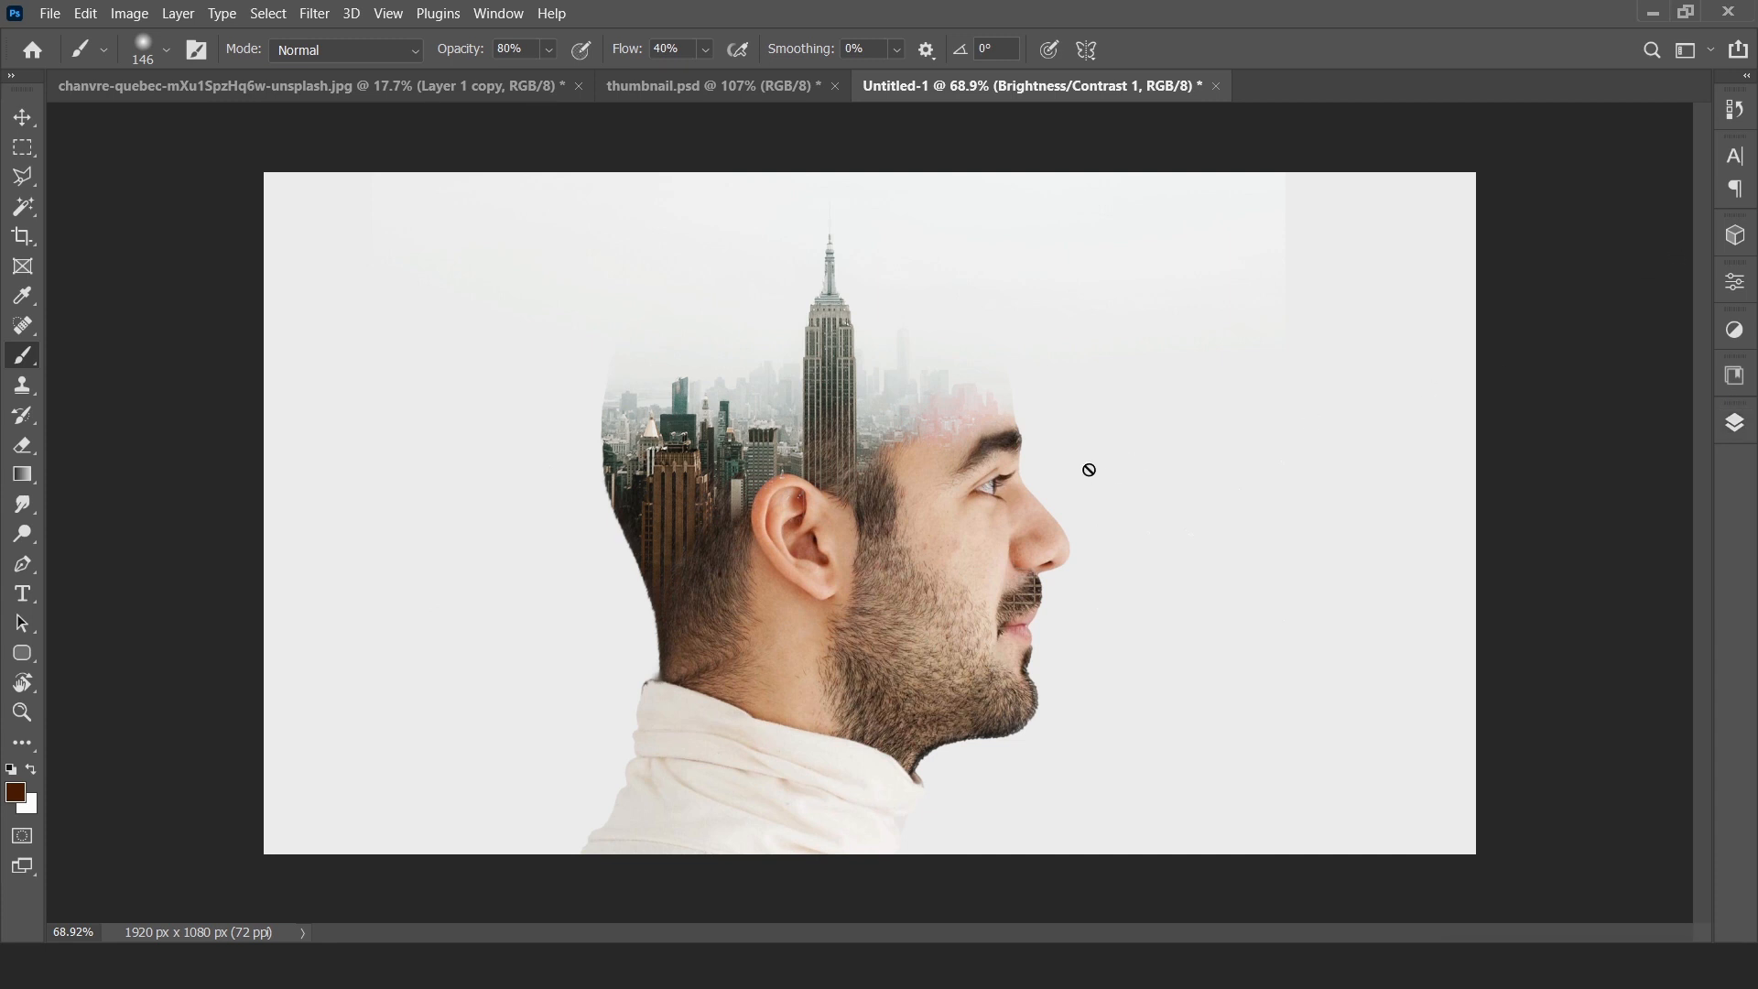
pyautogui.click(21, 116)
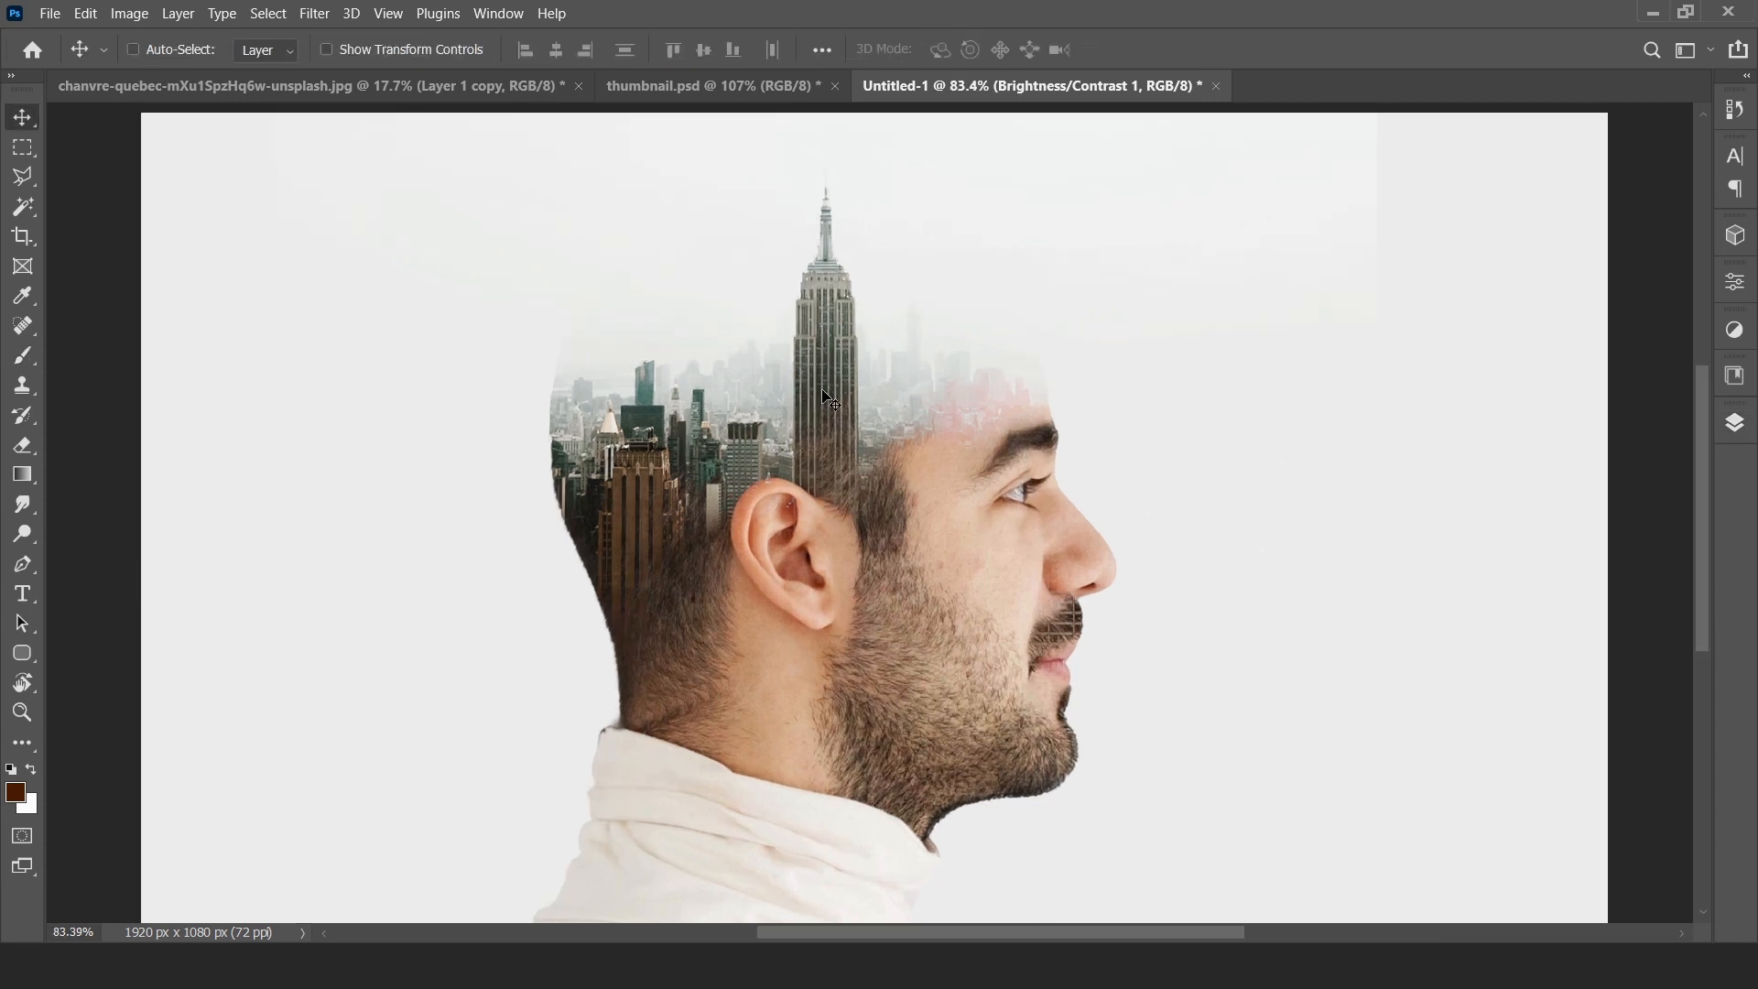
pyautogui.press('Tab')
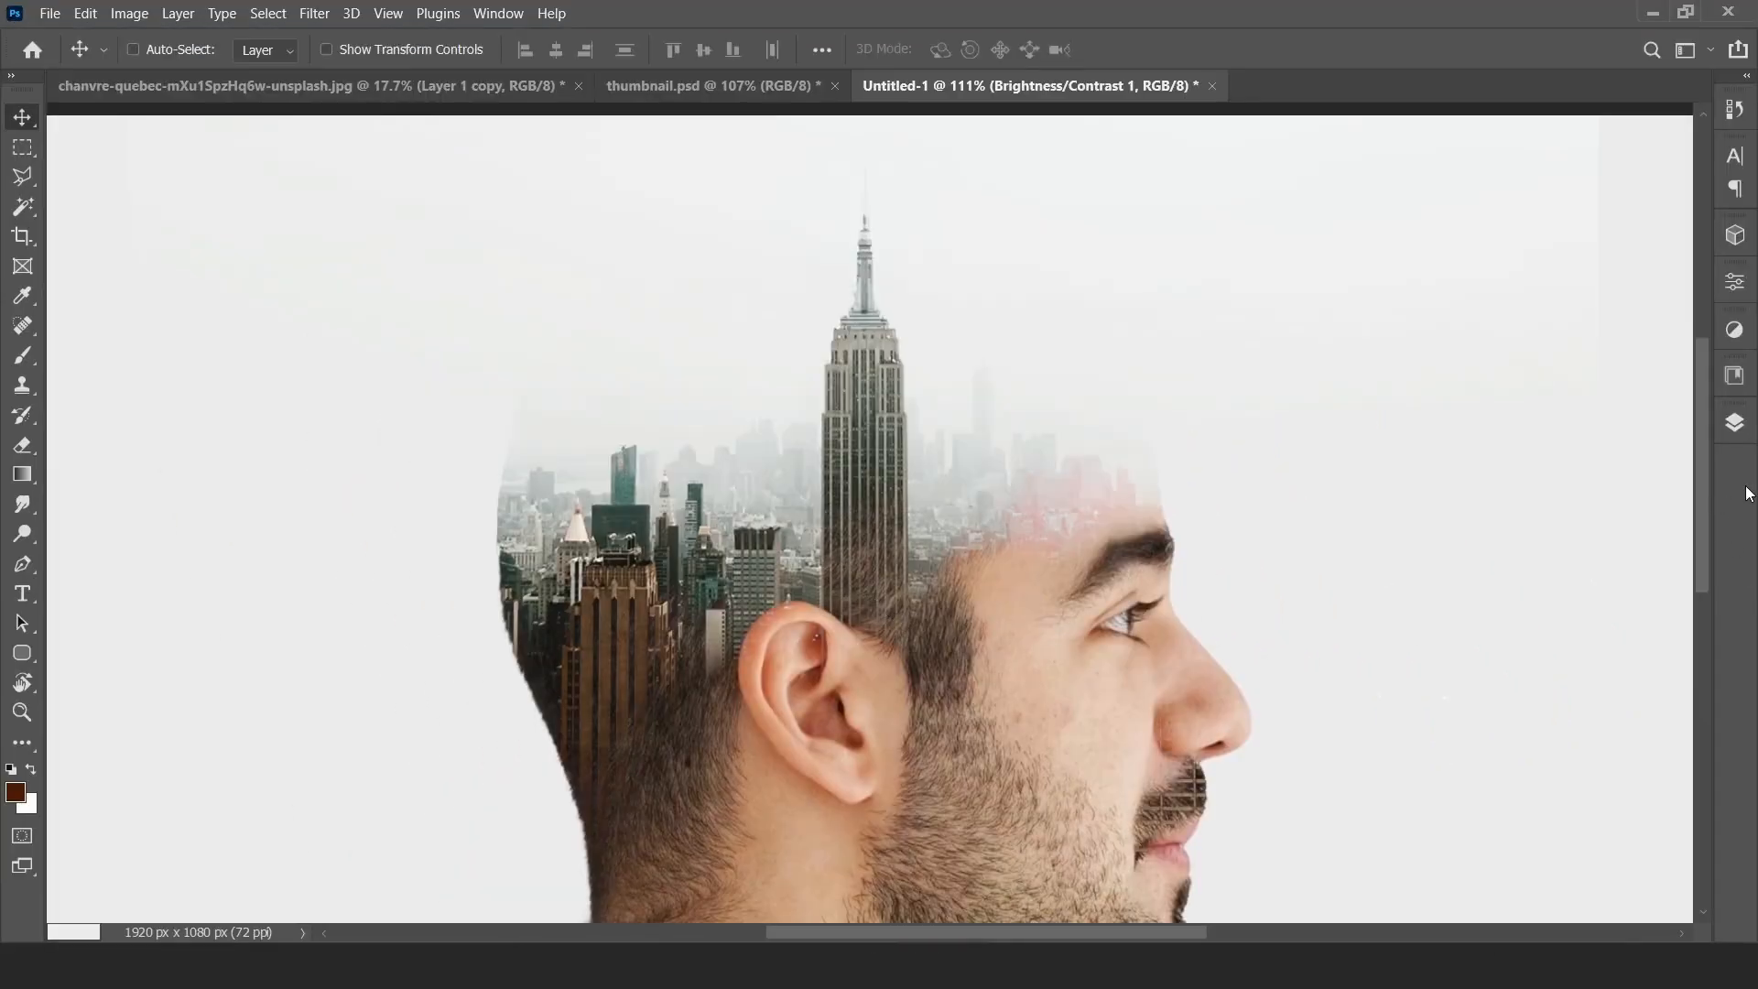
pyautogui.click(1733, 423)
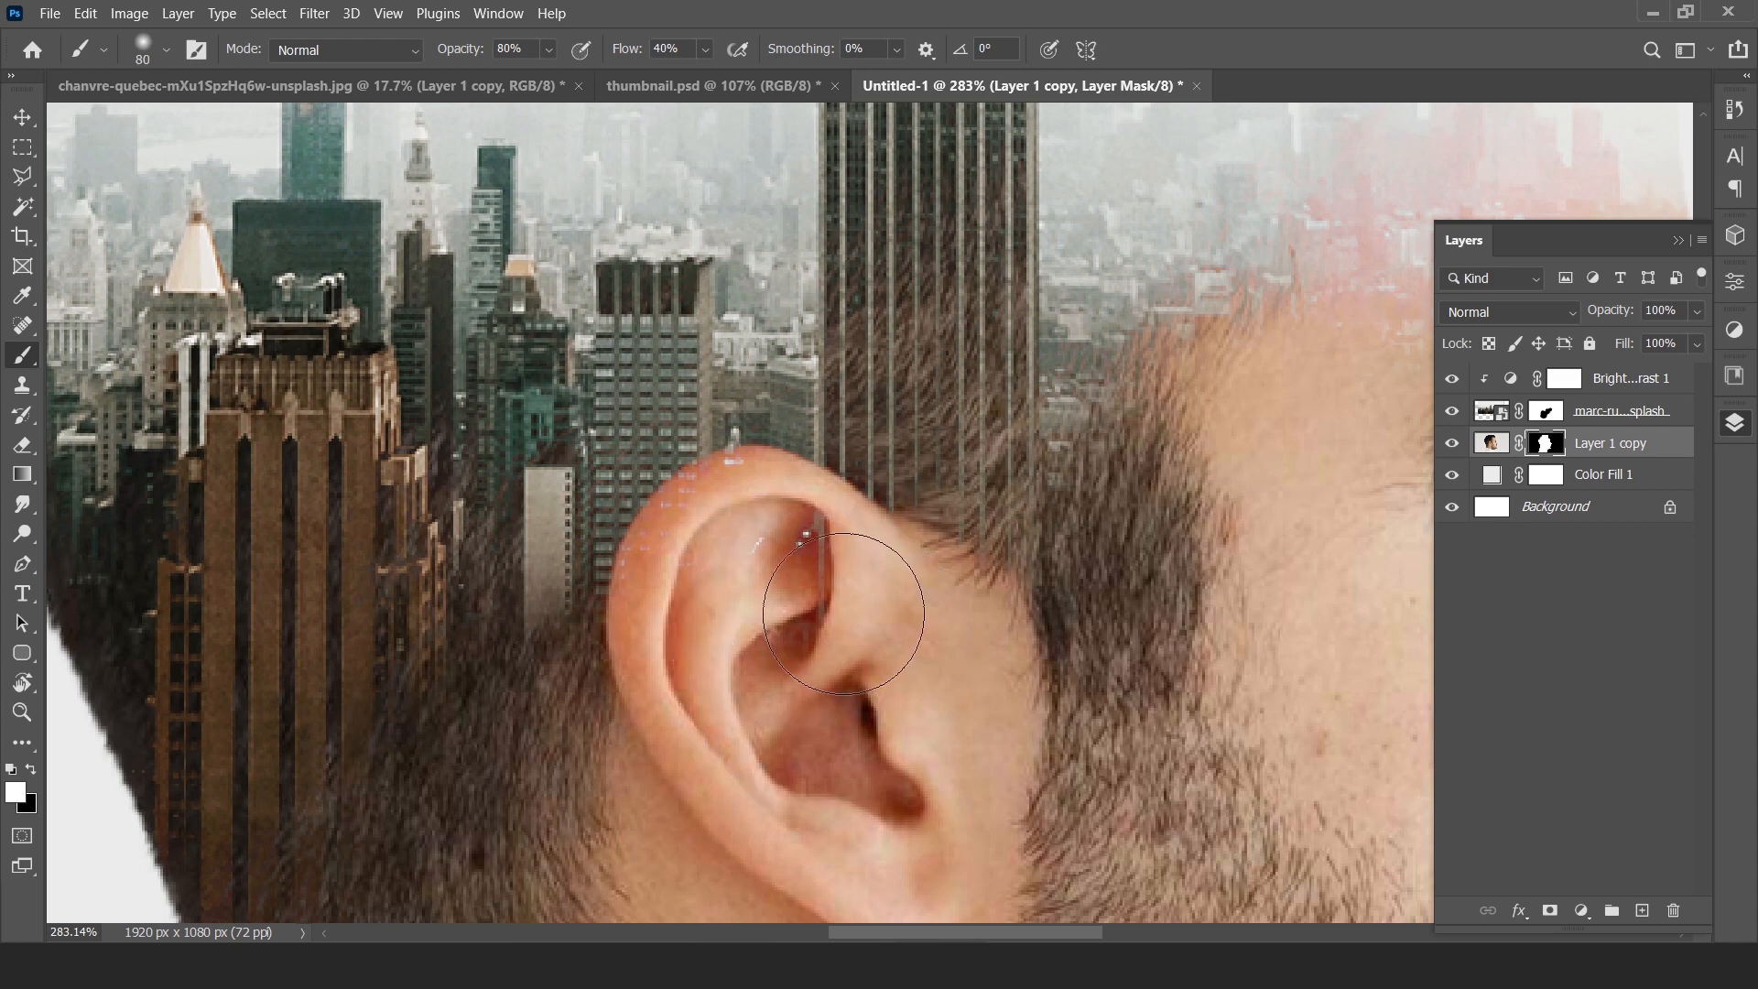
pyautogui.moveTo(785, 595)
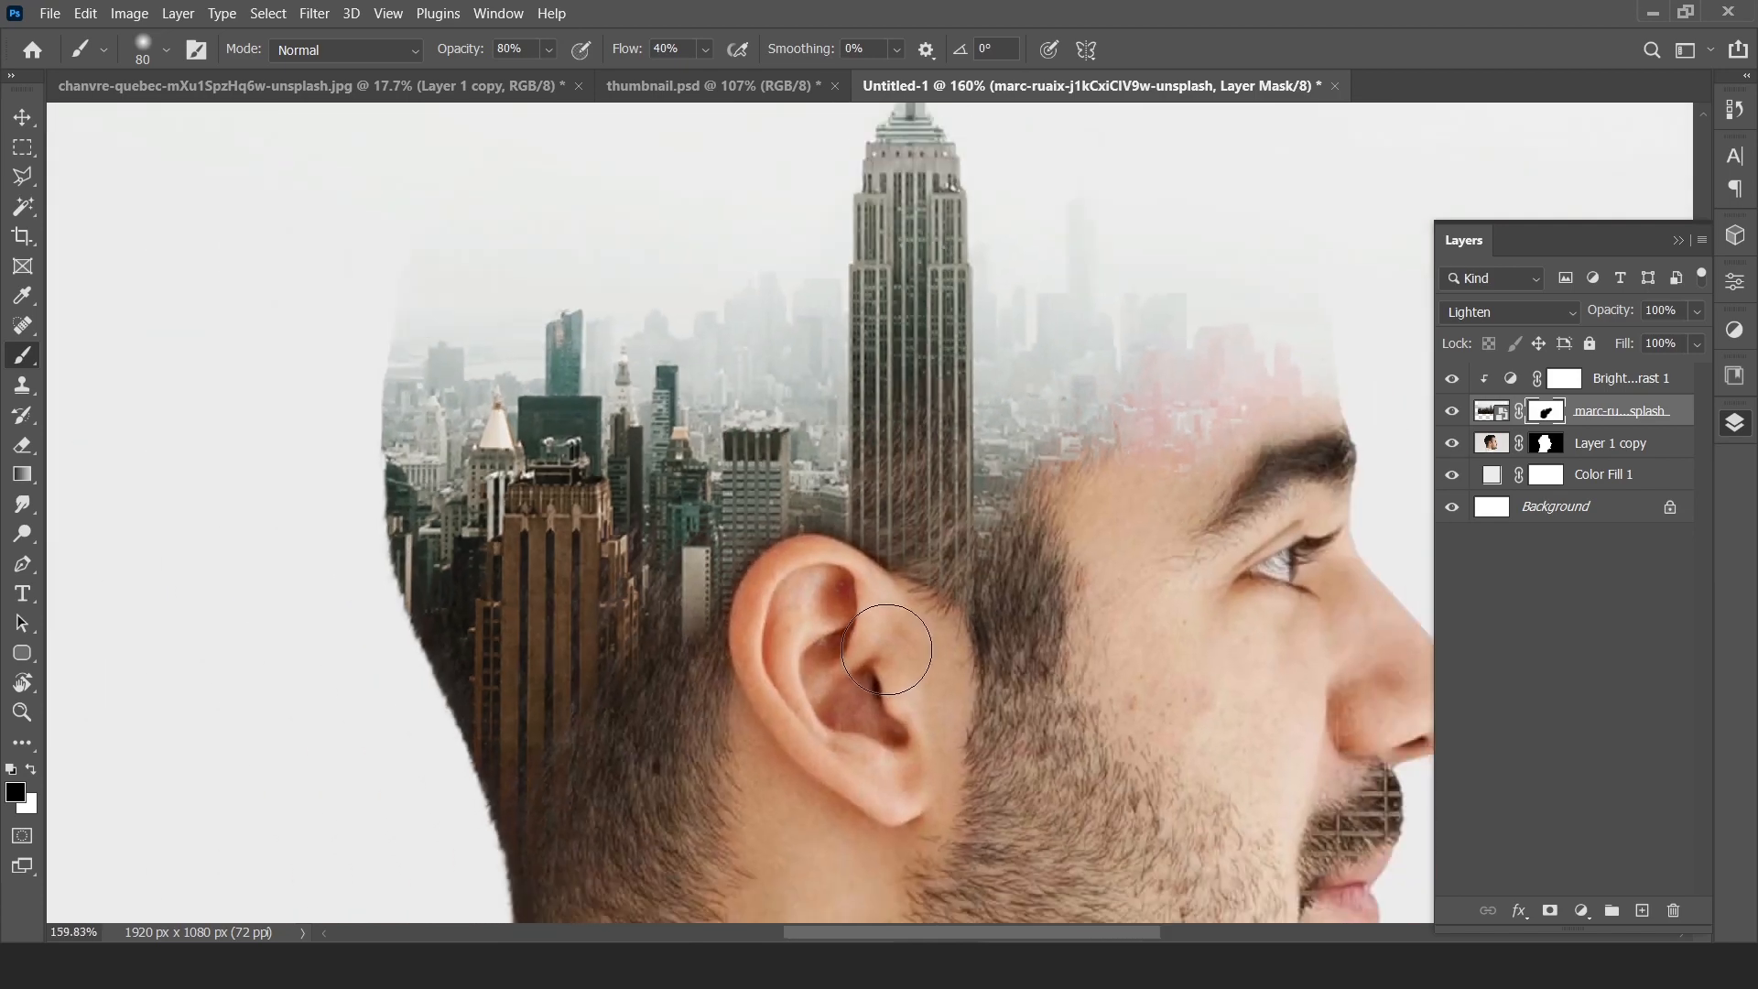
# - Zoom around the ear, collapse the Layers panel and switch to the Move tool
pyautogui.scroll(3)
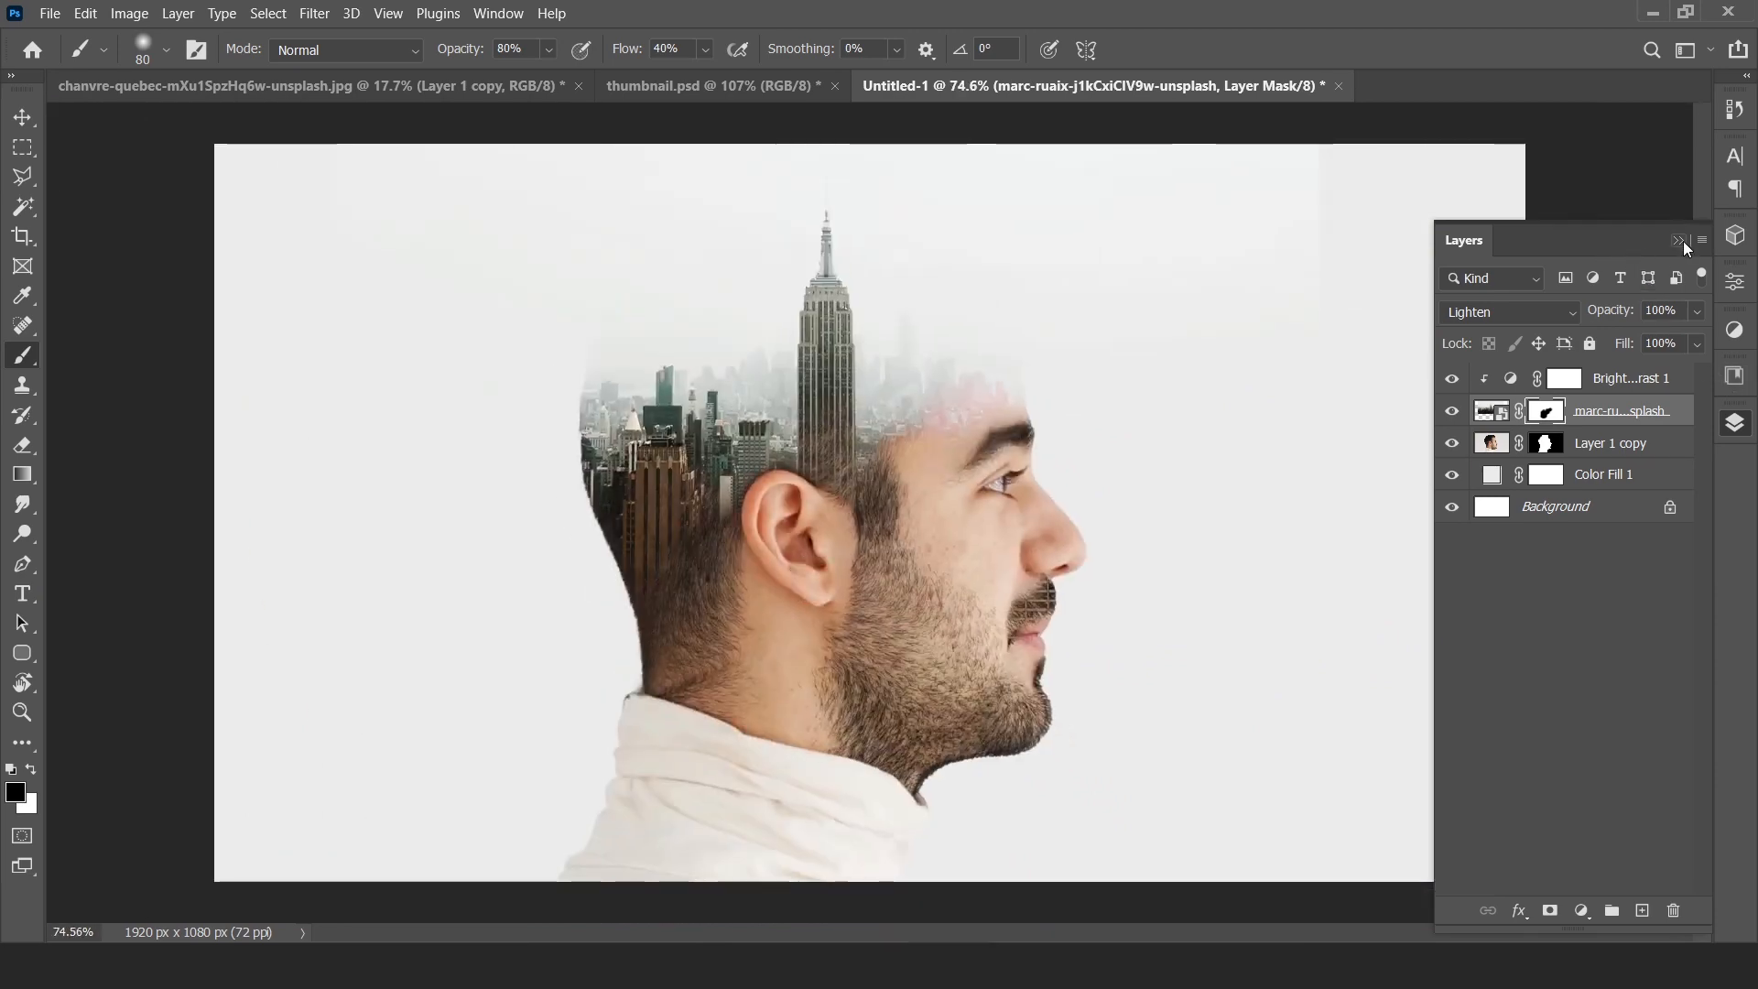
pyautogui.click(1679, 240)
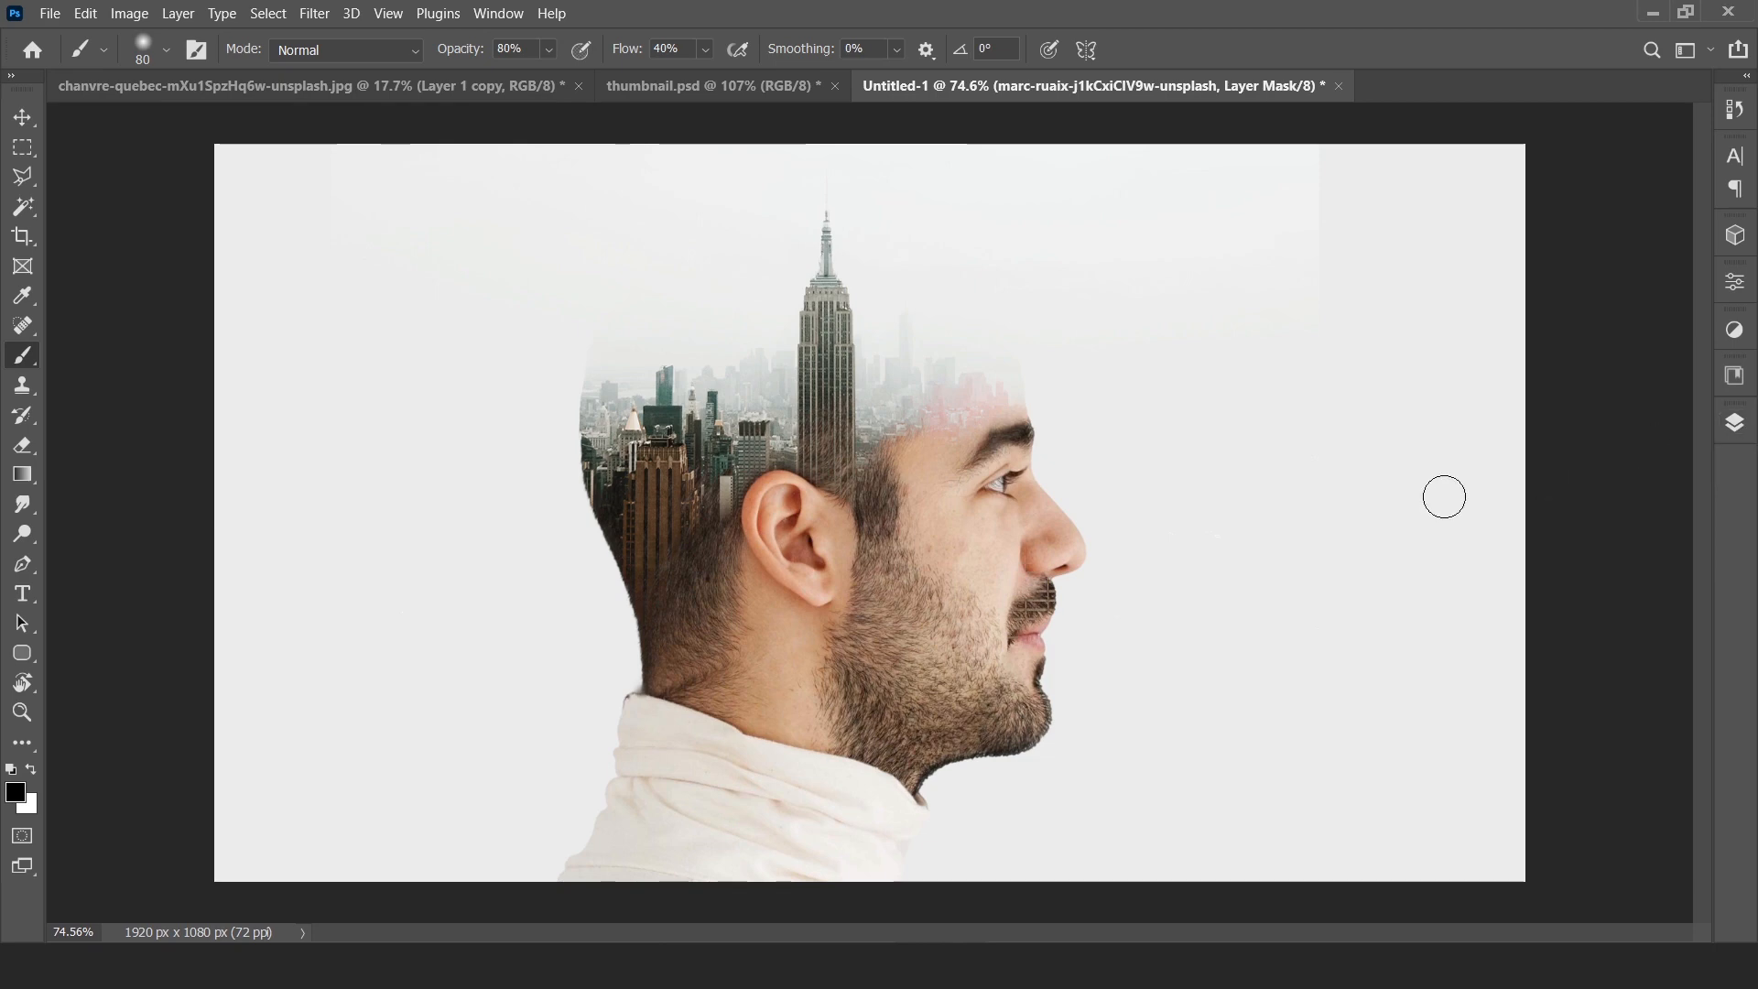
pyautogui.click(21, 115)
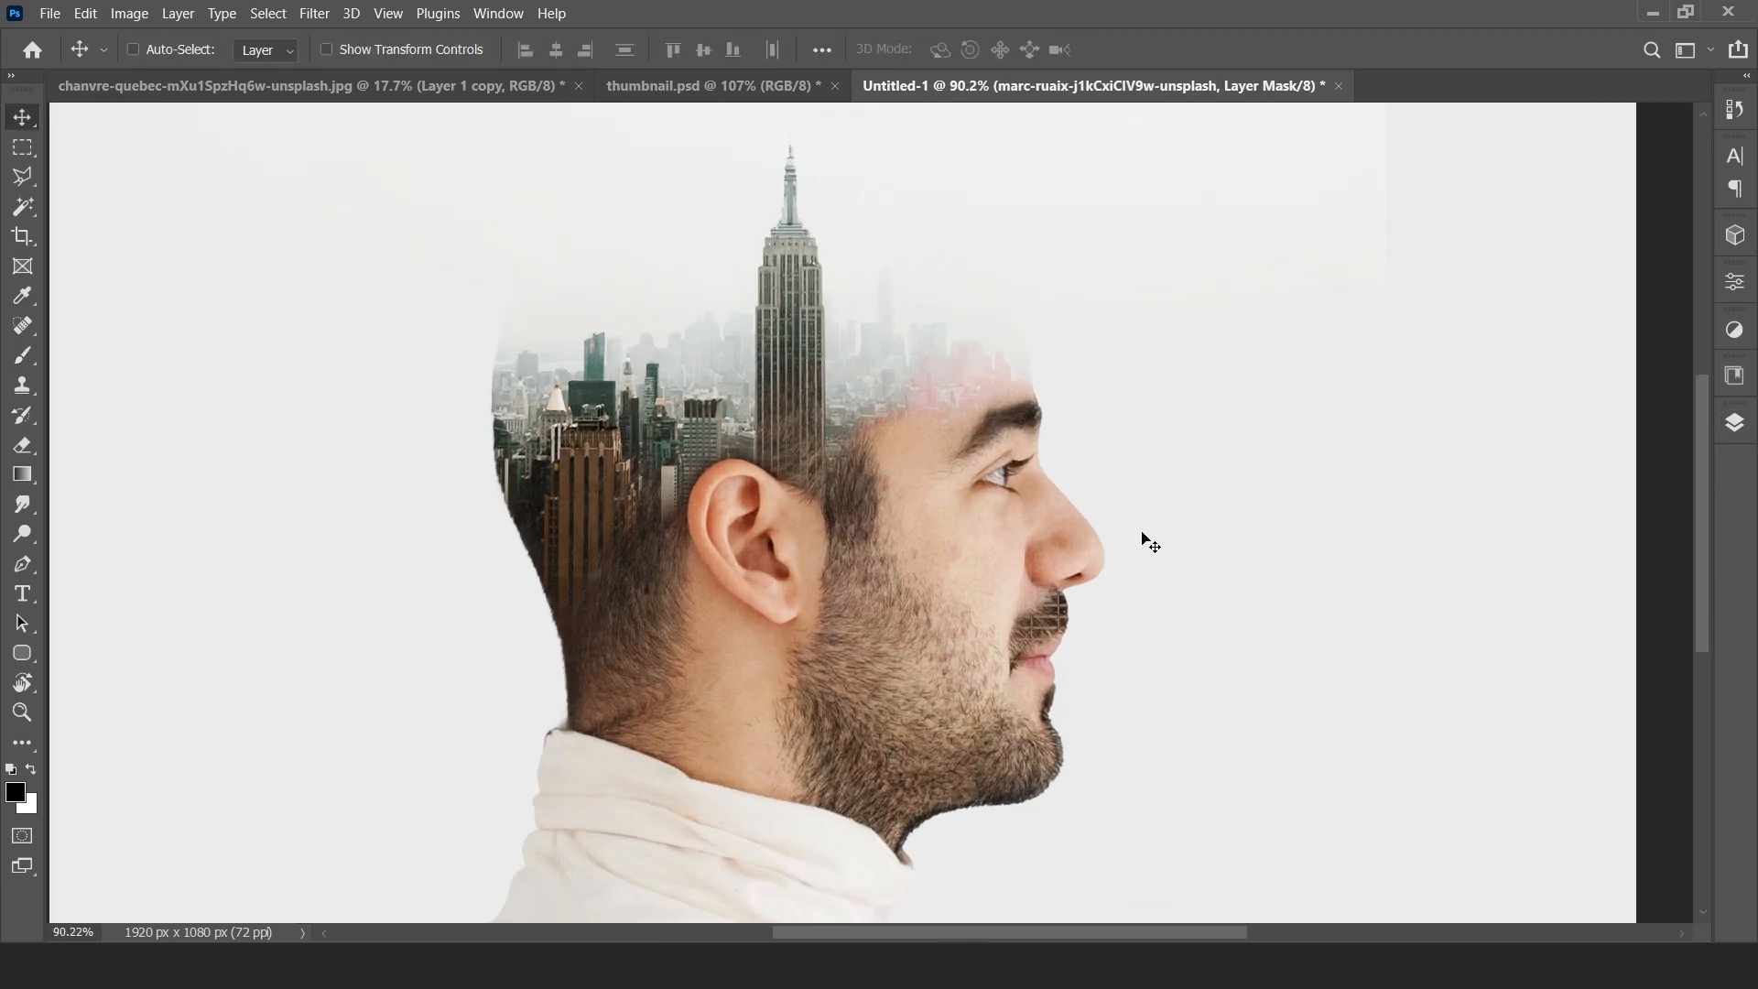